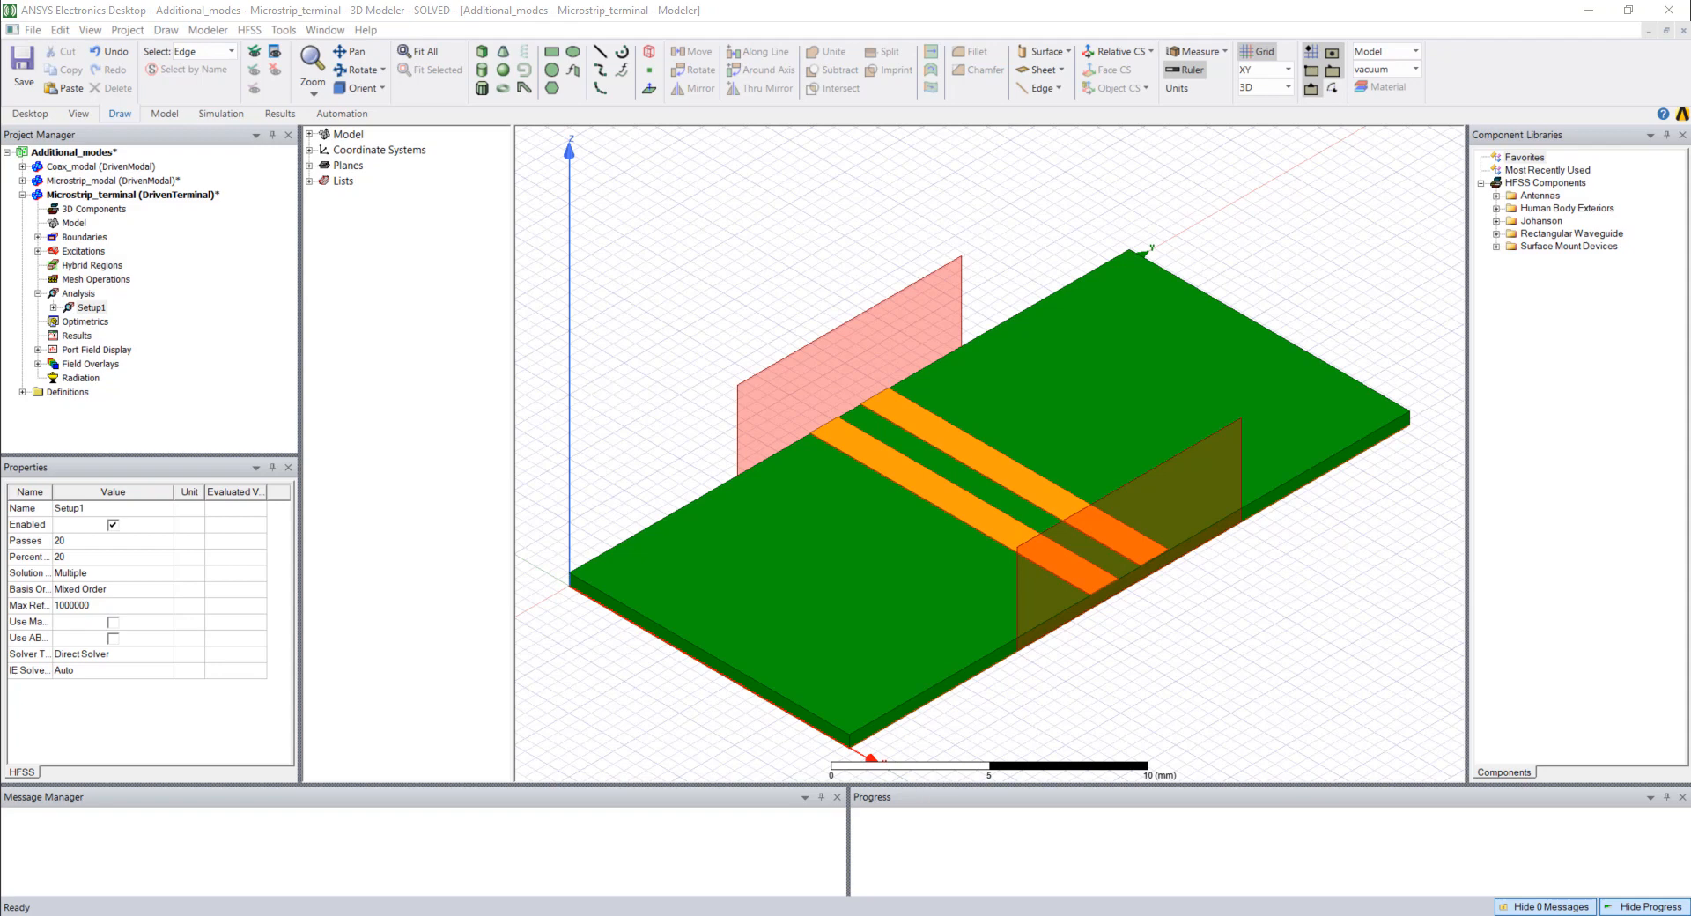
mouse_move(245, 357)
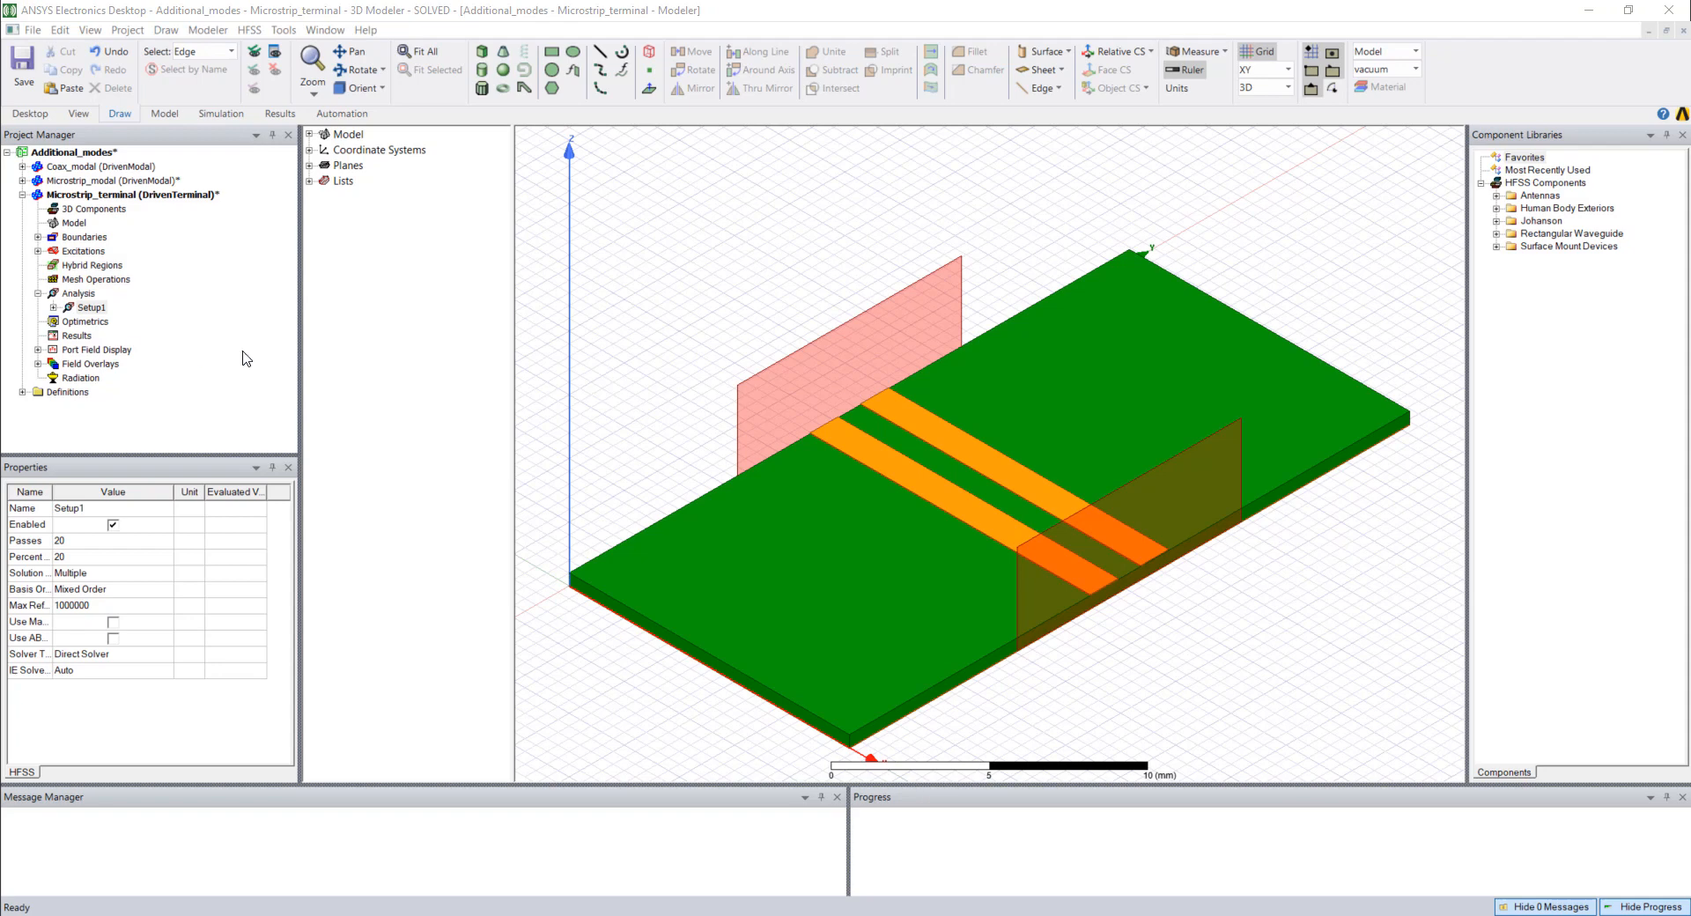
- Review Setup1's broadband sweep limits of 30 GHz and 0 GHz
double_click(90, 307)
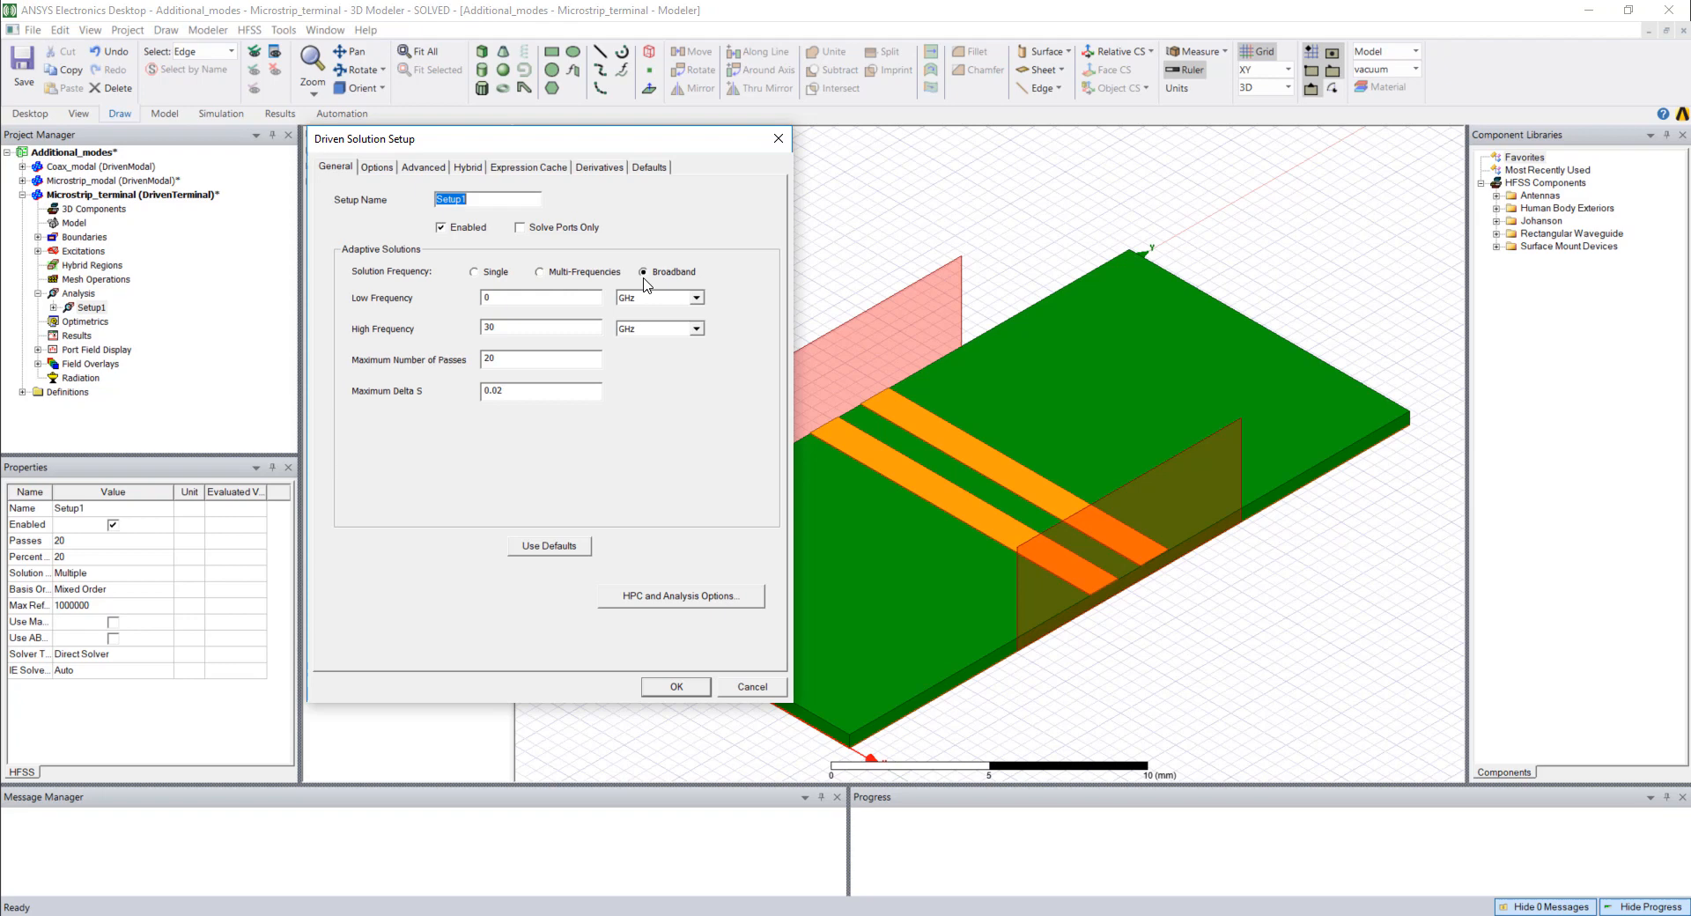
mouse_move(501, 299)
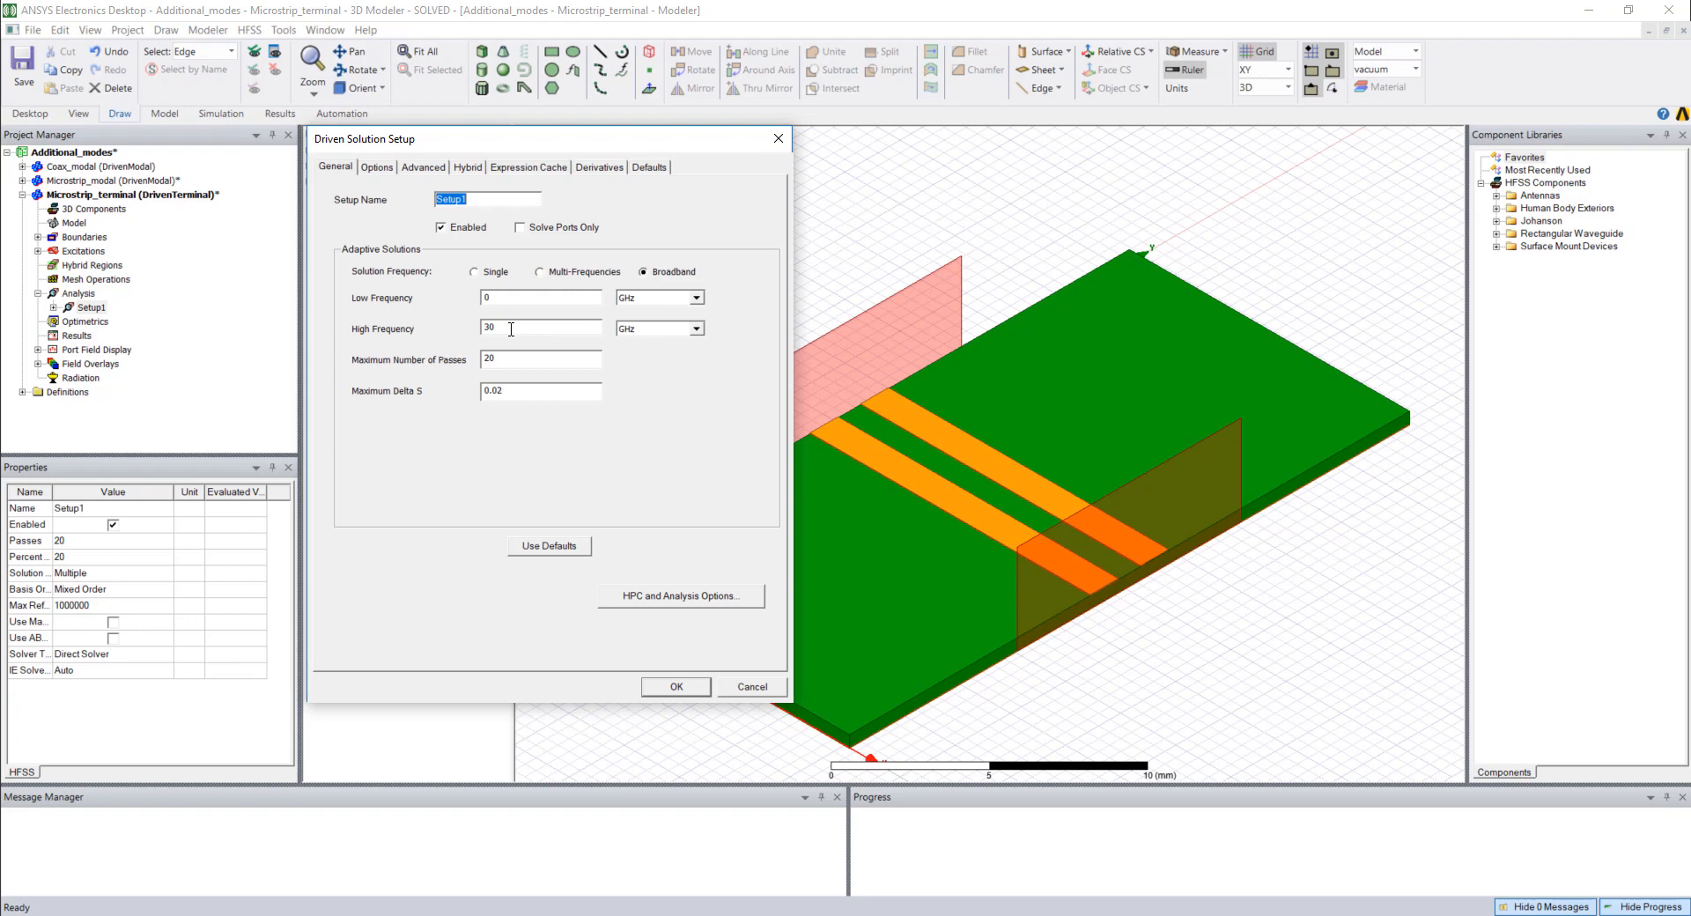
click(539, 297)
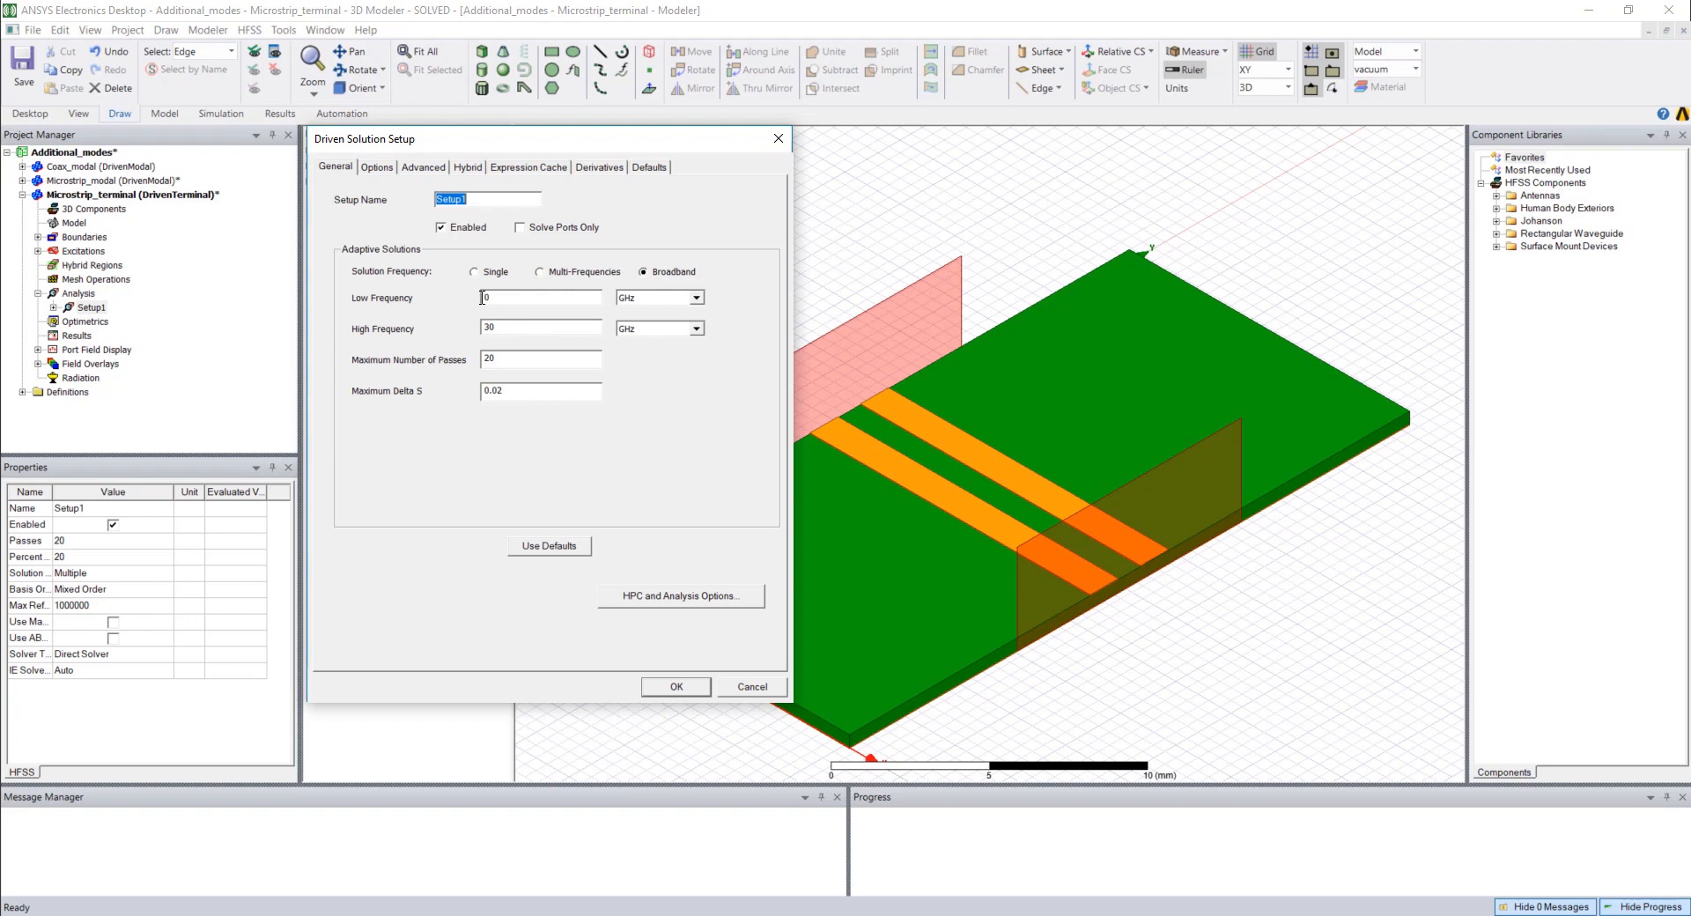
click(539, 328)
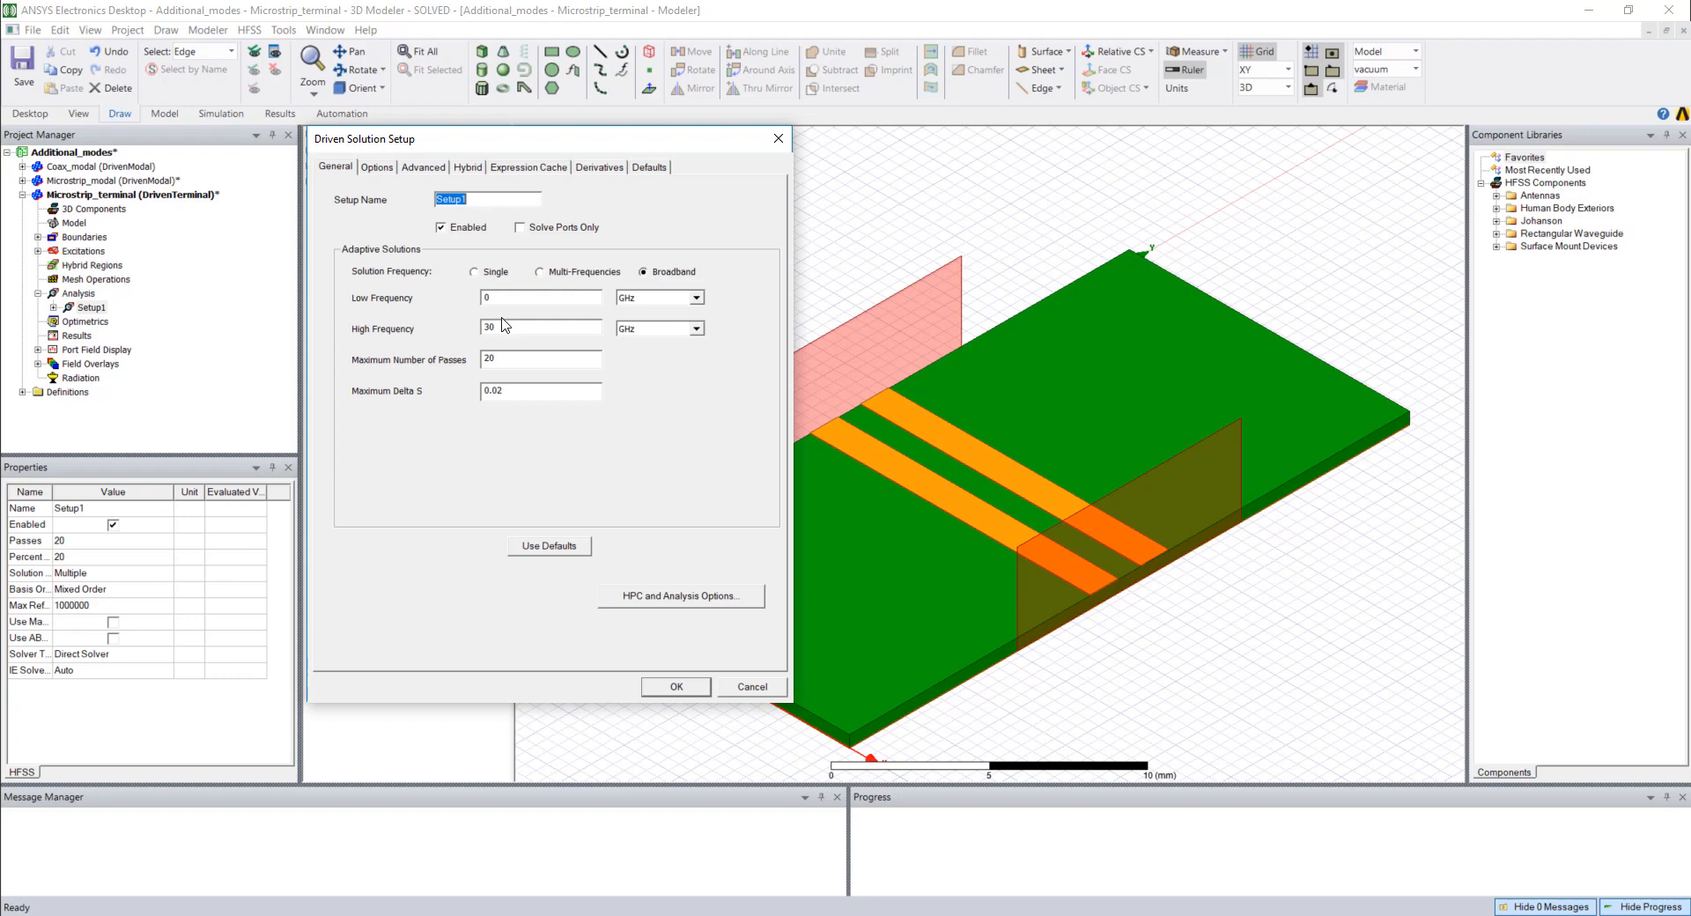
click(676, 686)
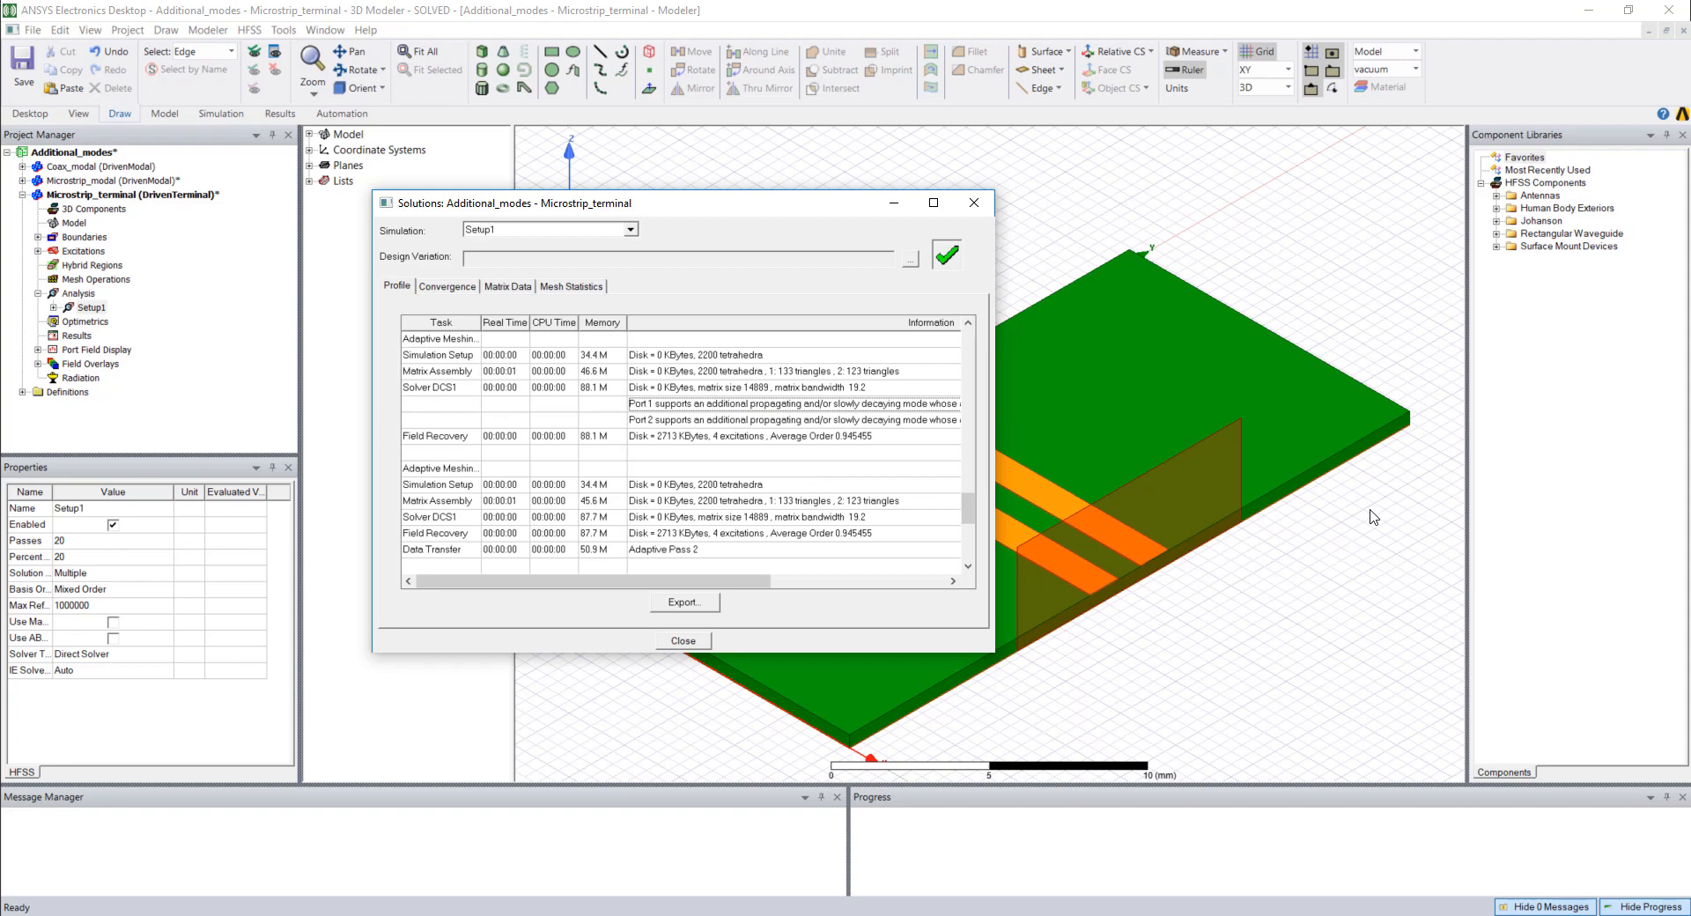
mouse_move(370, 422)
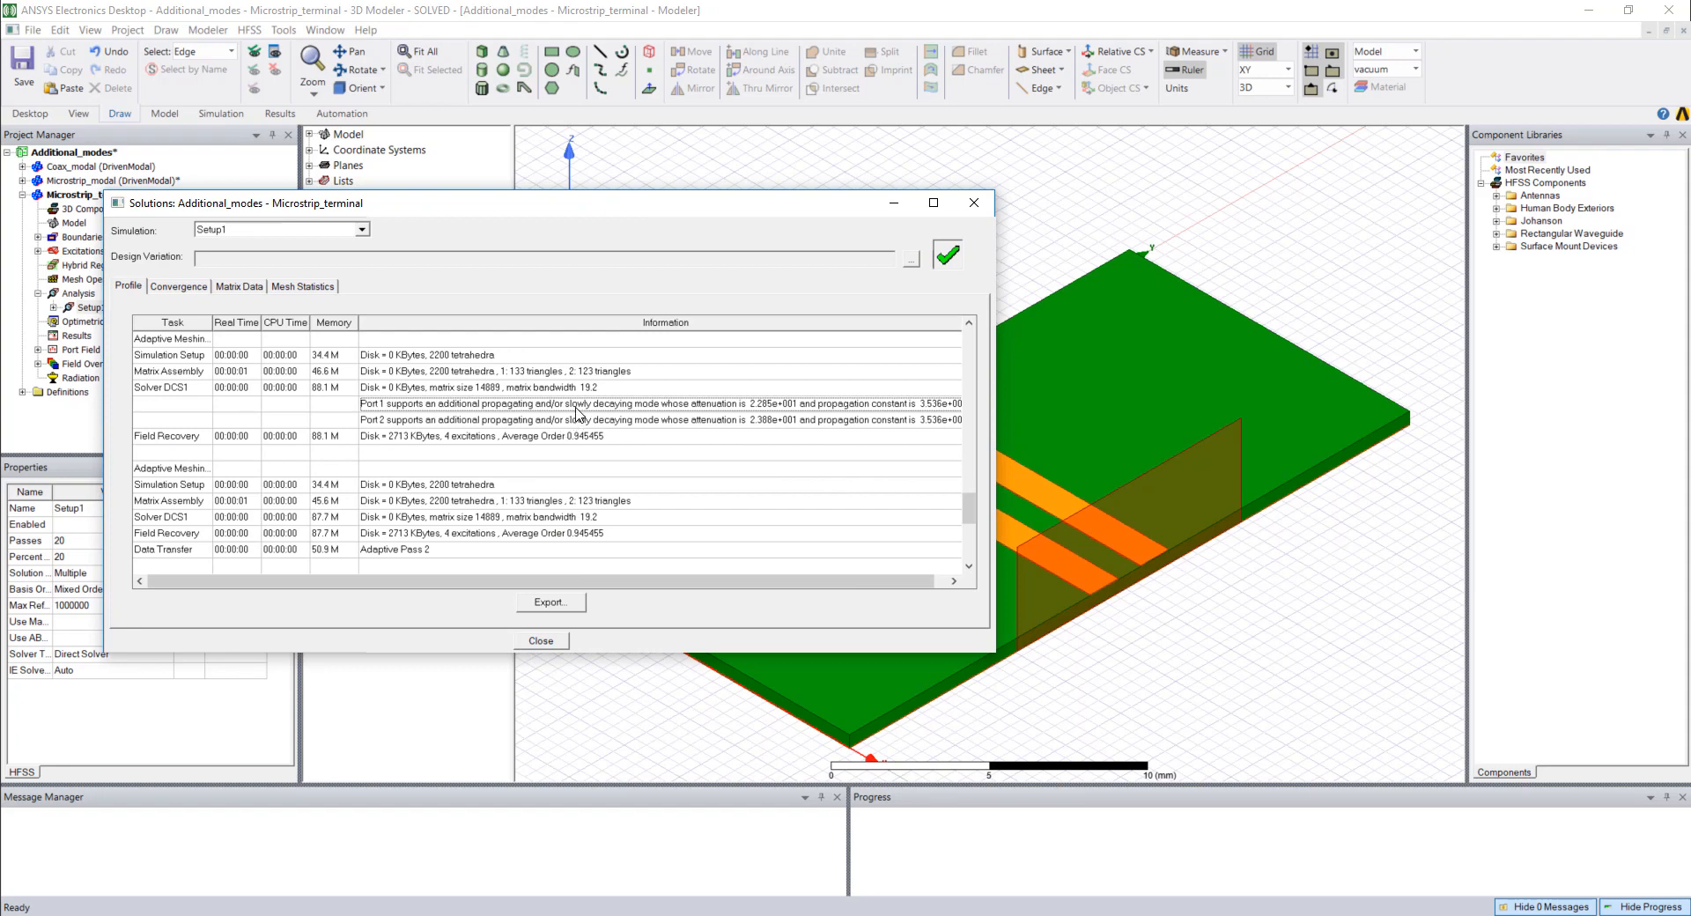
- Read the profile message about additional propagating modes at both ports
click(540, 639)
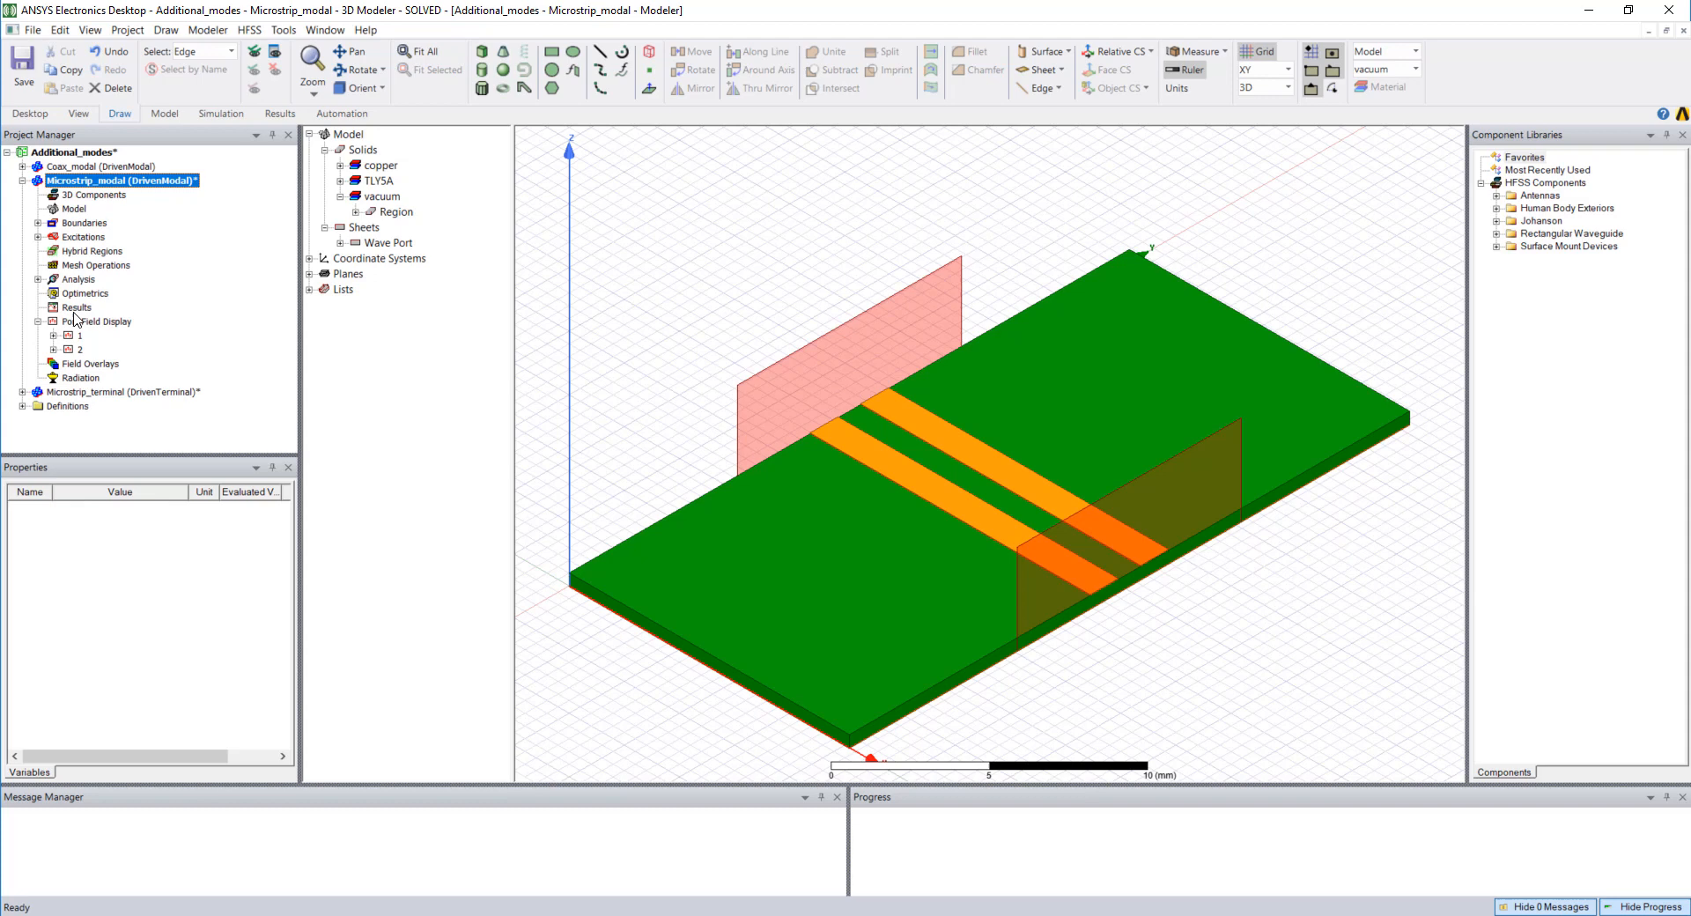
- Create a rectangular plot of im(Gamma(1:1)) through im(Gamma(1:5)) for Microstrip_modal
right_click(76, 308)
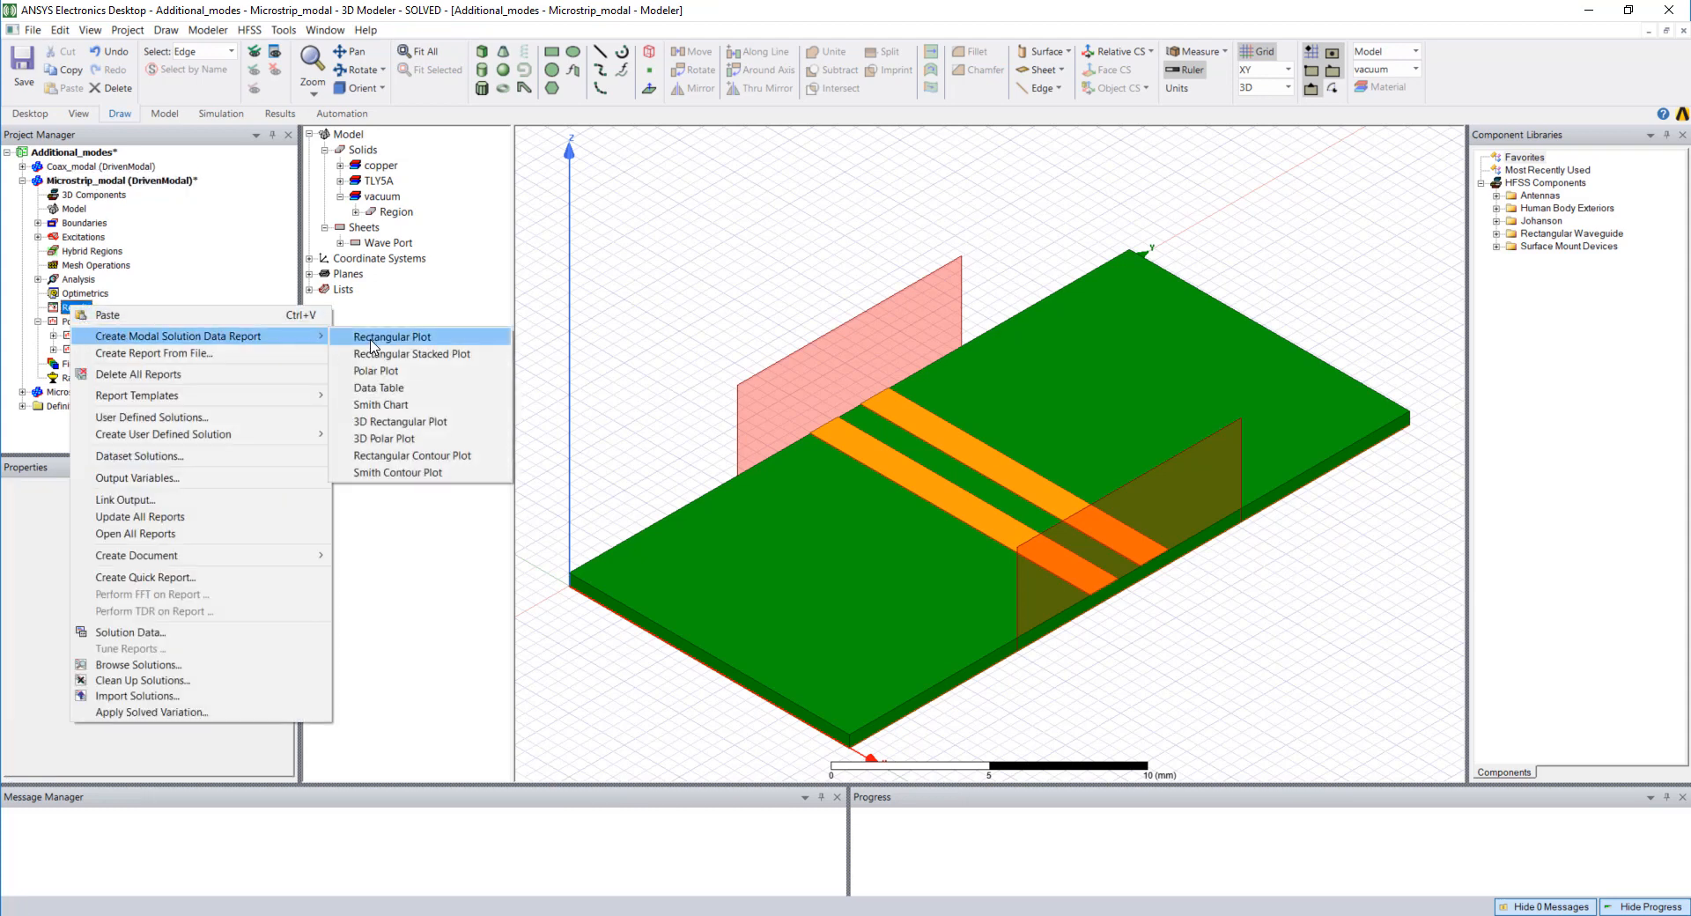
click(391, 335)
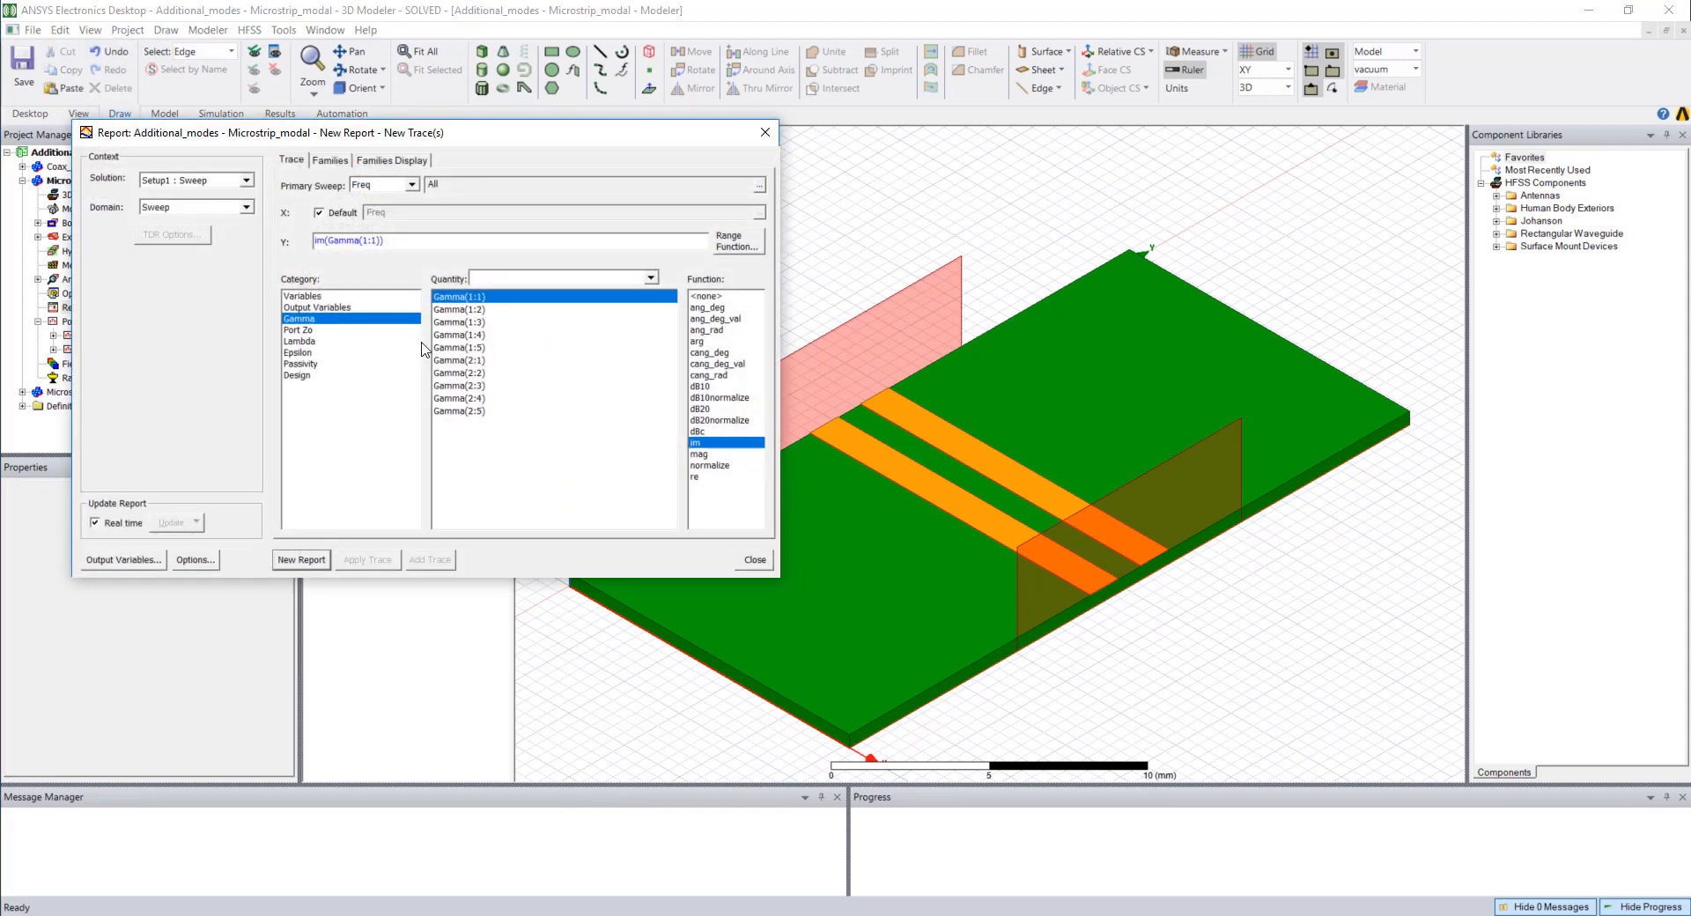
click(459, 347)
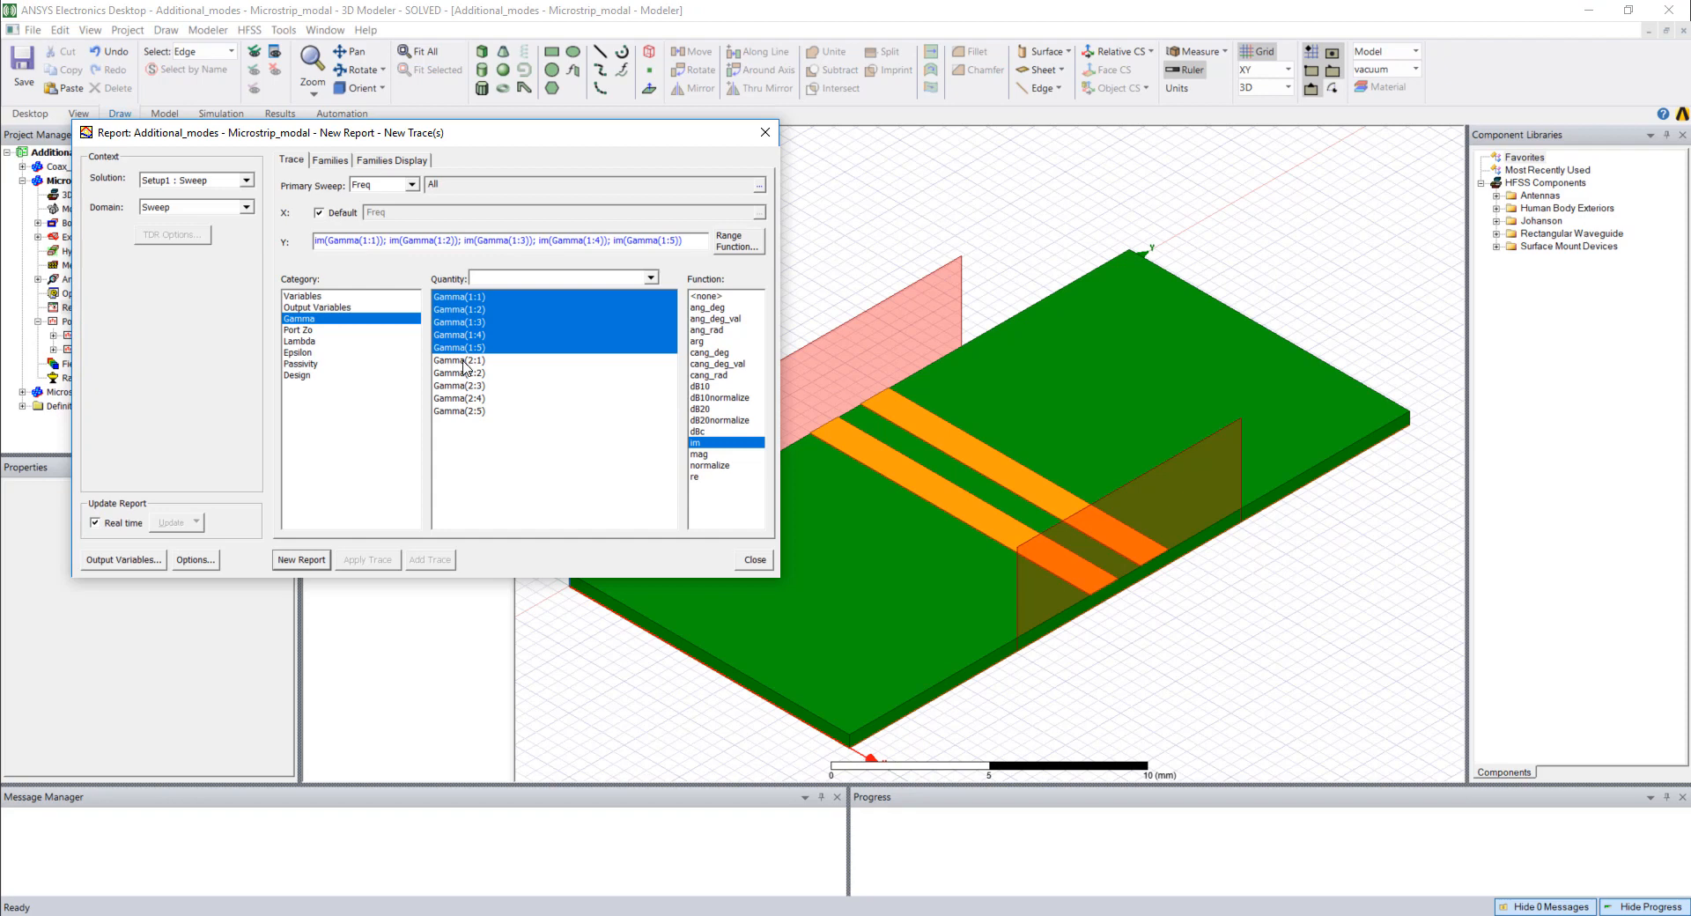
click(302, 560)
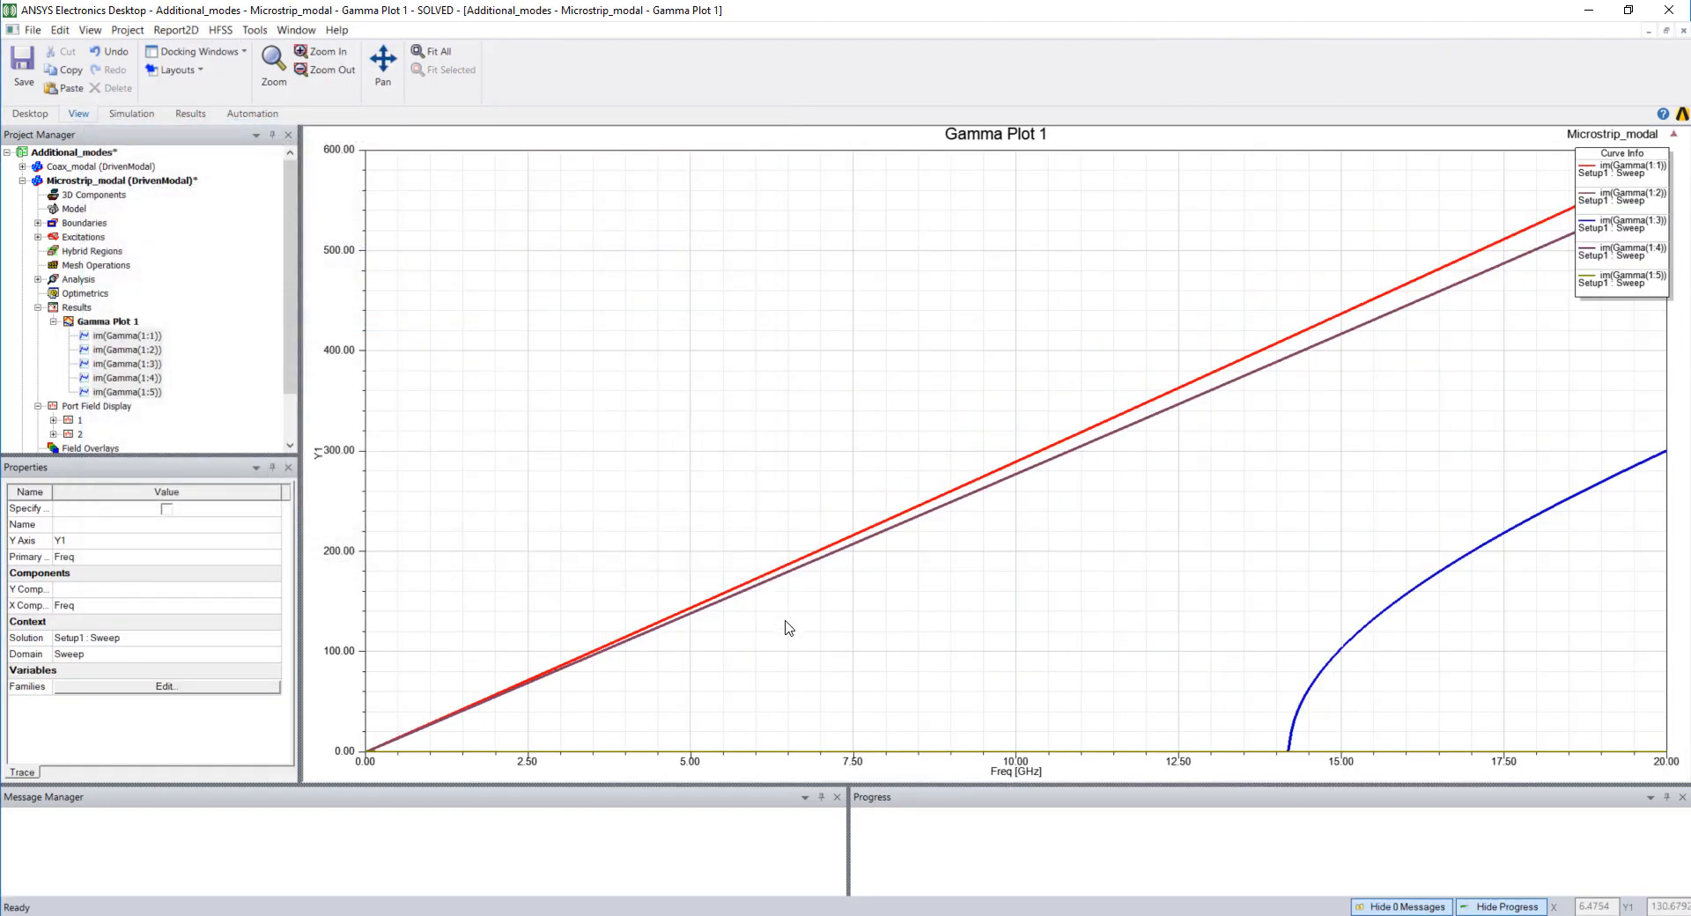
mouse_move(798, 599)
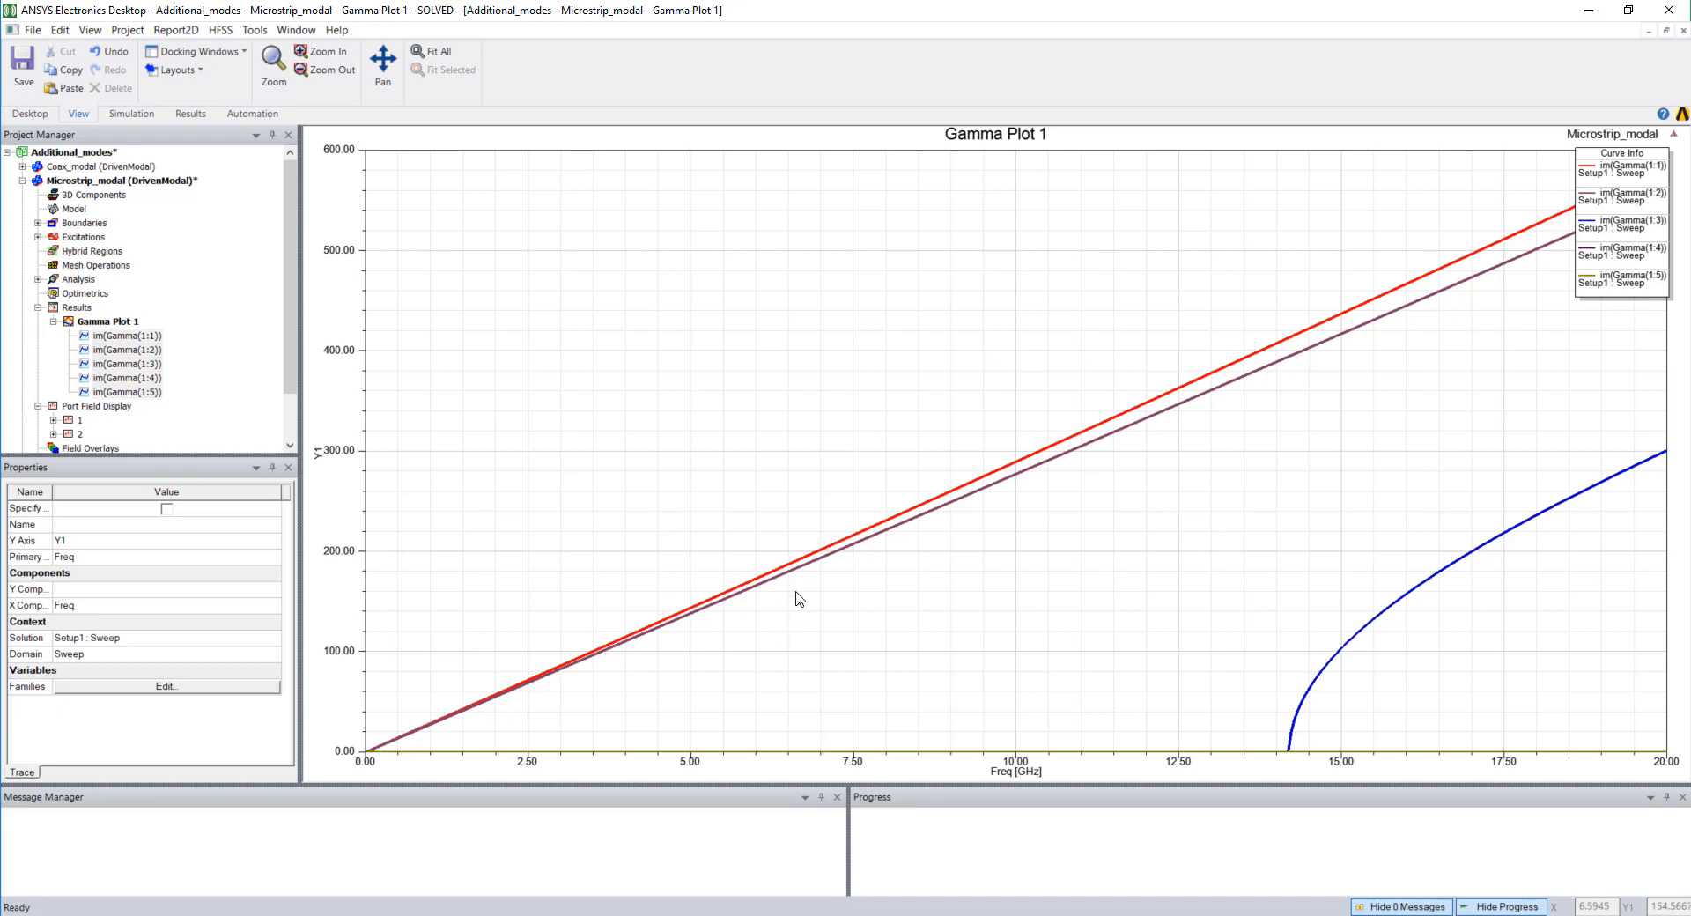
mouse_move(804, 569)
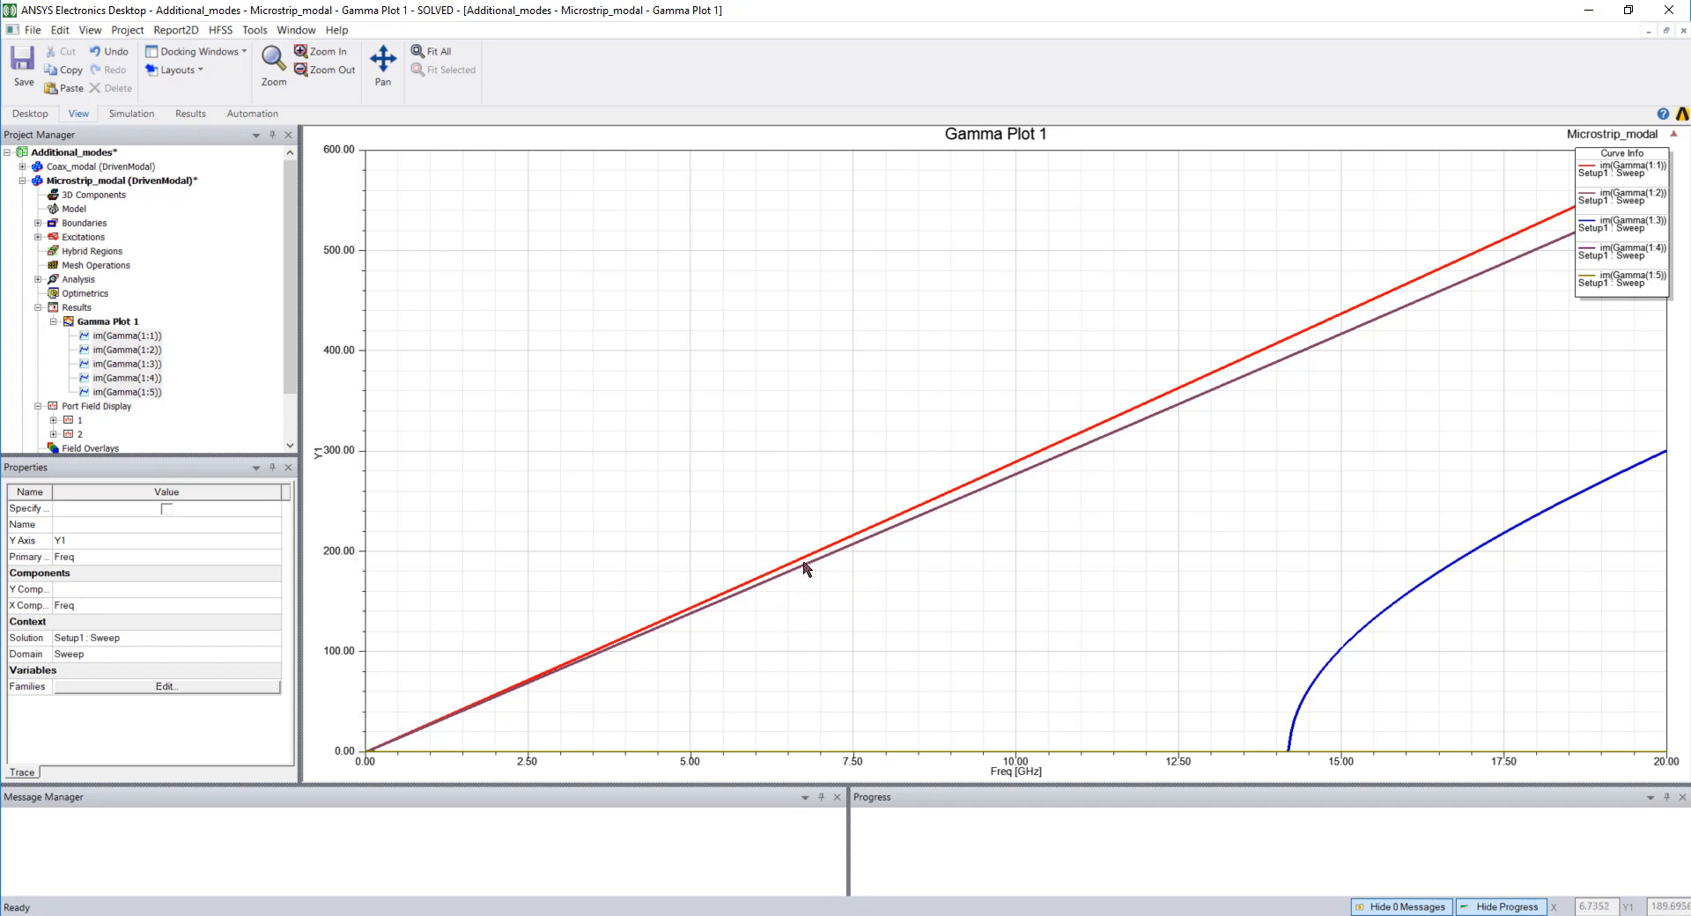
mouse_move(1087, 602)
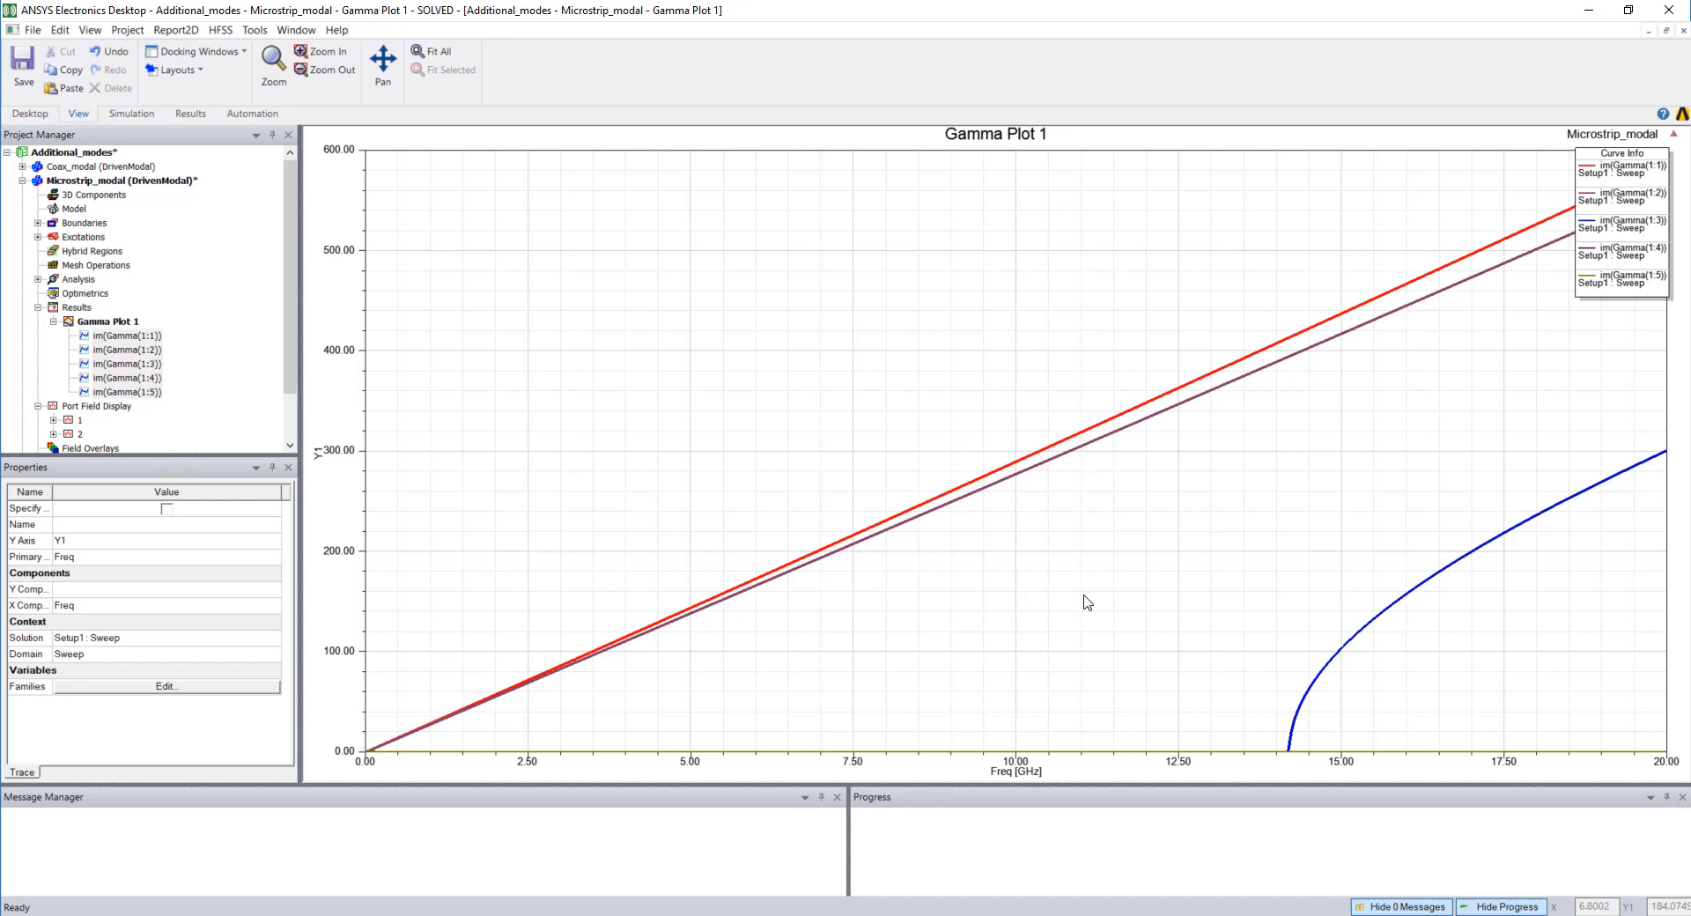
mouse_move(1301, 748)
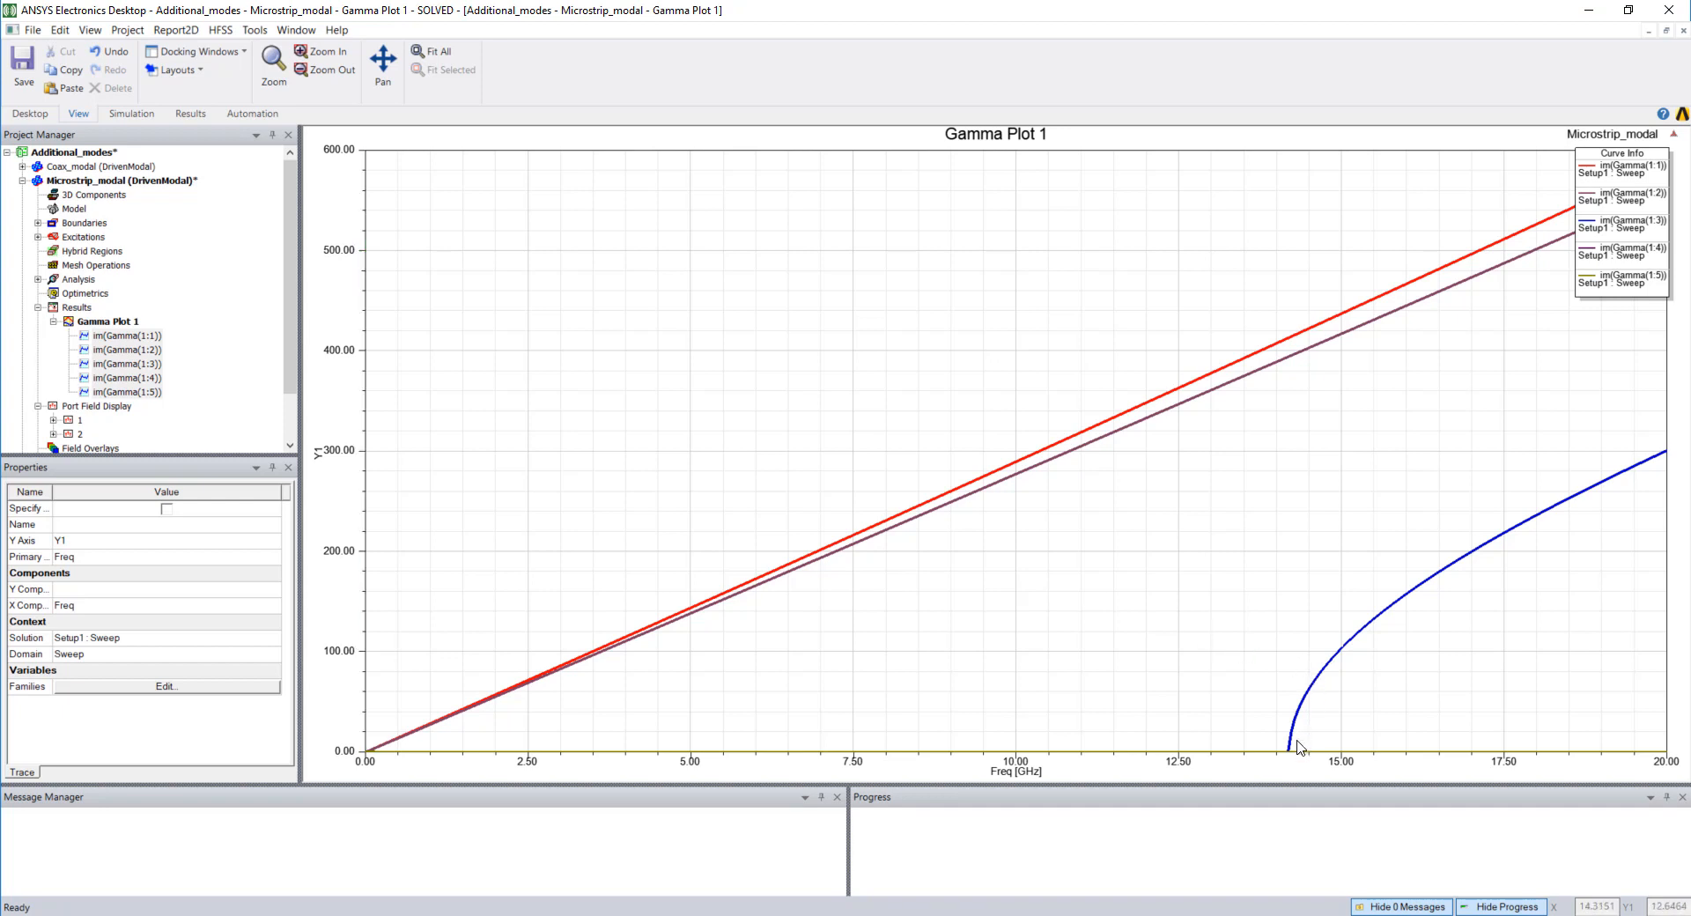
mouse_move(1294, 759)
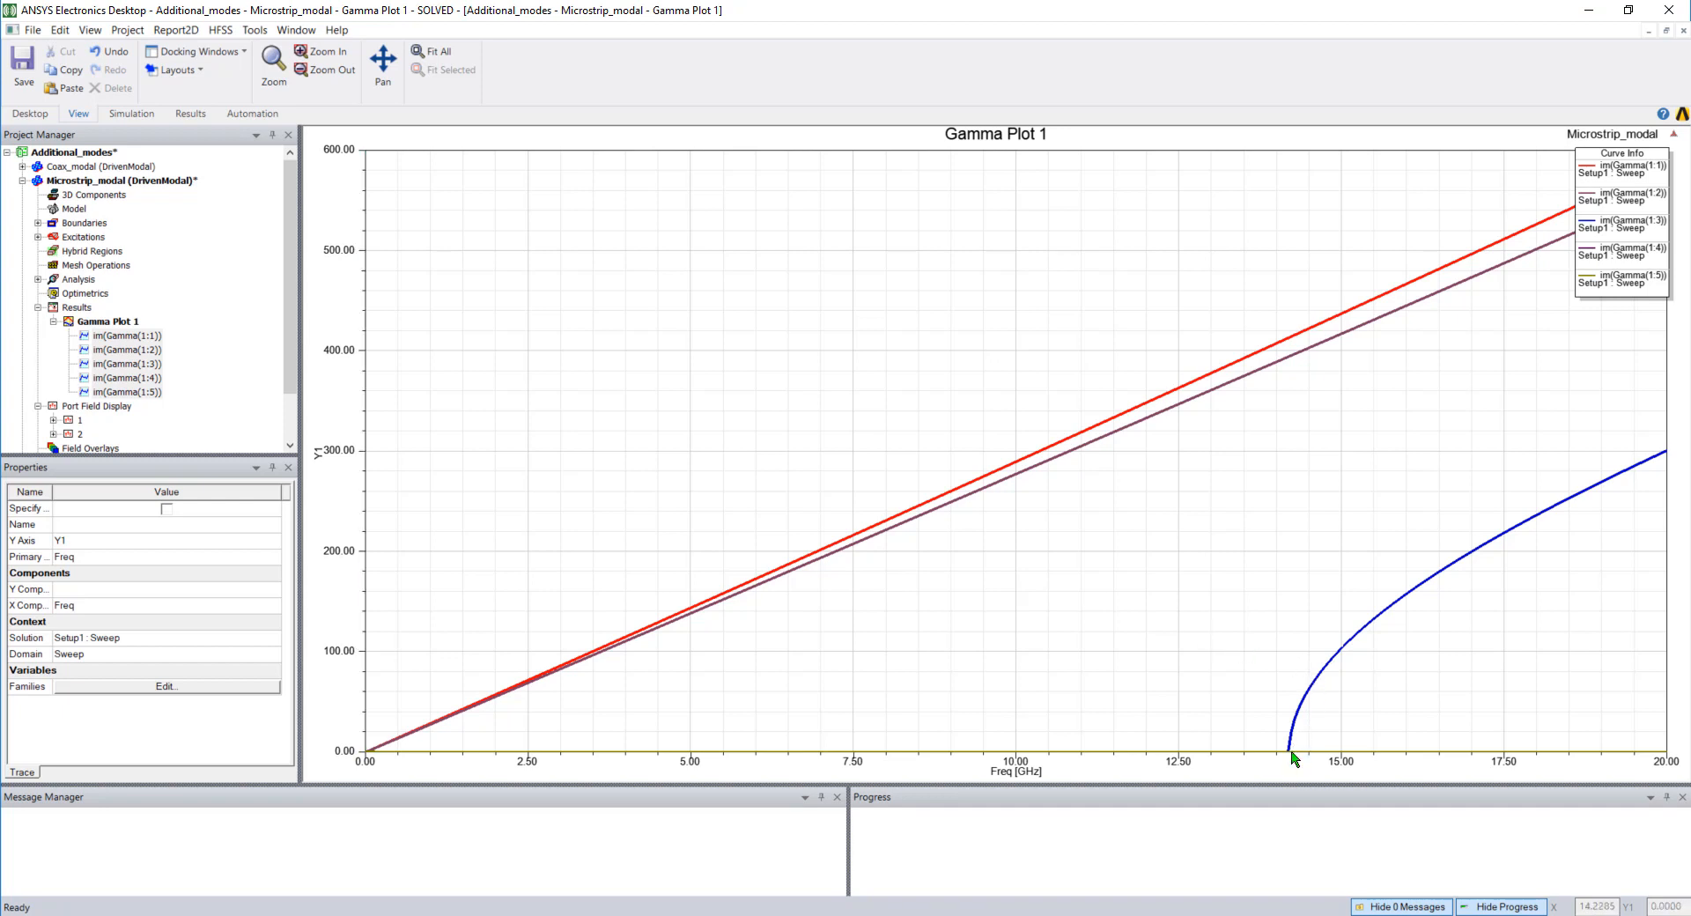
mouse_move(1286, 742)
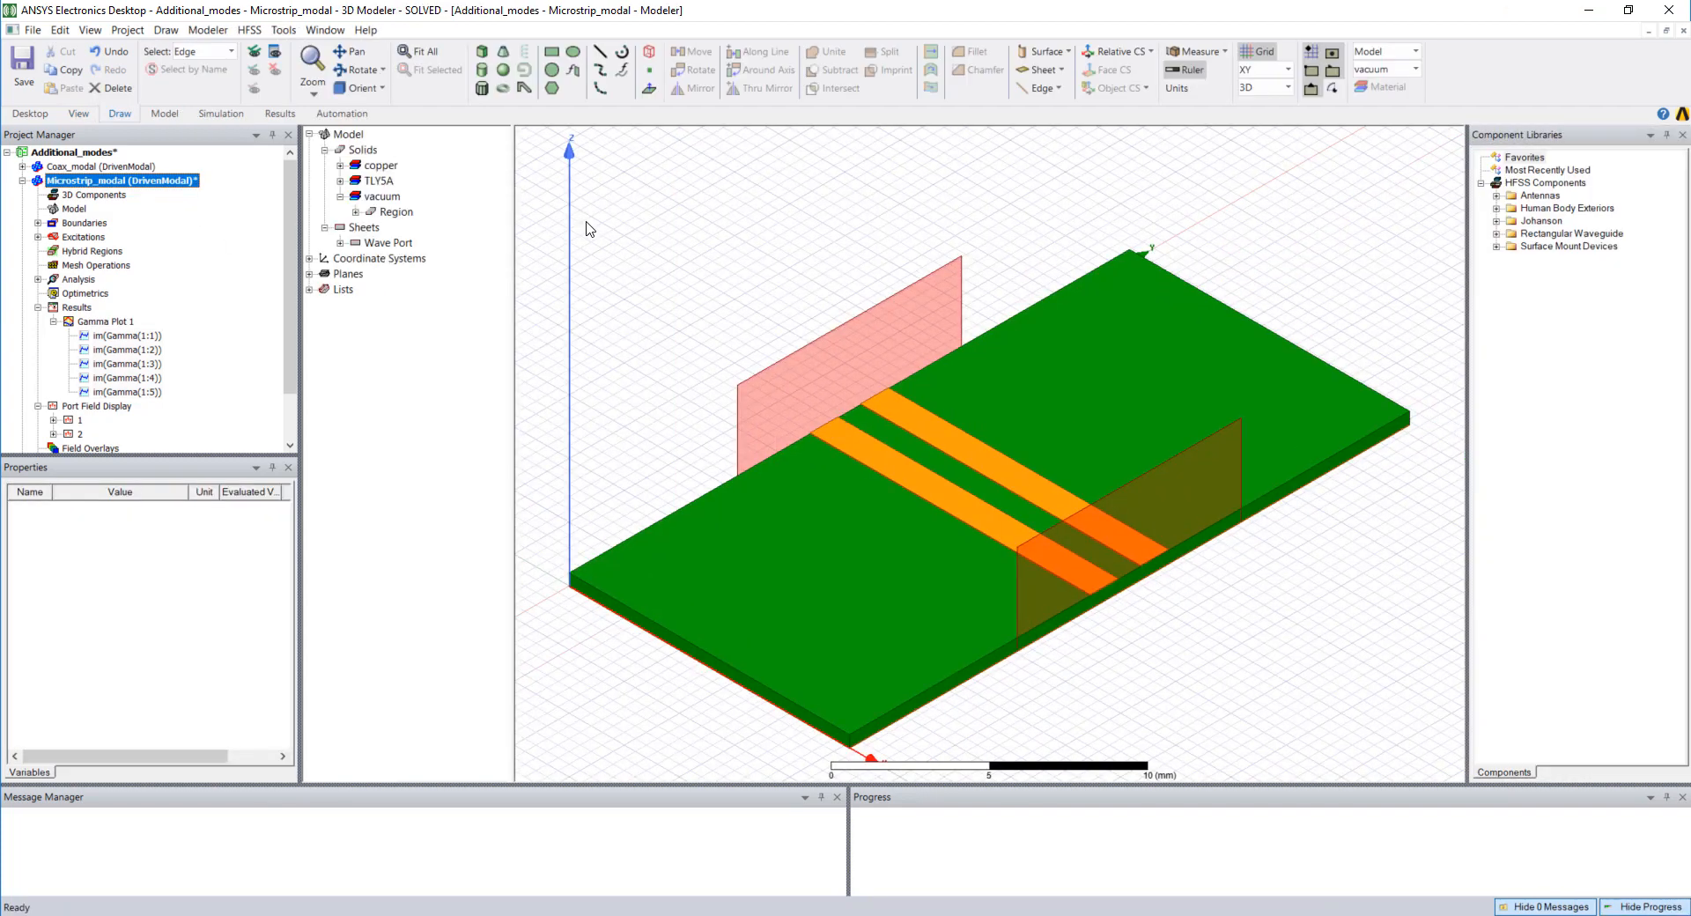
mouse_move(1004, 457)
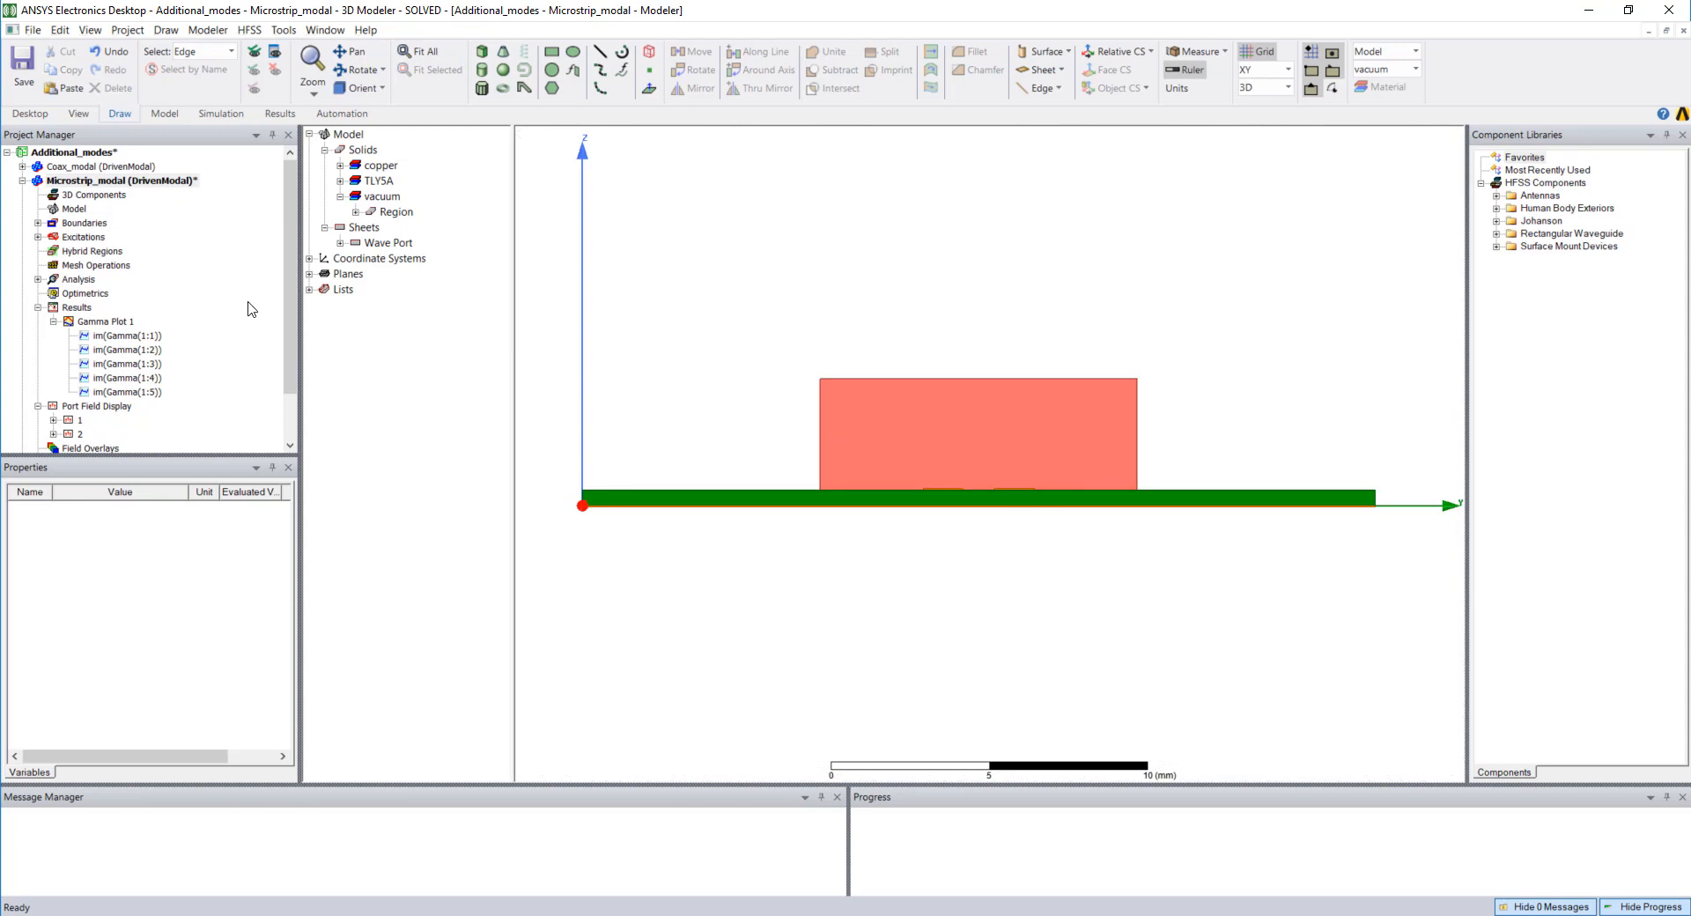
- Expand Port Field Display port 1 to list its modes
scroll(down, 3)
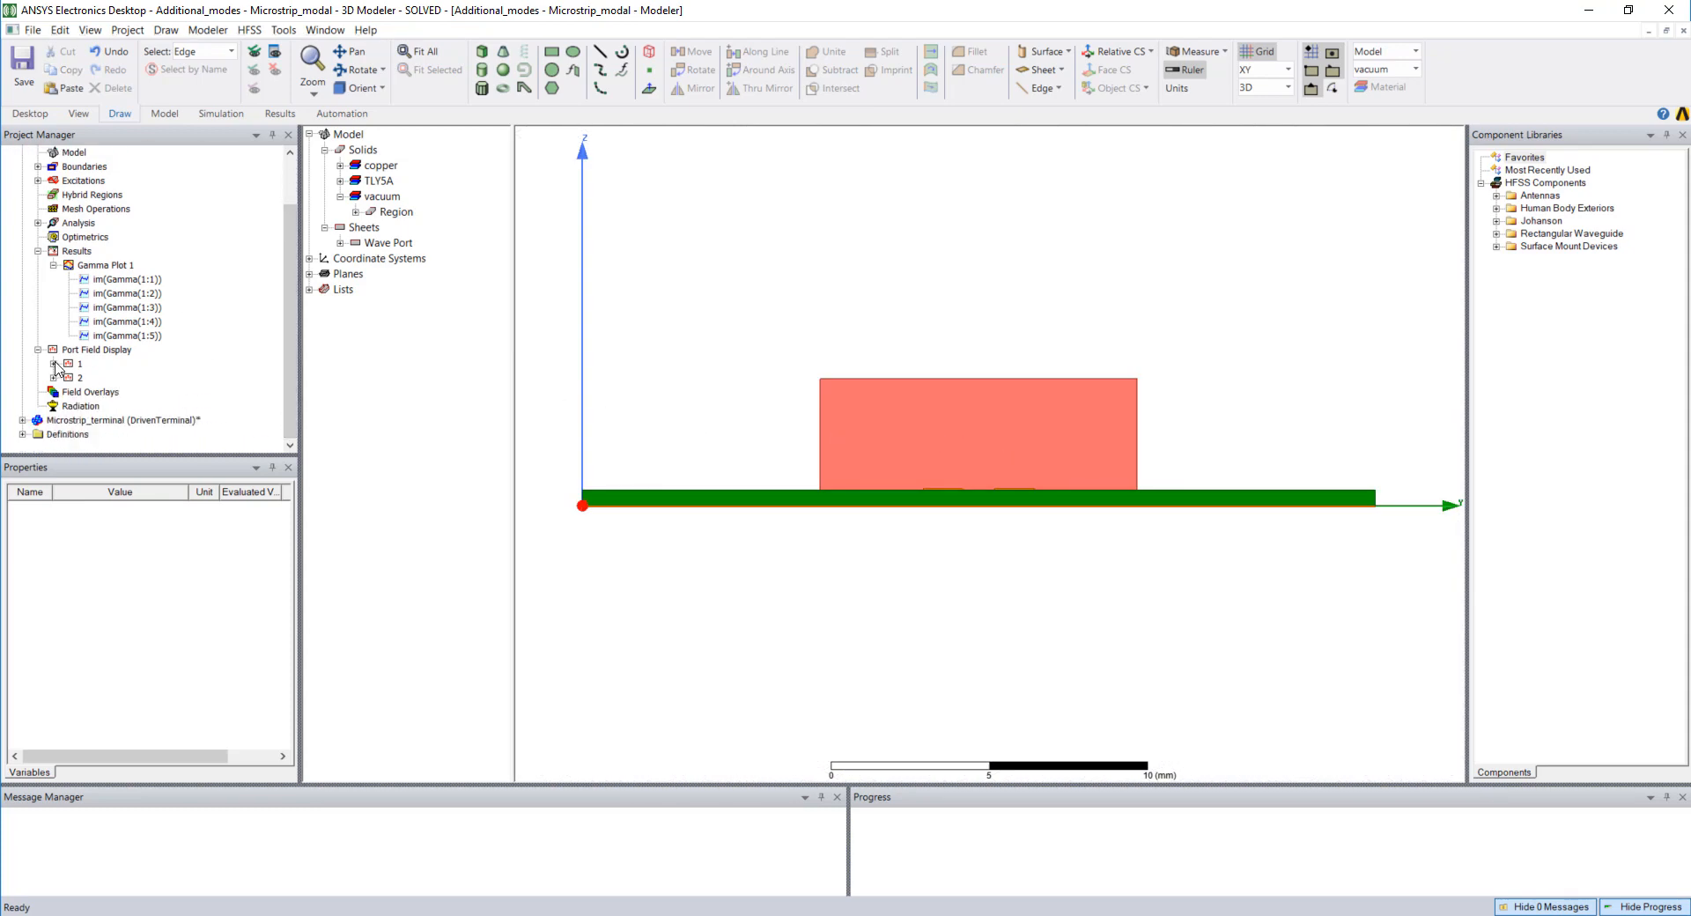
click(56, 363)
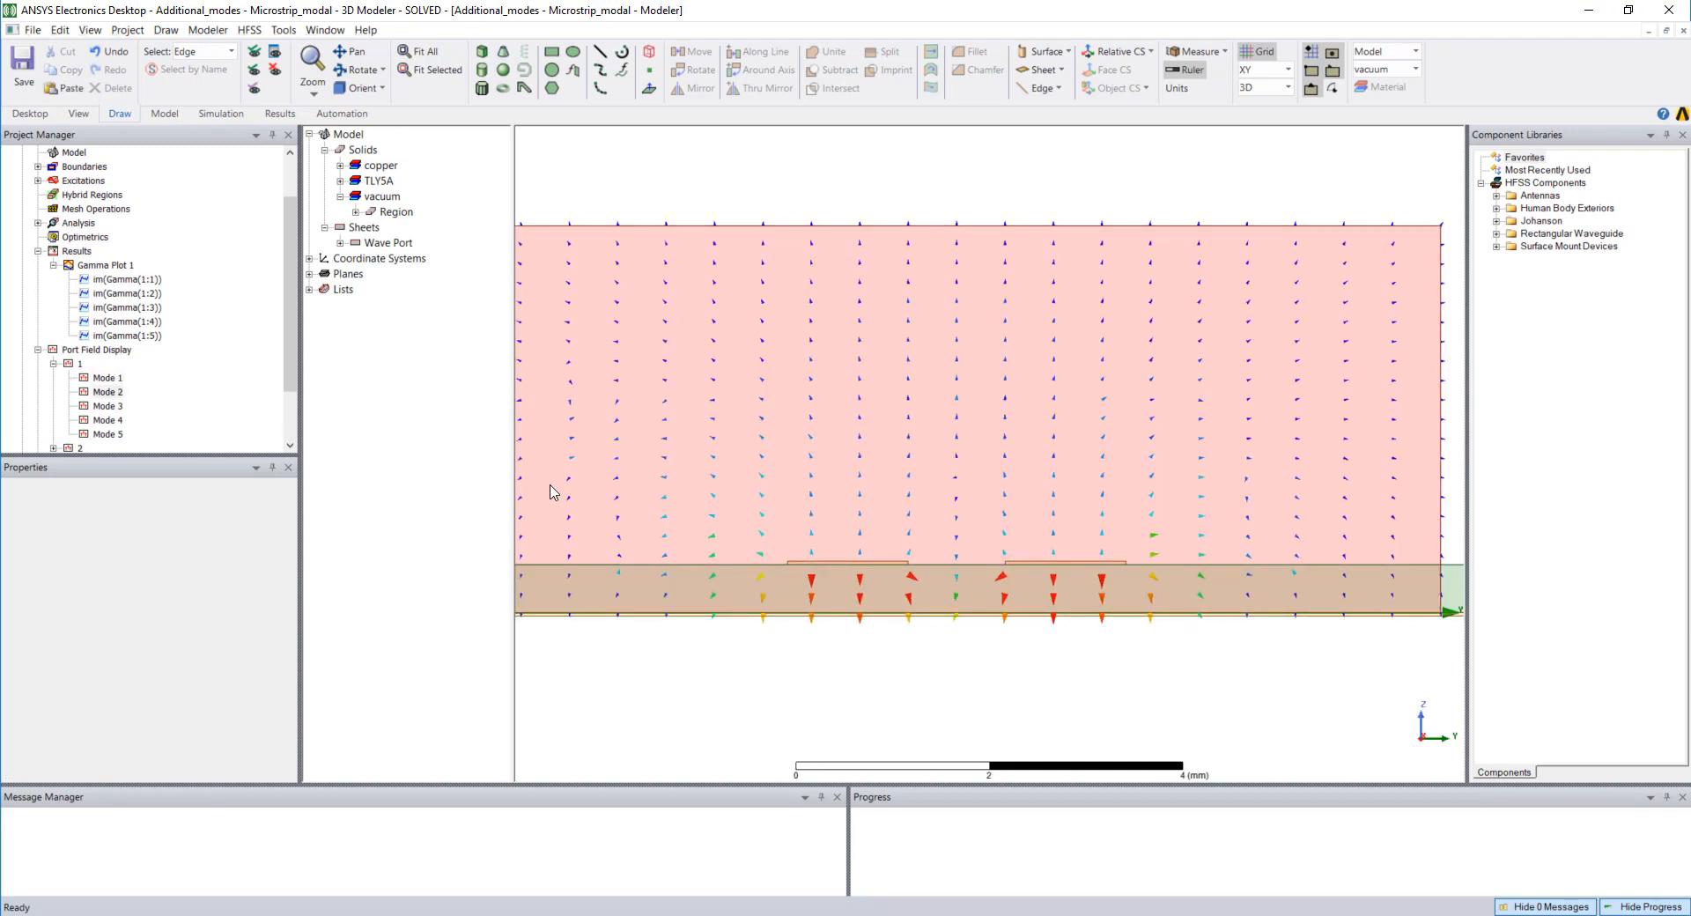
- Display port 1 field vectors for Mode 2, then Mode 3
click(107, 390)
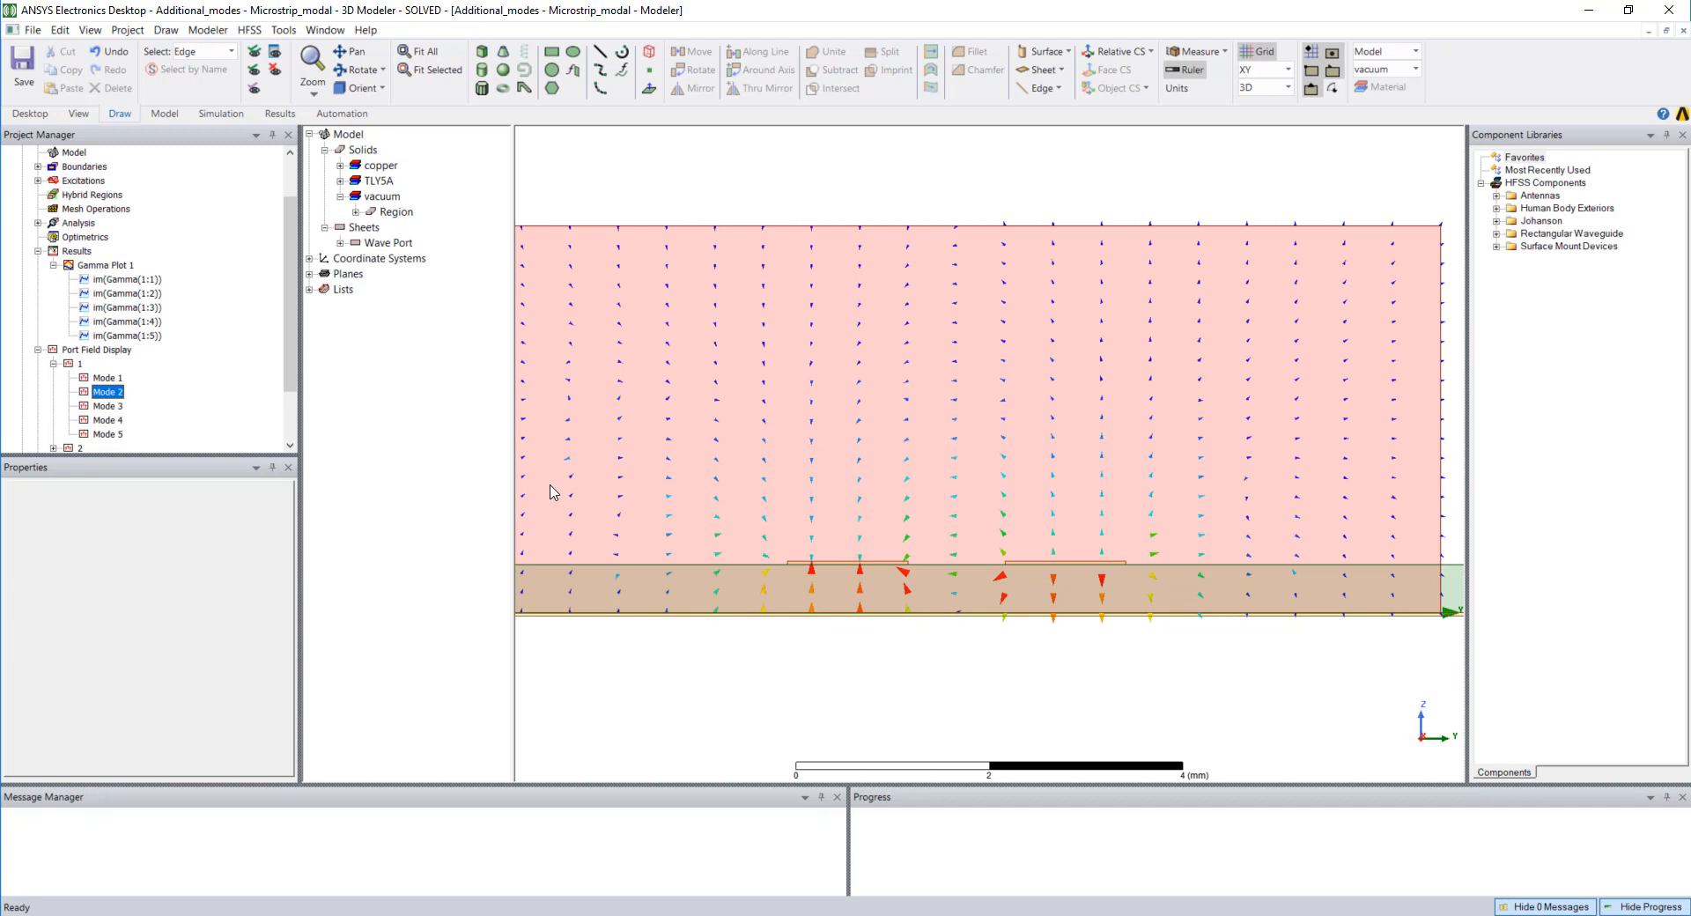
click(107, 406)
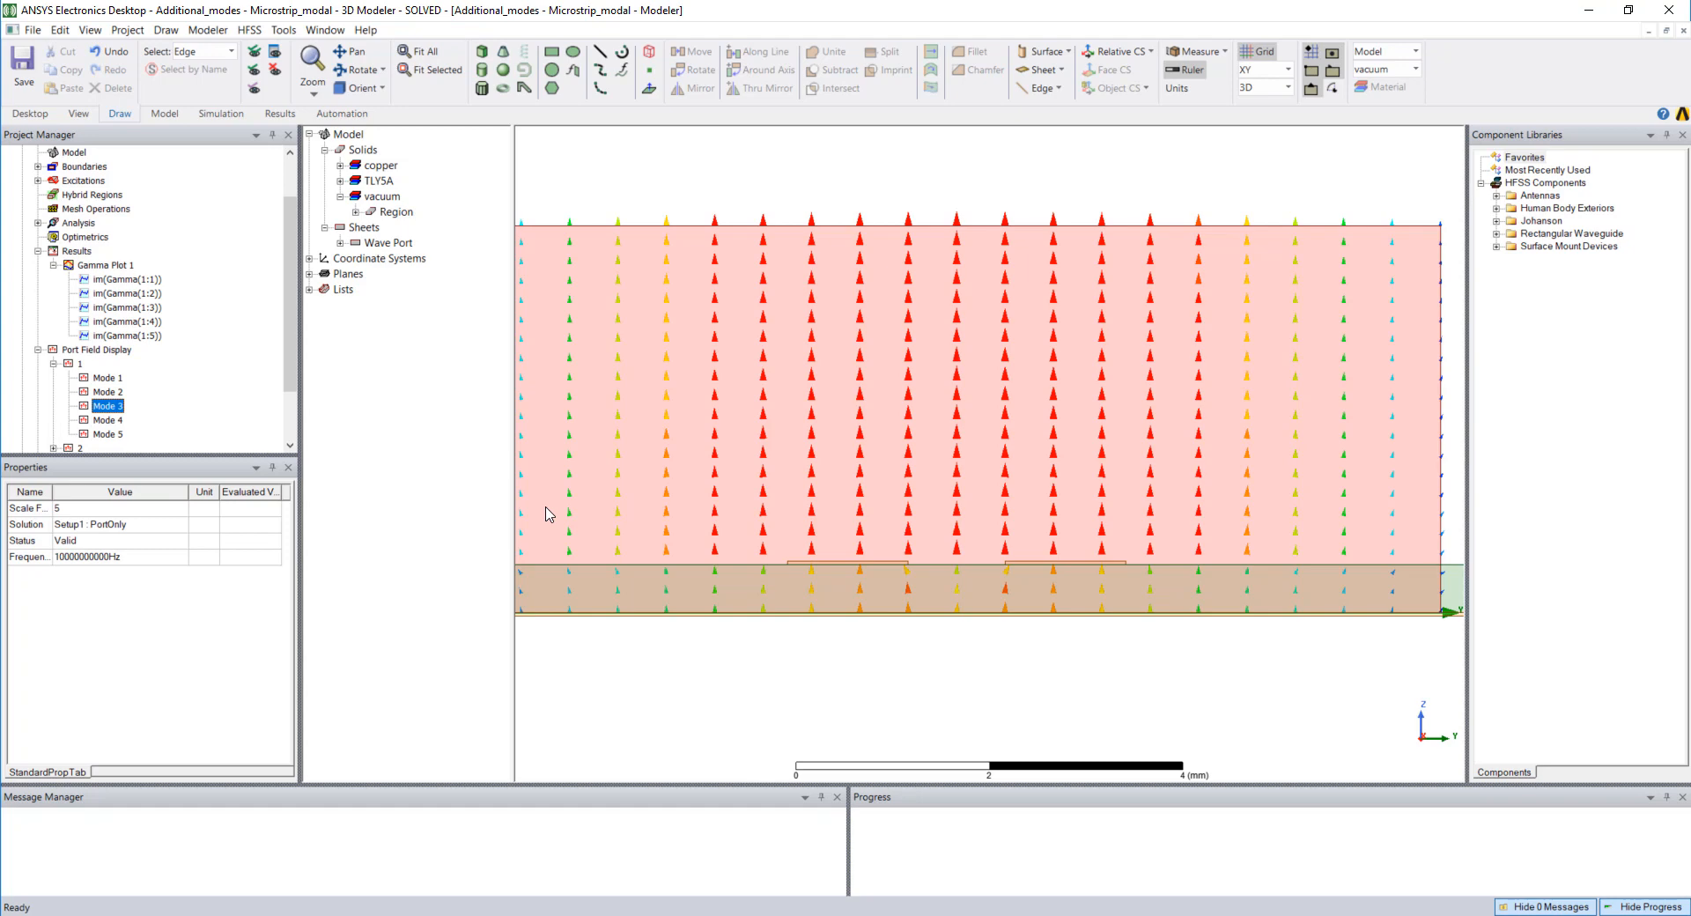
mouse_move(499, 418)
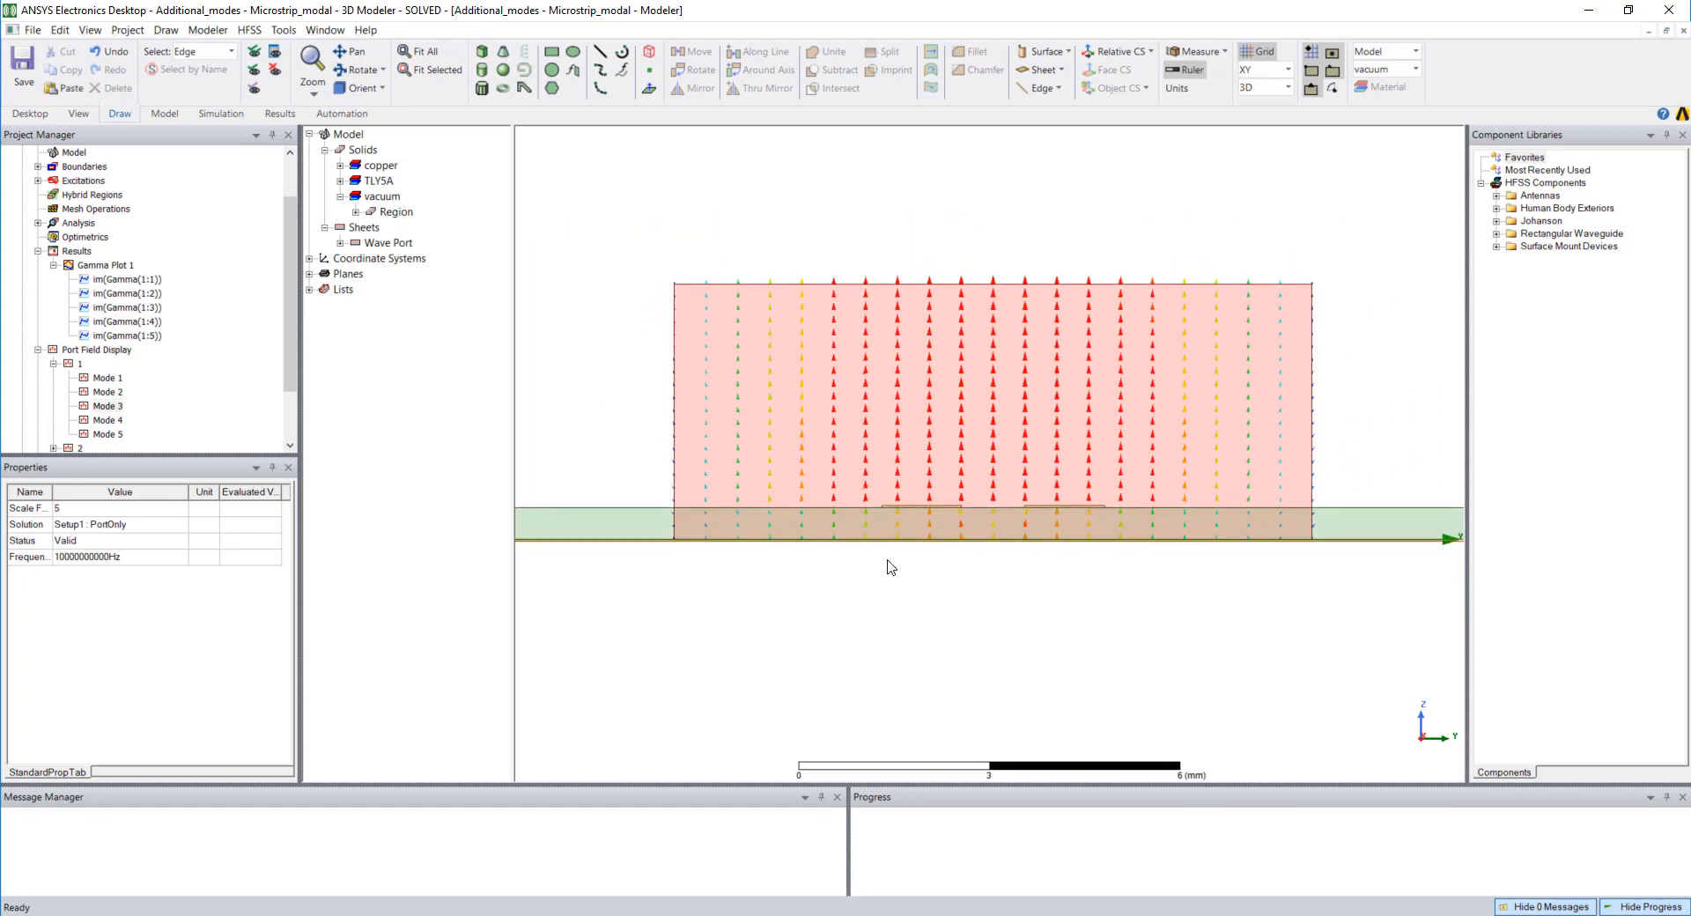
mouse_move(722, 507)
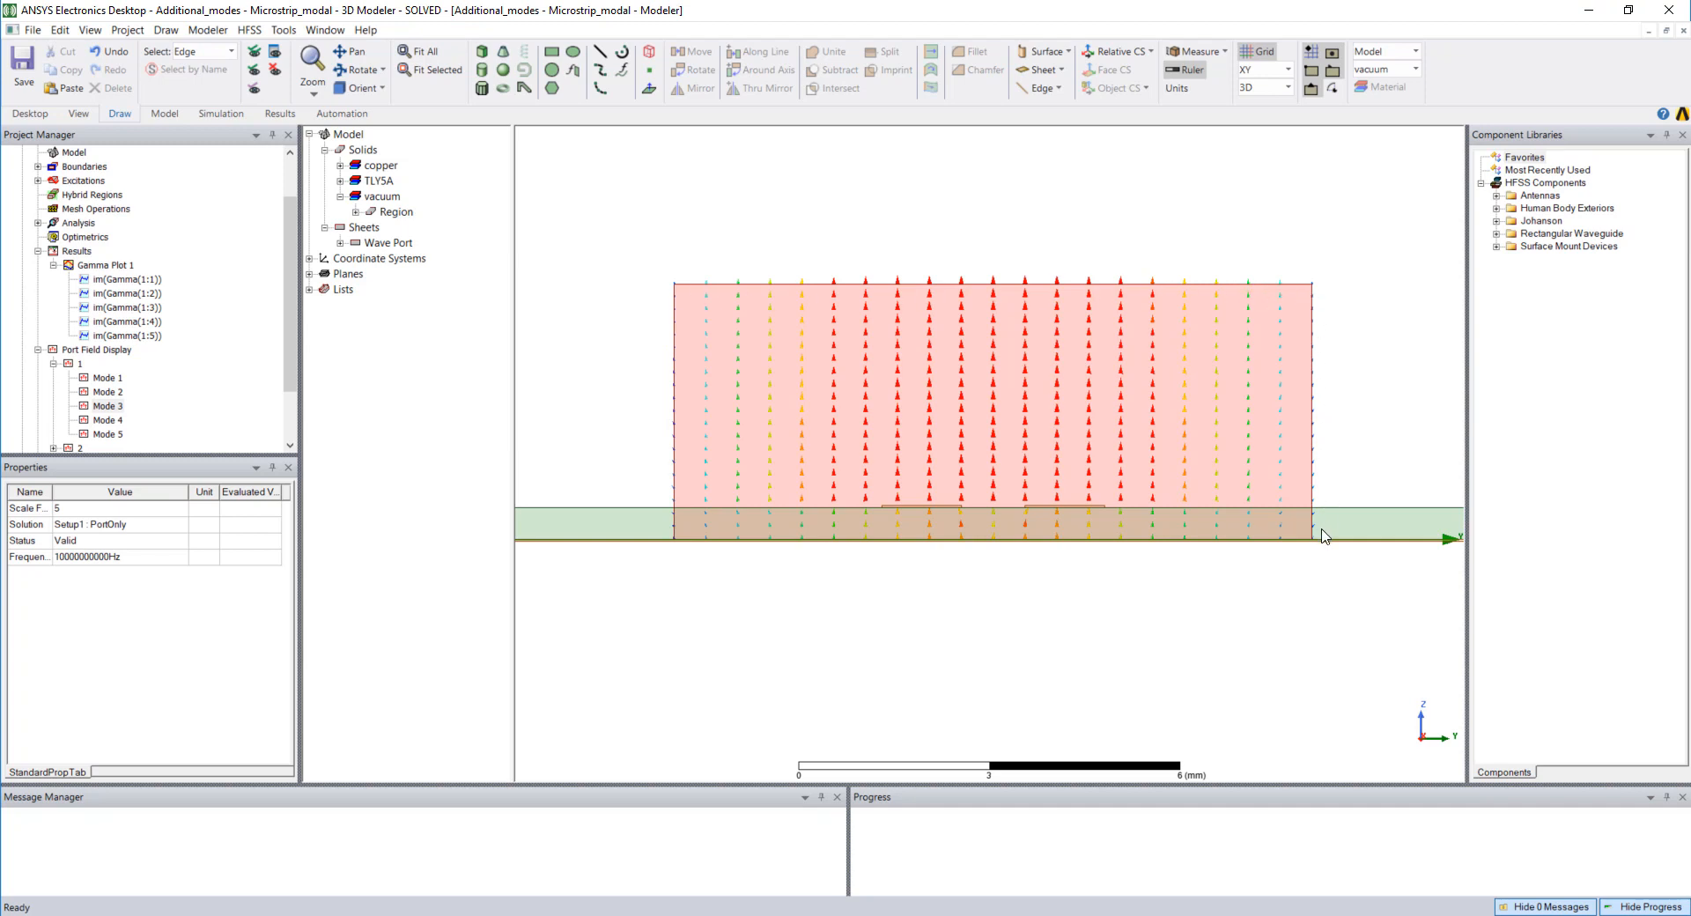
mouse_move(1314, 432)
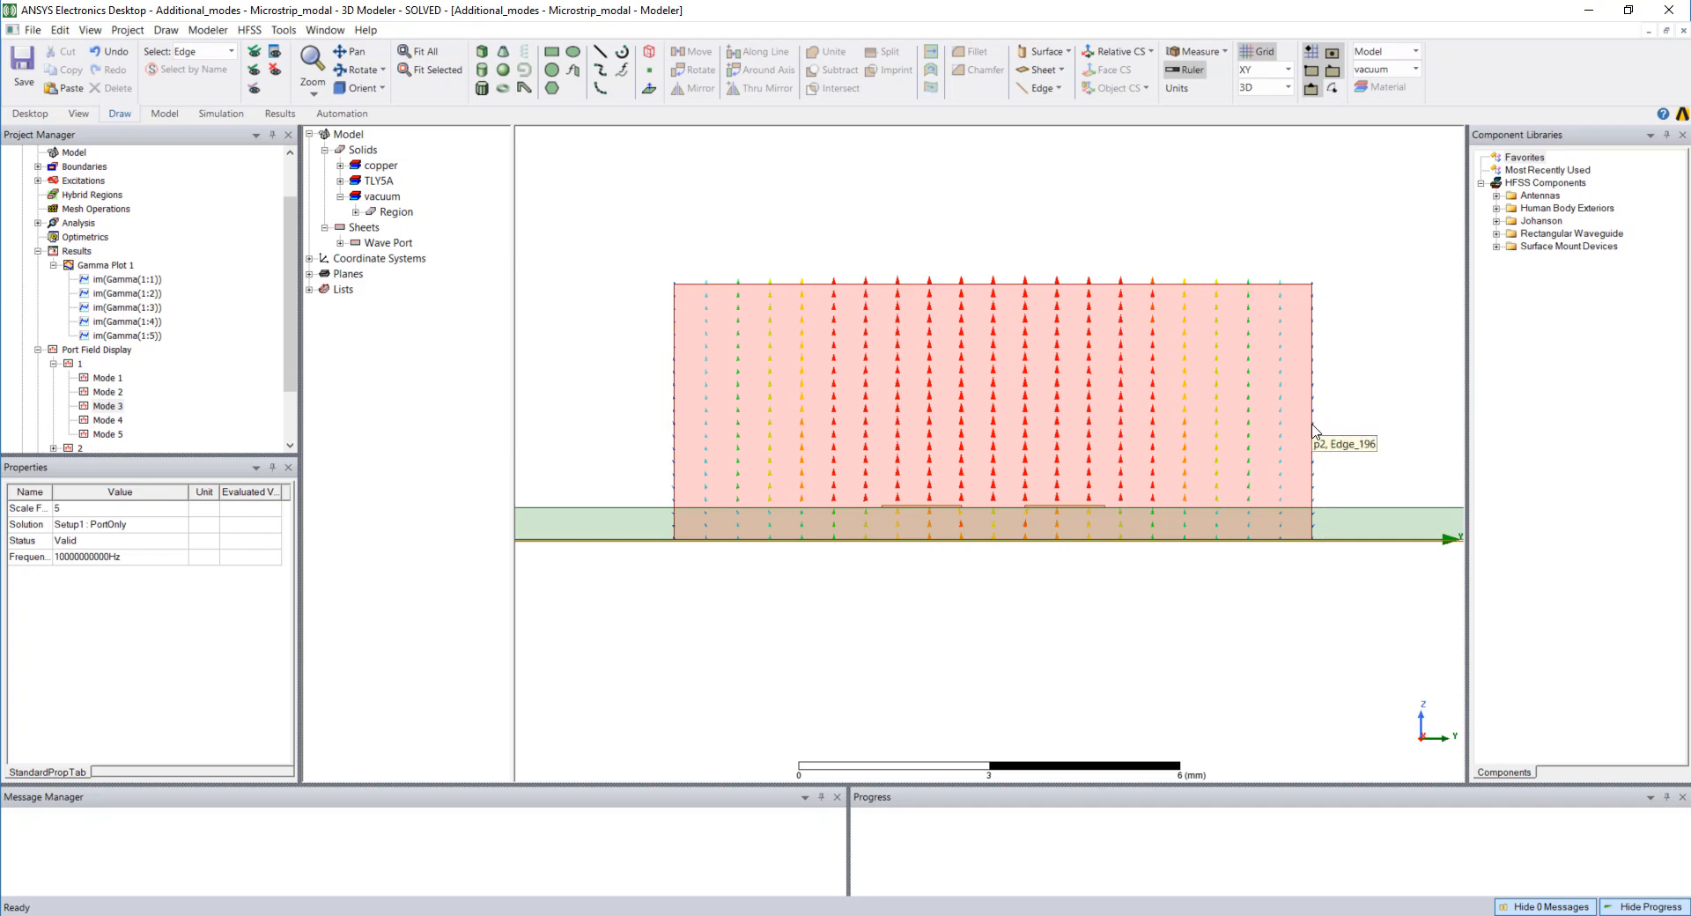
mouse_move(1248, 288)
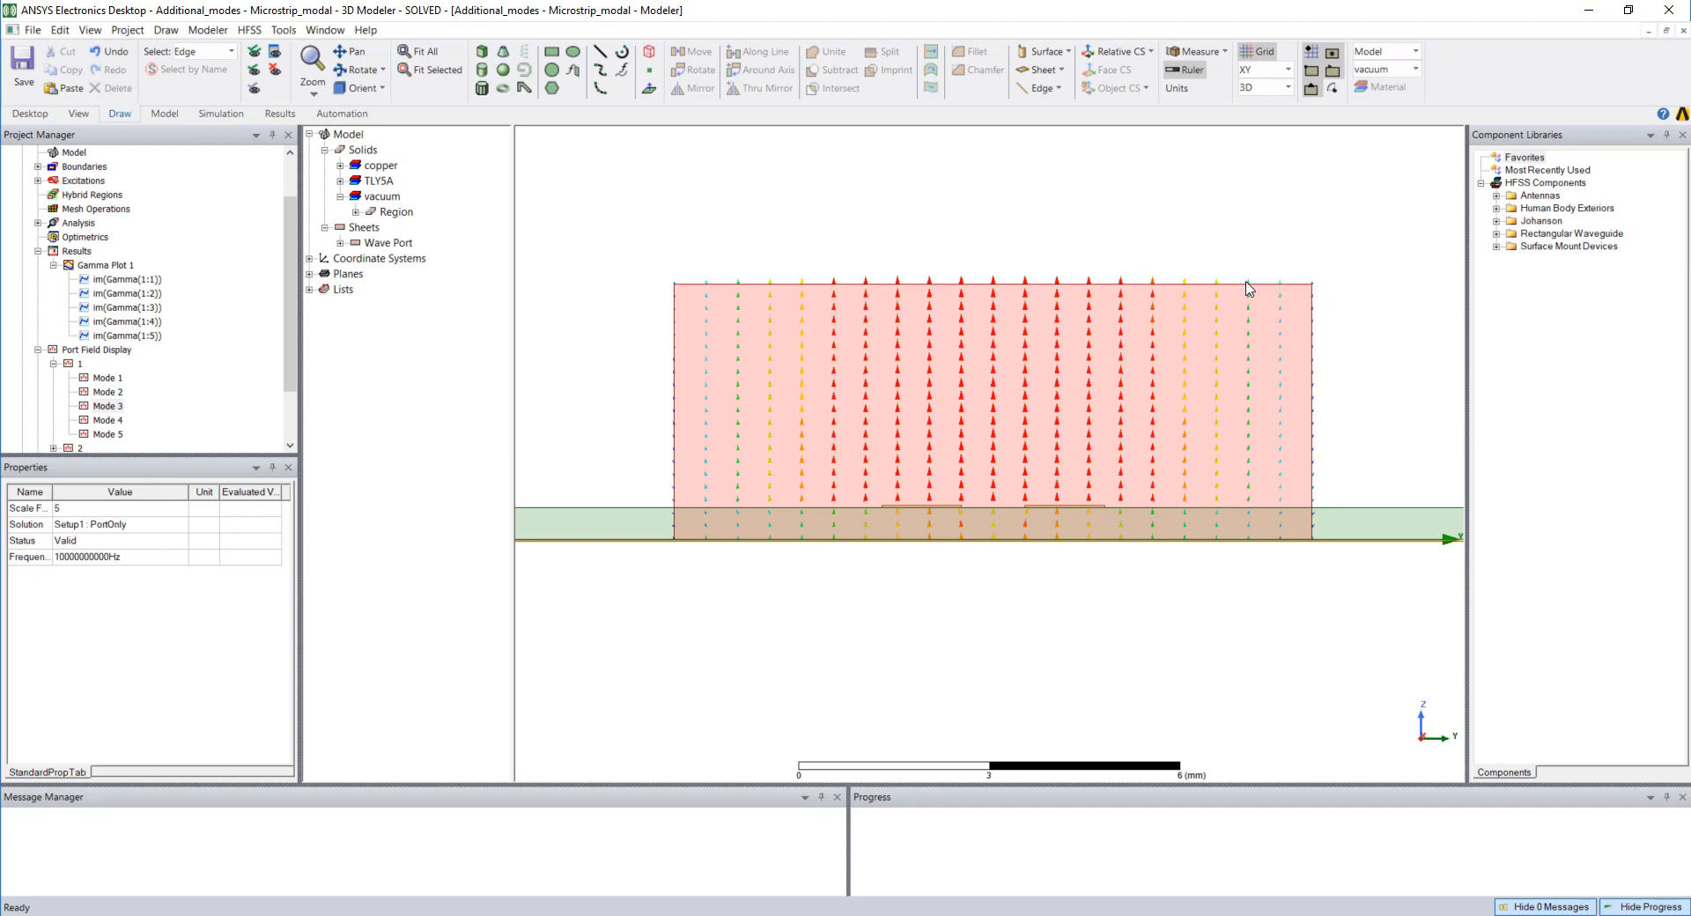
mouse_move(687, 286)
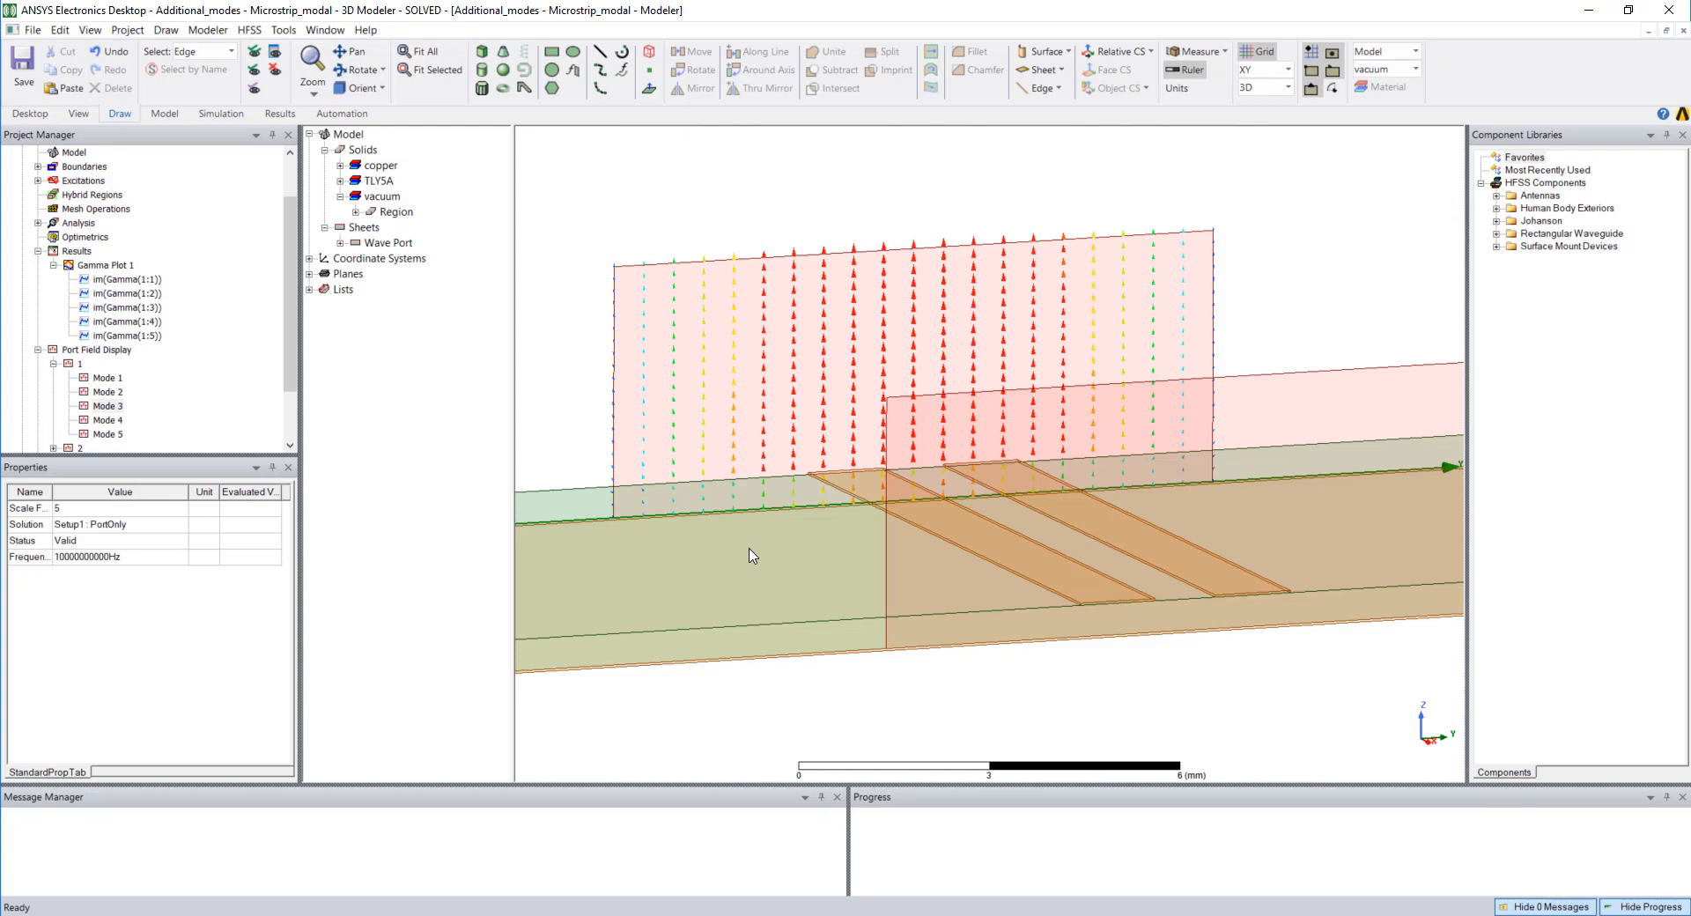
mouse_move(602, 447)
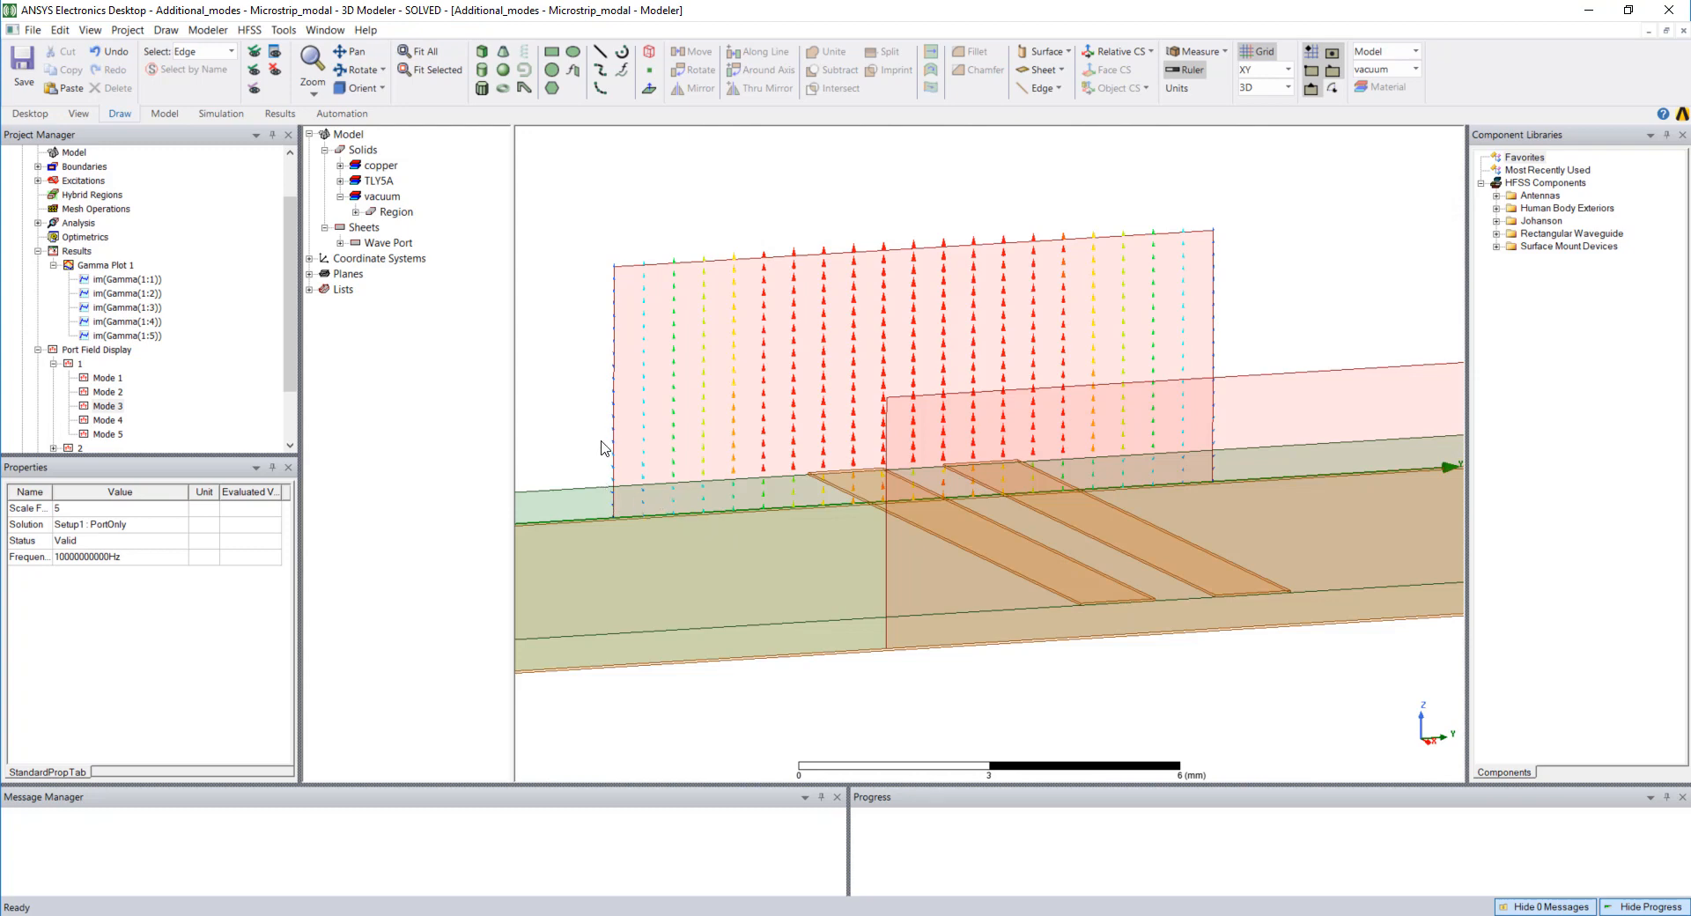
mouse_move(831, 255)
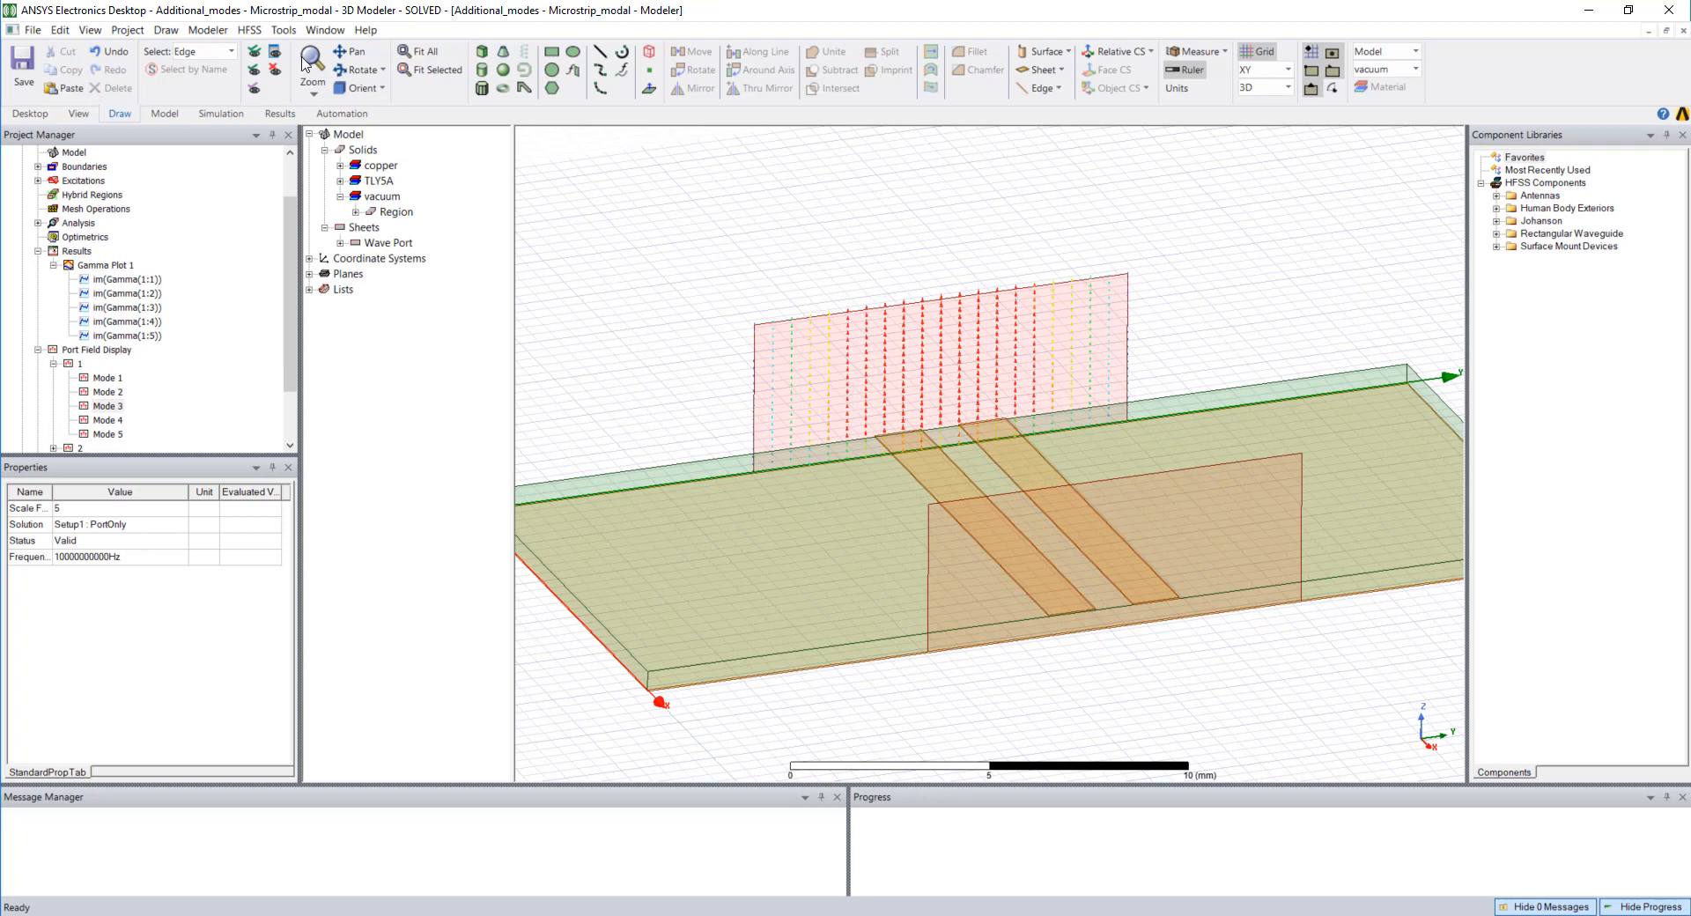
- Measure the wave port's top edge length, reading 10.16 mm
click(207, 29)
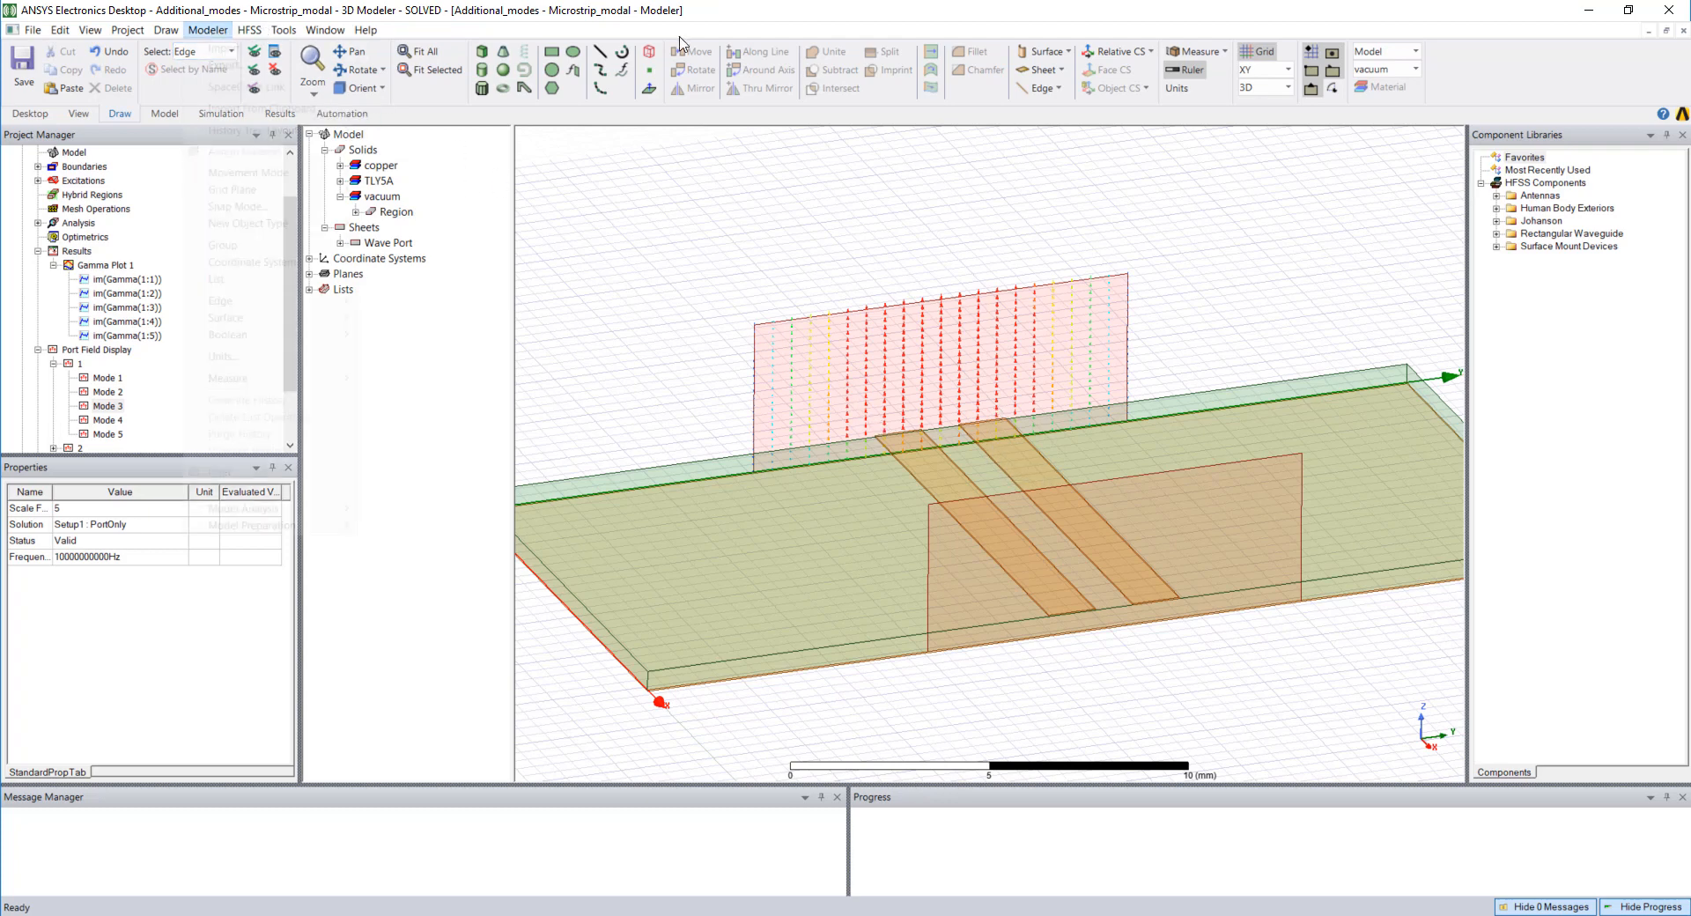
click(207, 29)
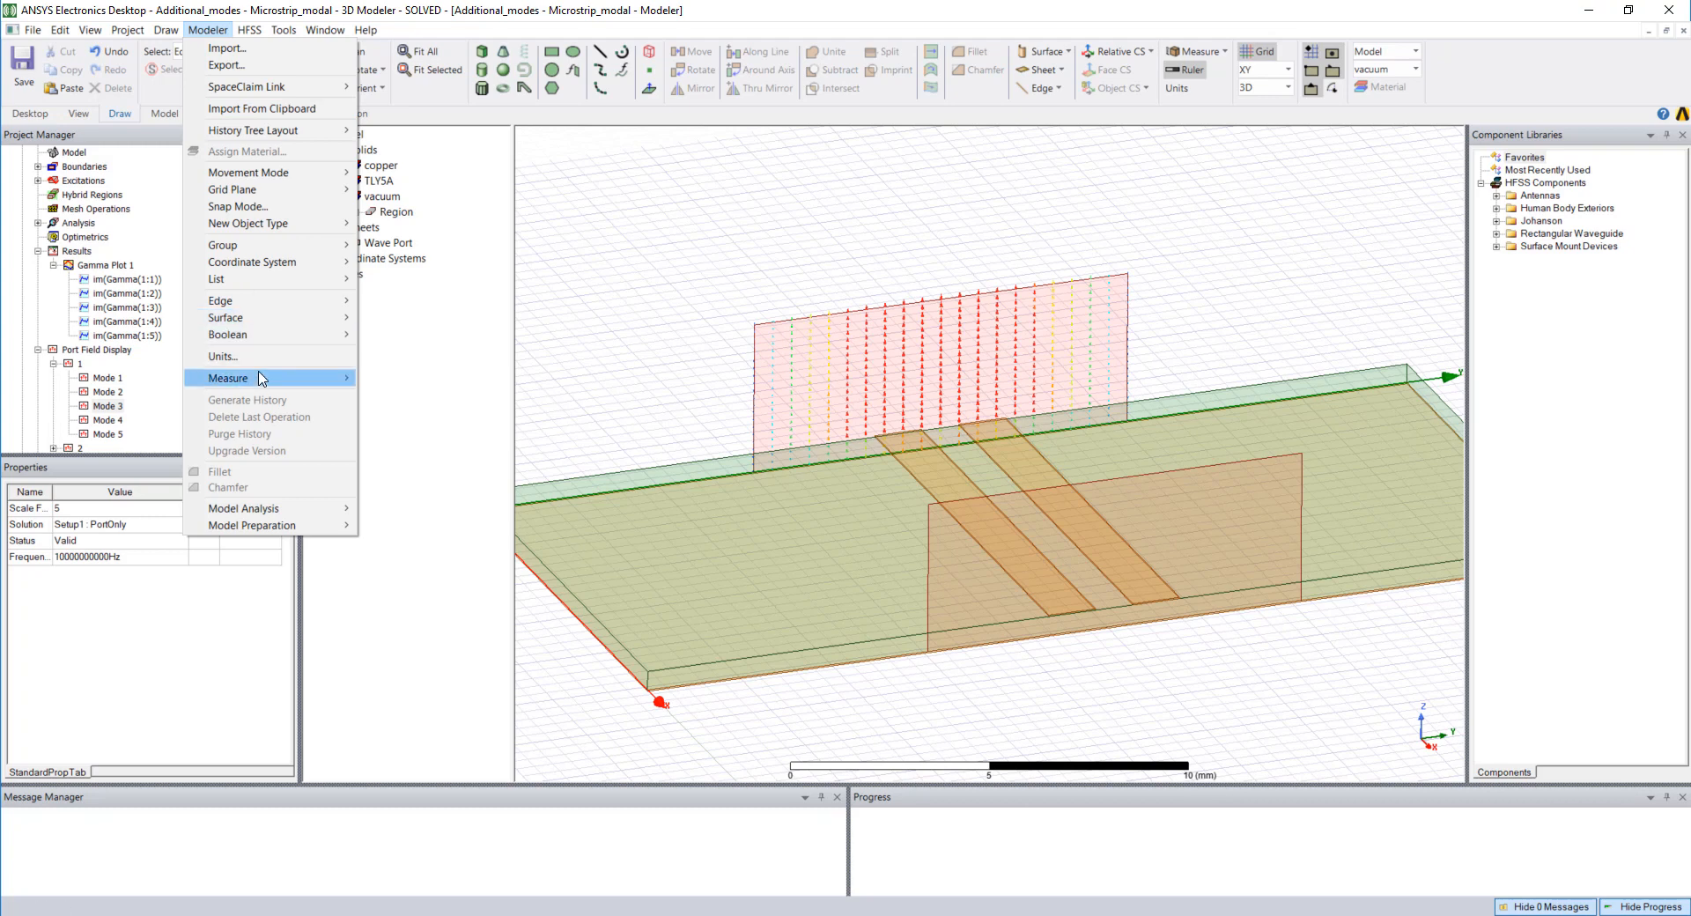
click(228, 378)
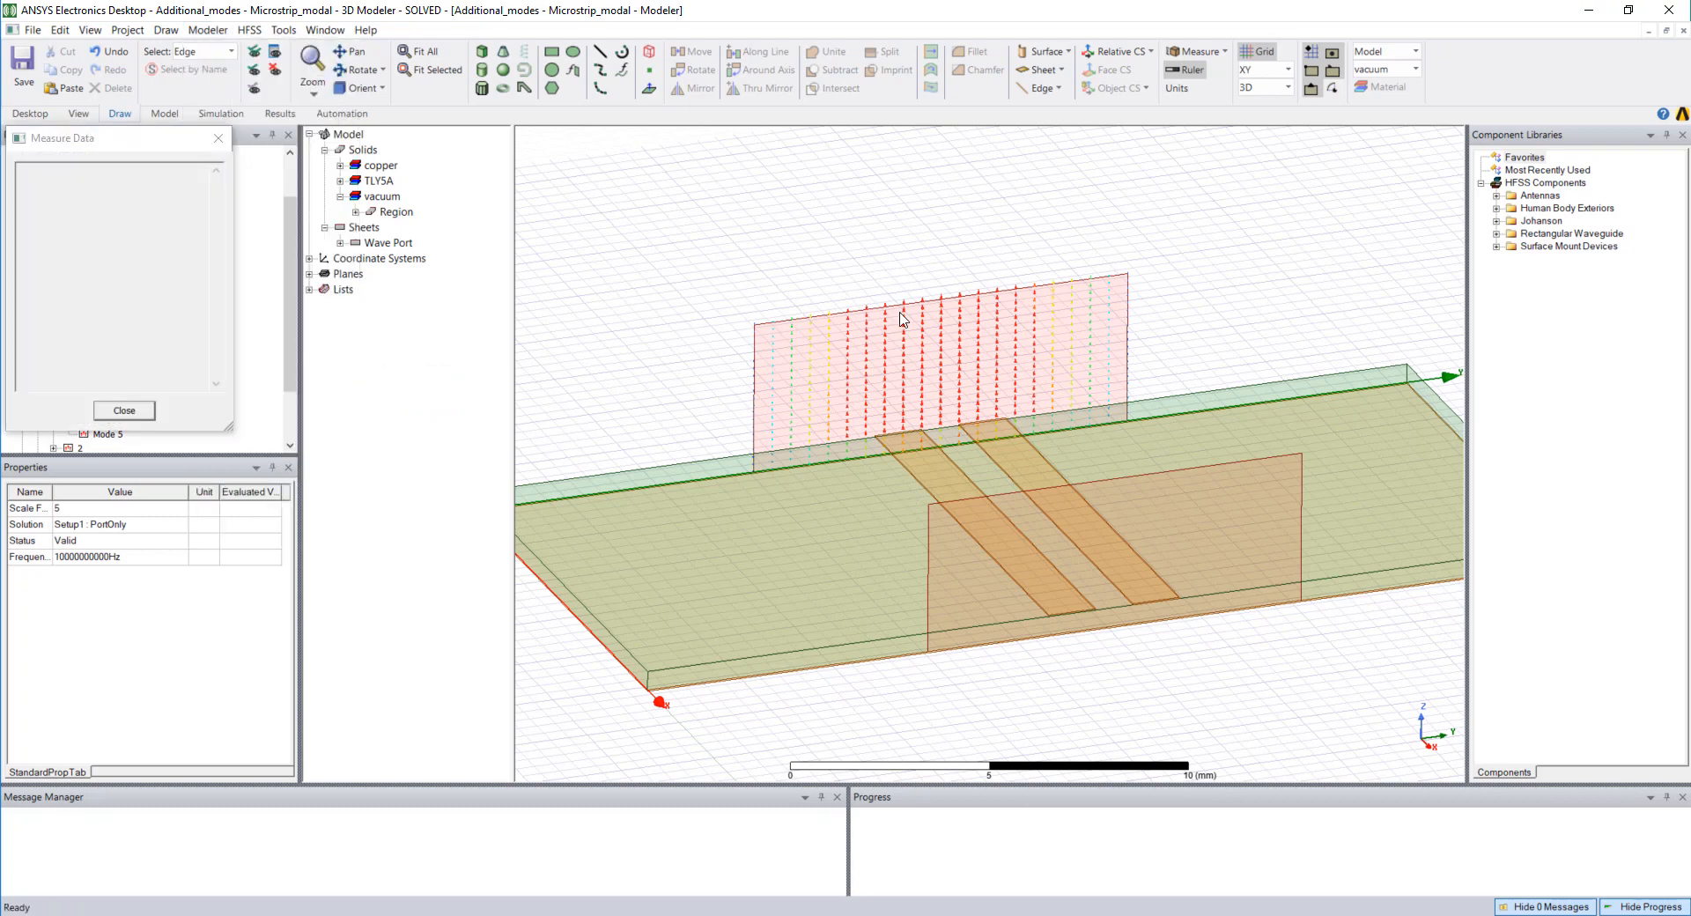
click(938, 294)
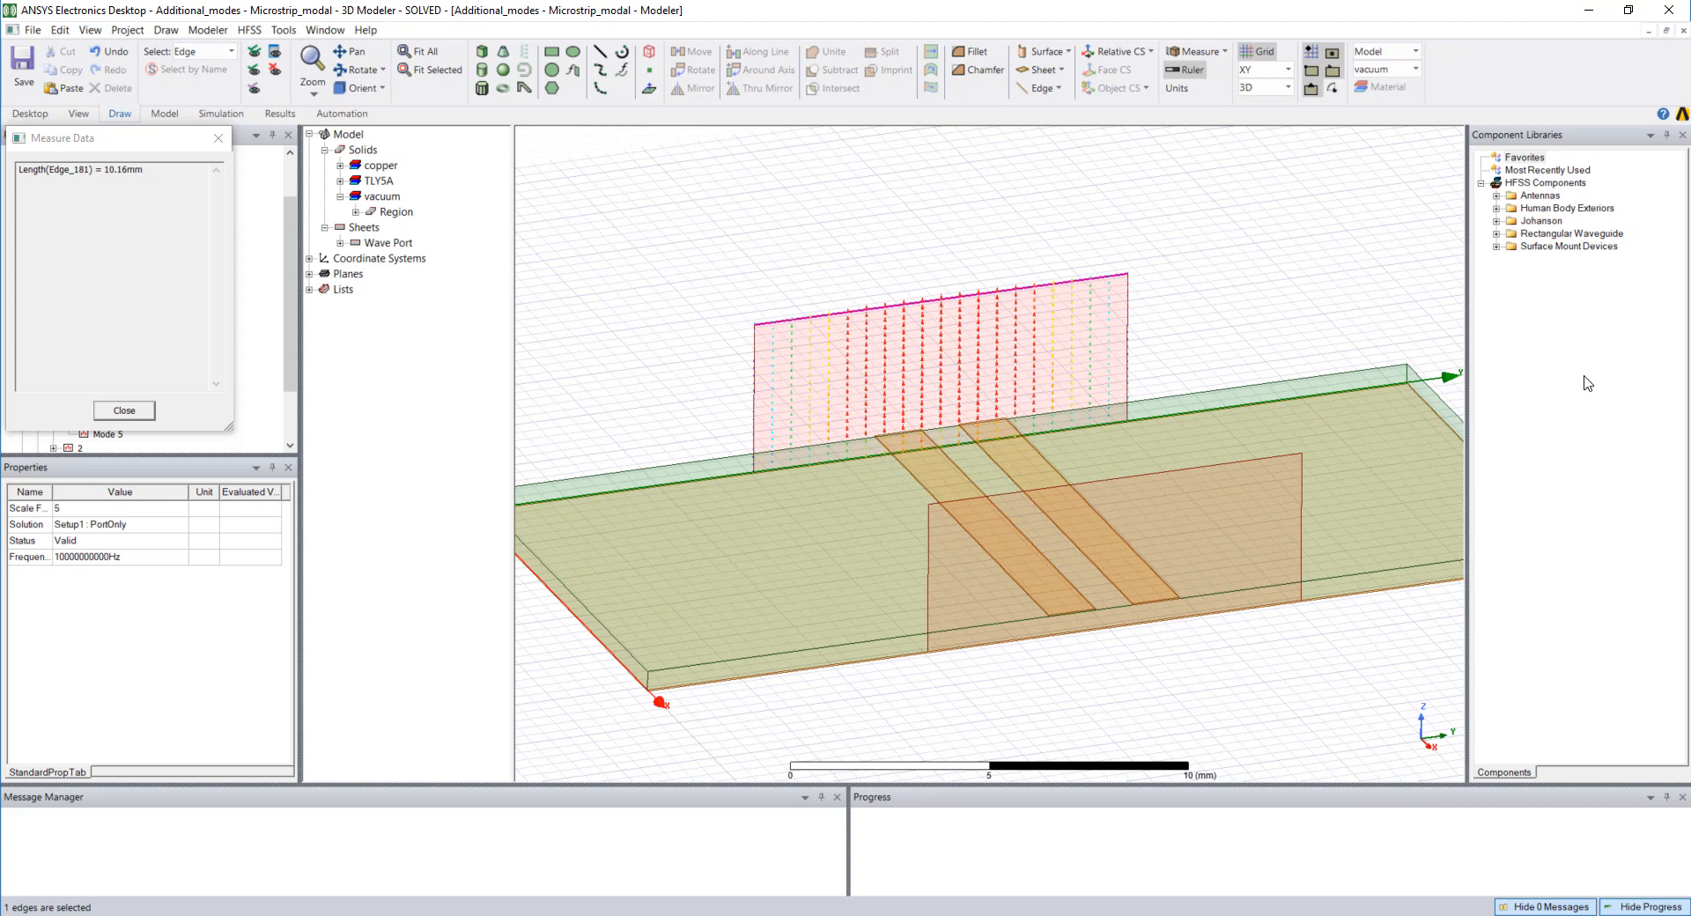
mouse_move(1053, 623)
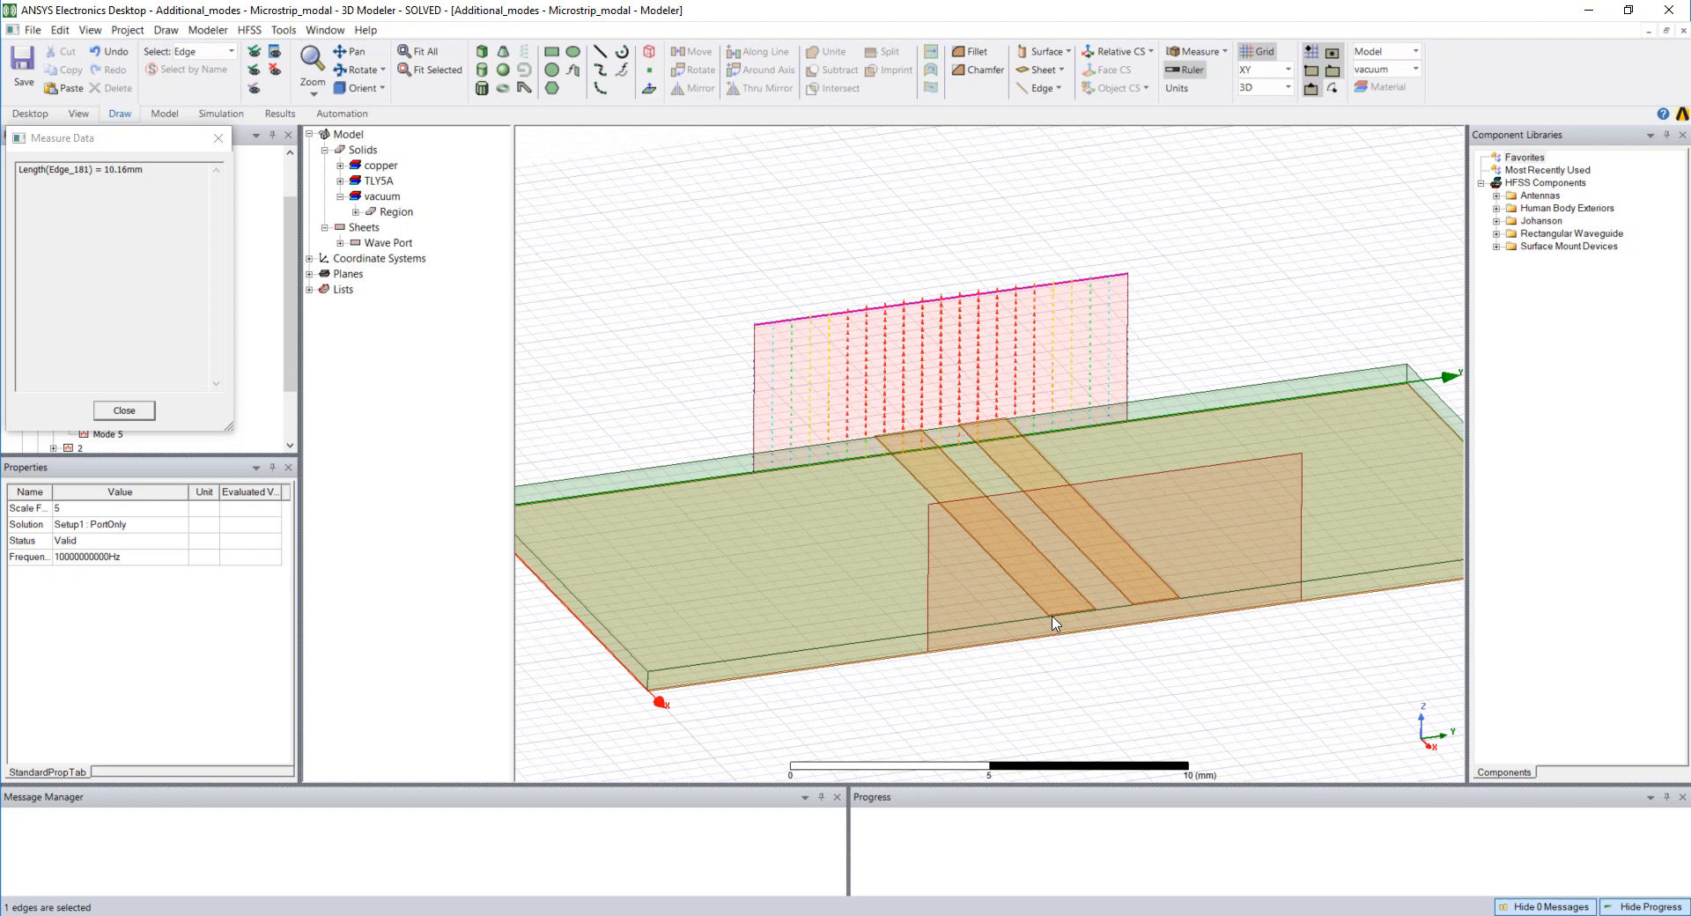
mouse_move(1059, 624)
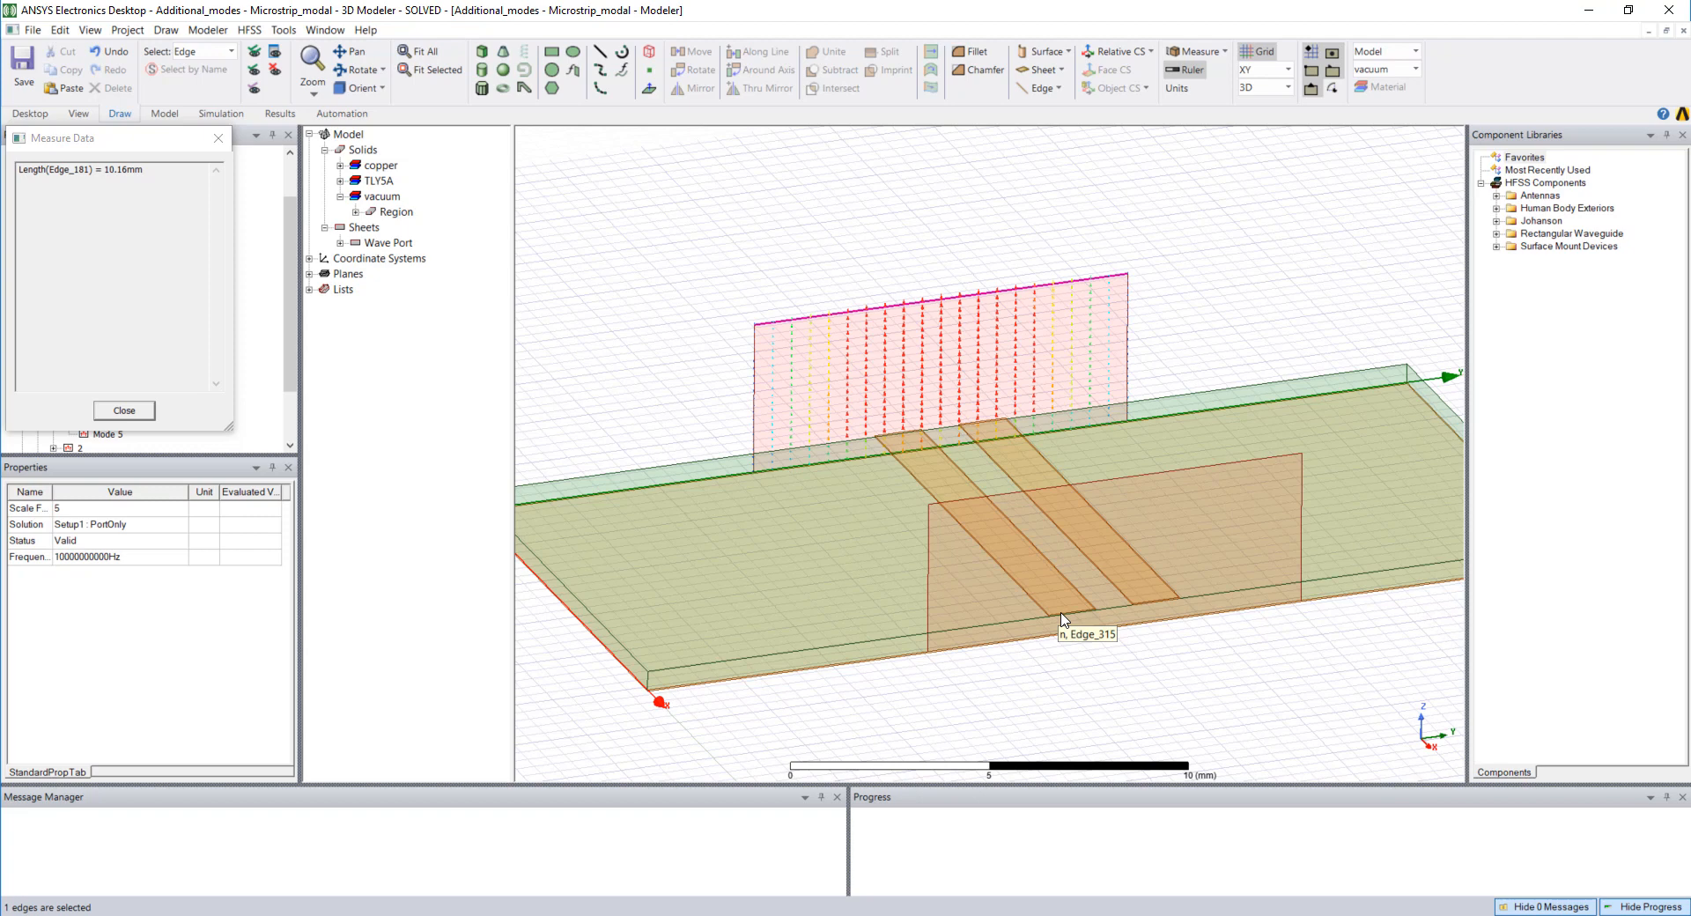
mouse_move(757, 479)
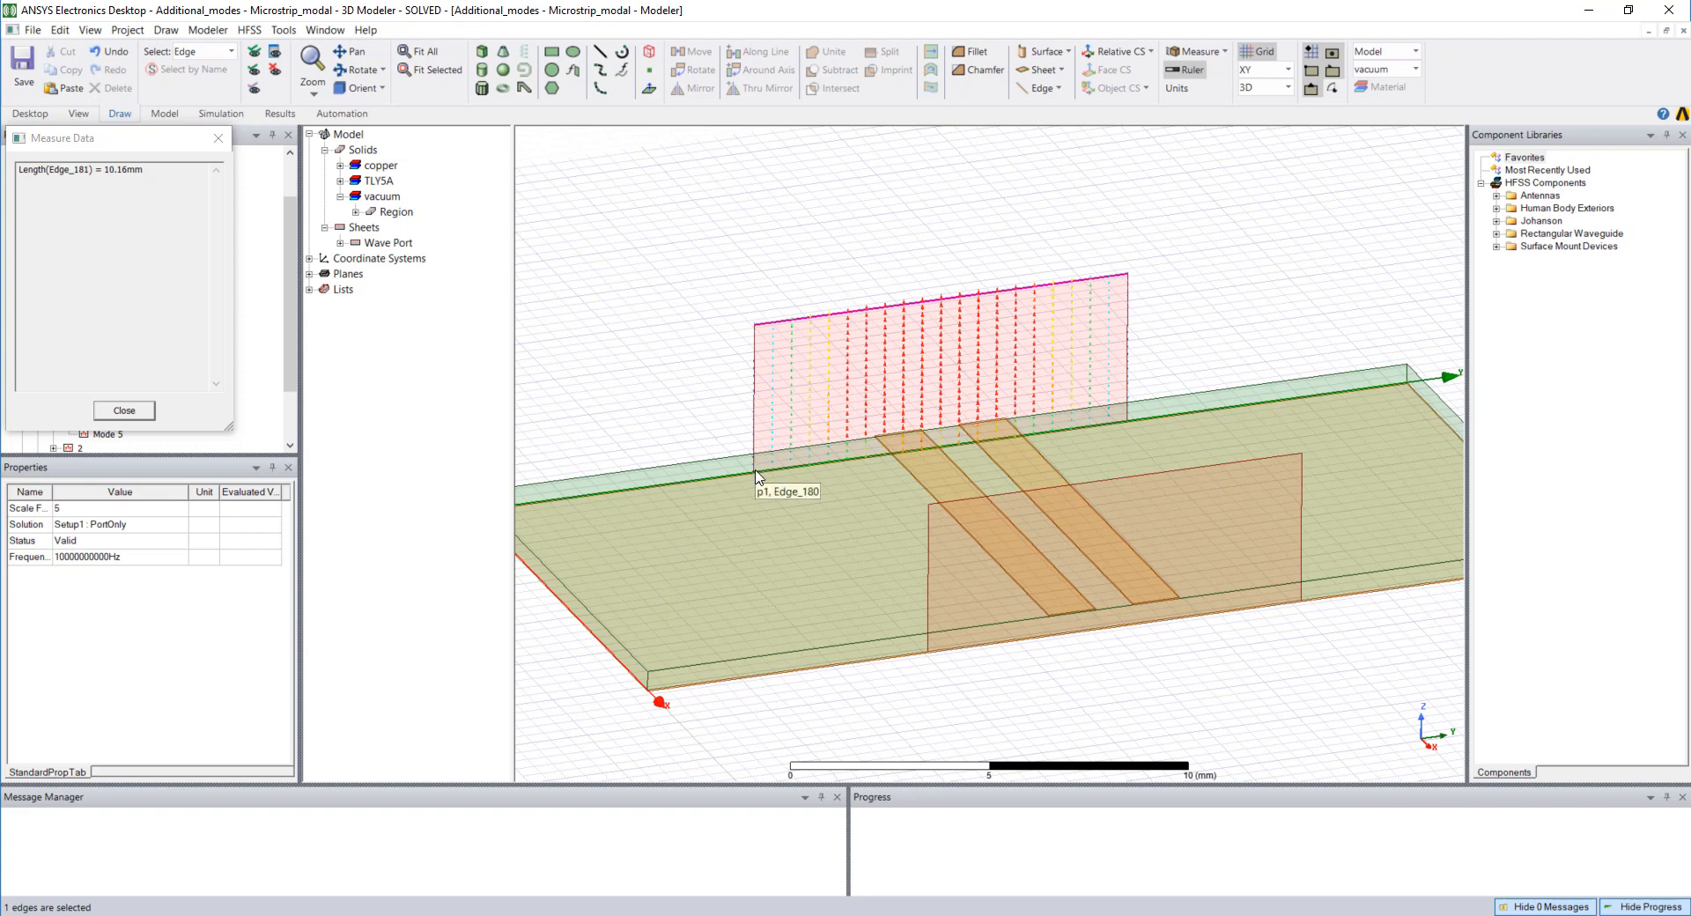
mouse_move(750, 334)
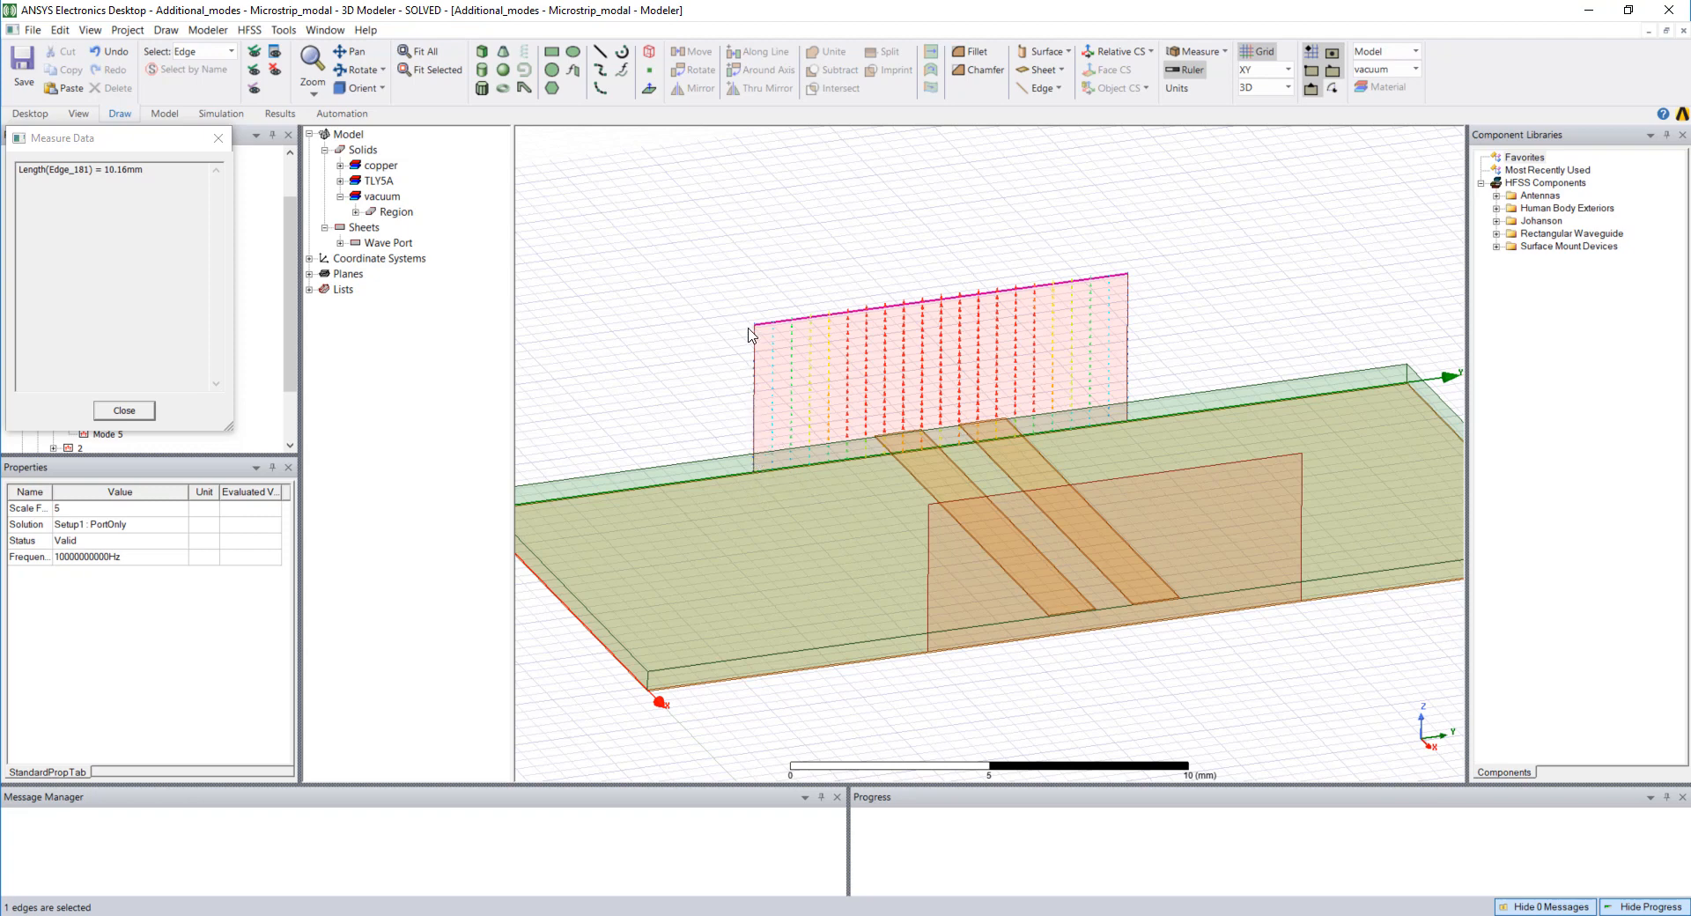
mouse_move(1133, 417)
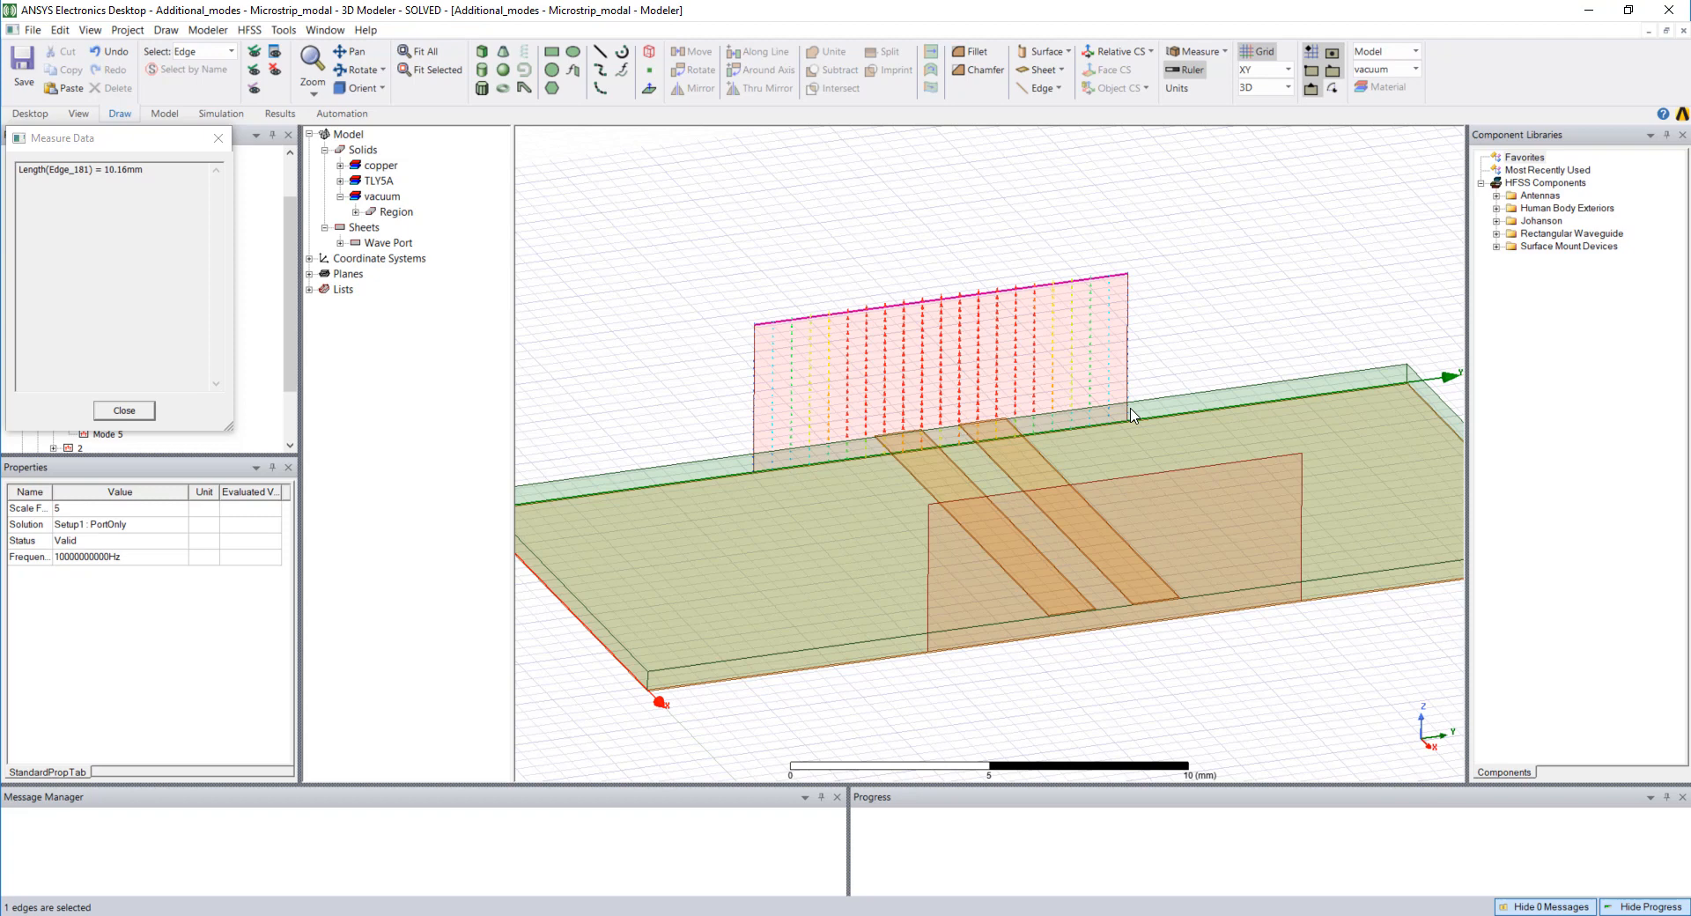
mouse_move(1126, 588)
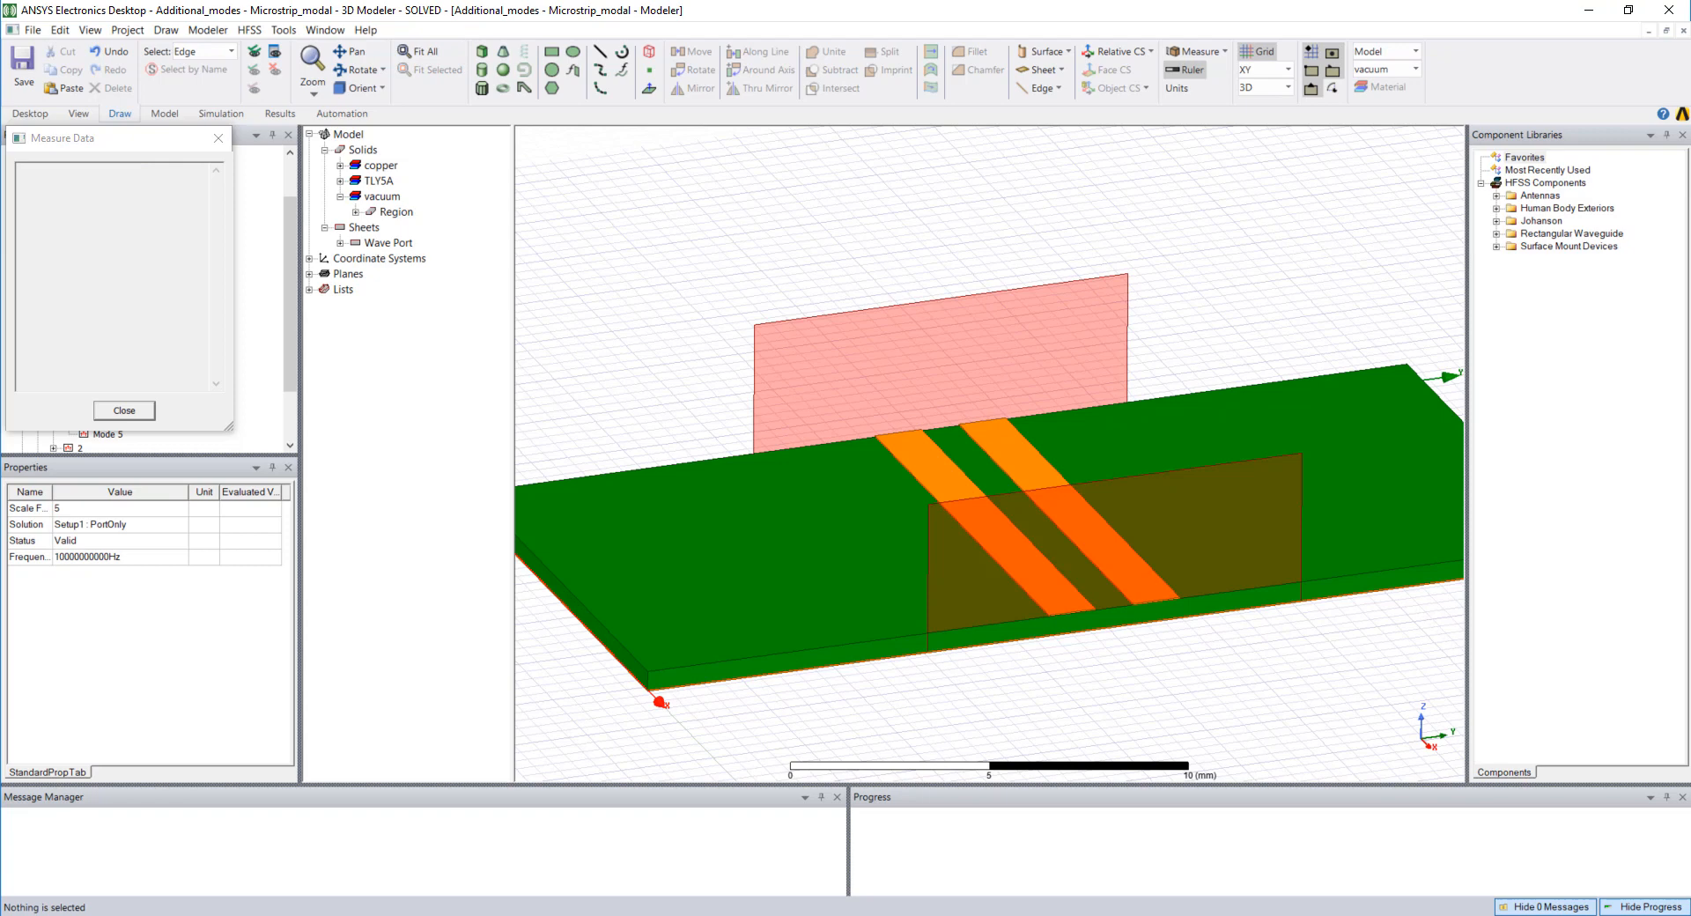
- Close the Measure Data readout and show port 1 Mode 1 field vectors
scroll(up, 3)
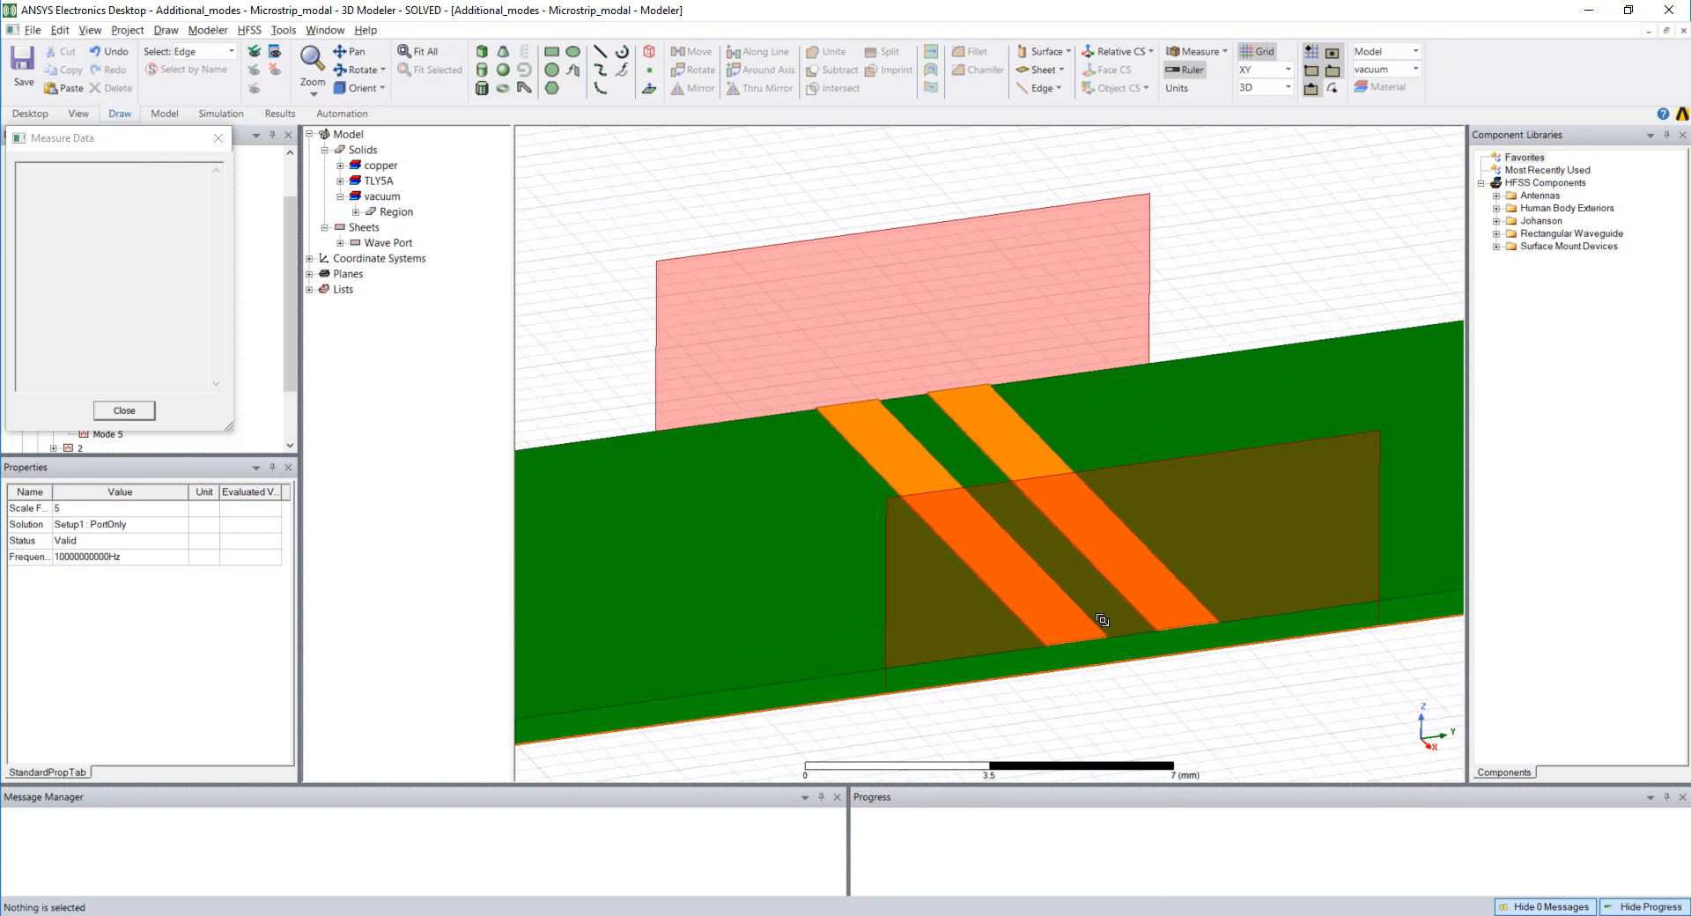
click(123, 410)
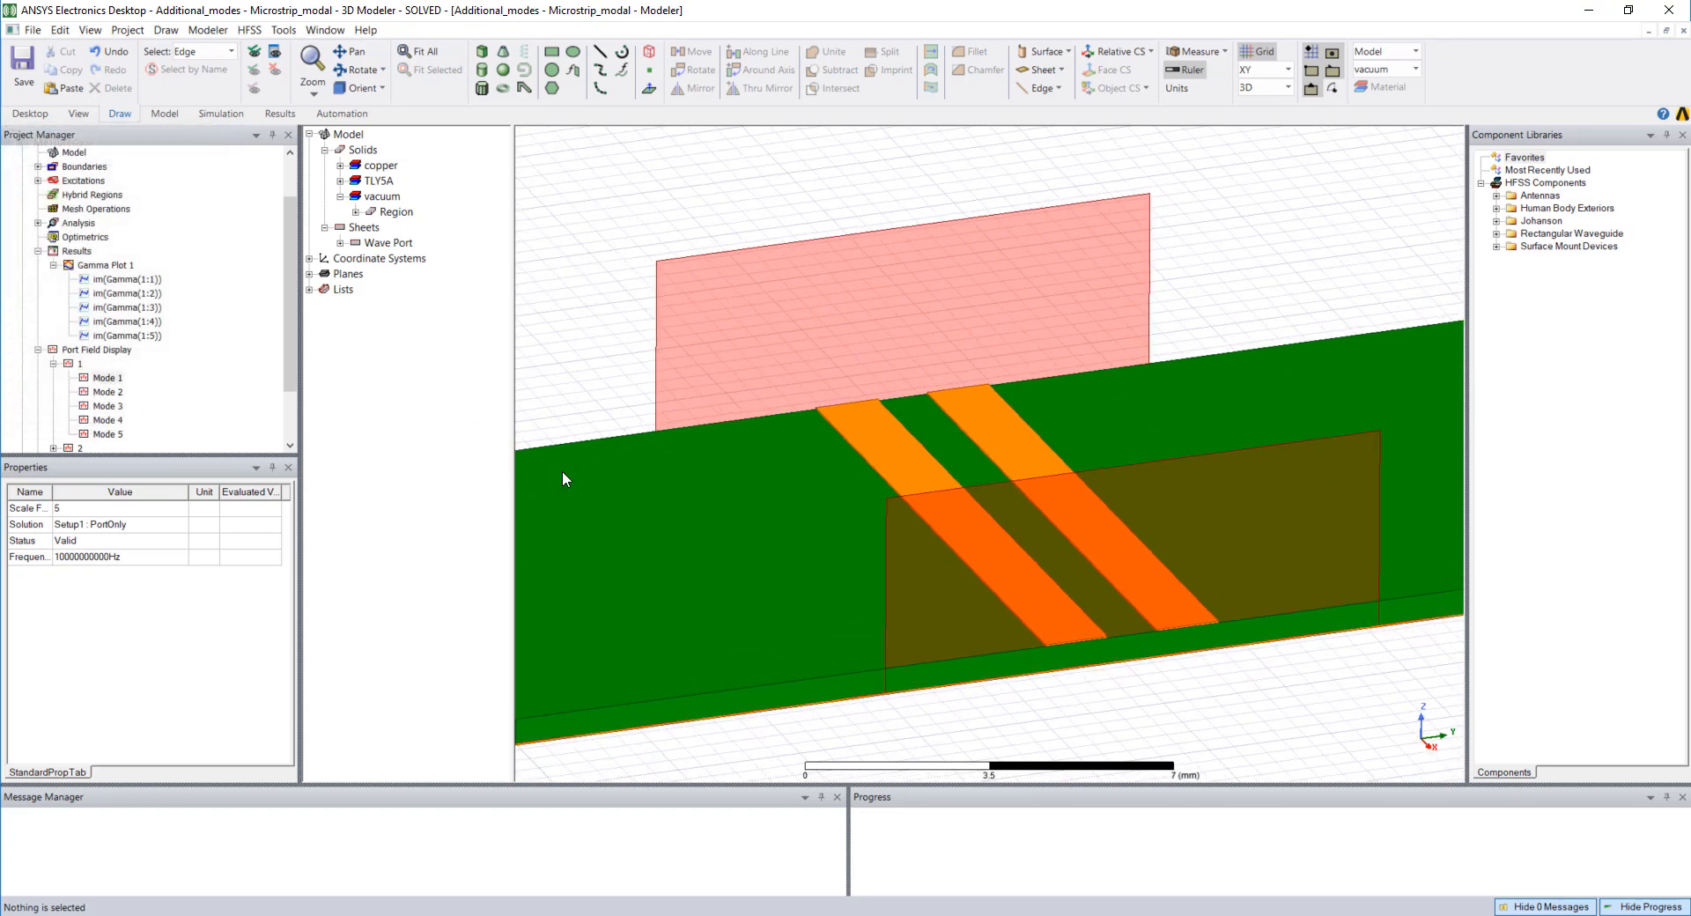
click(107, 378)
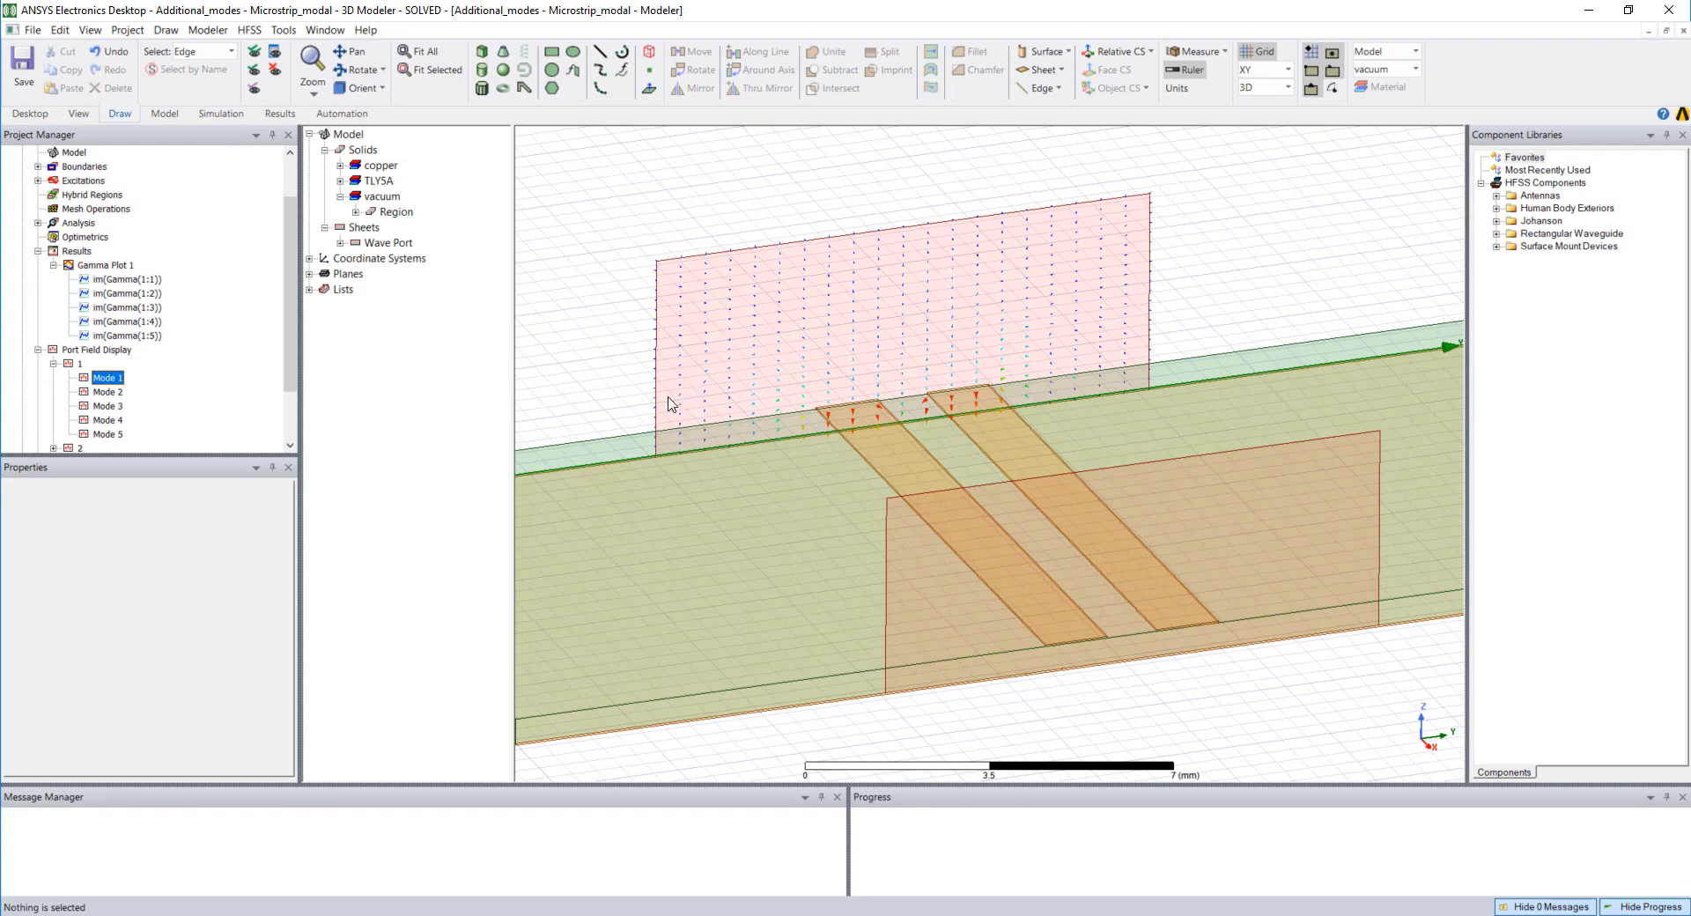
mouse_move(968, 406)
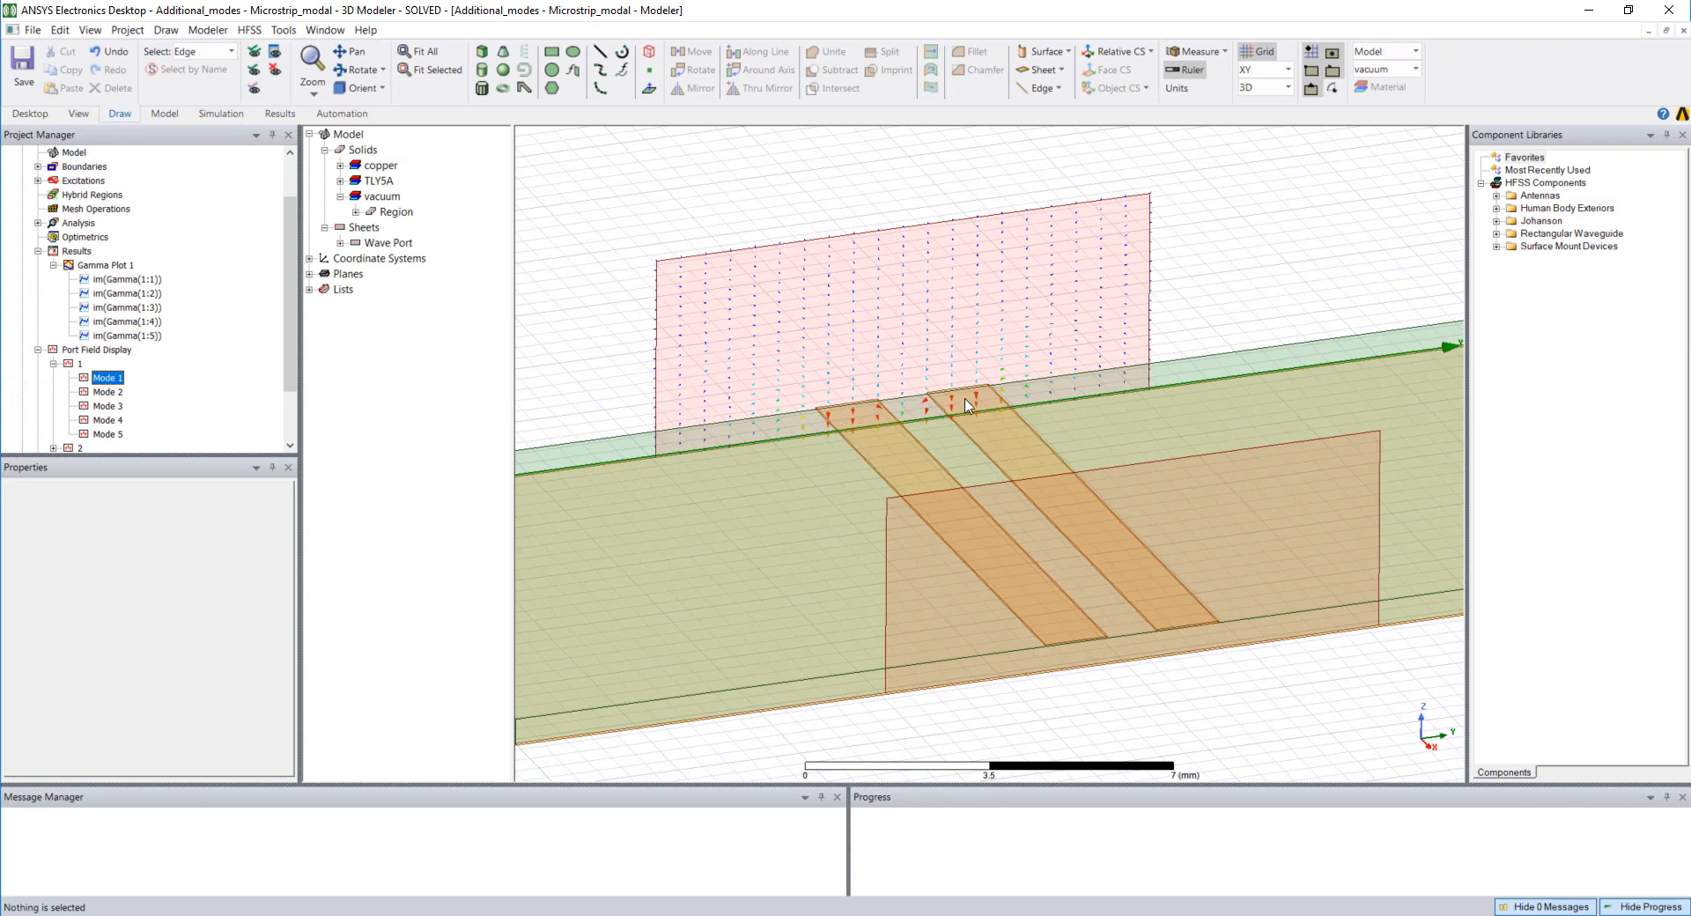
mouse_move(659, 413)
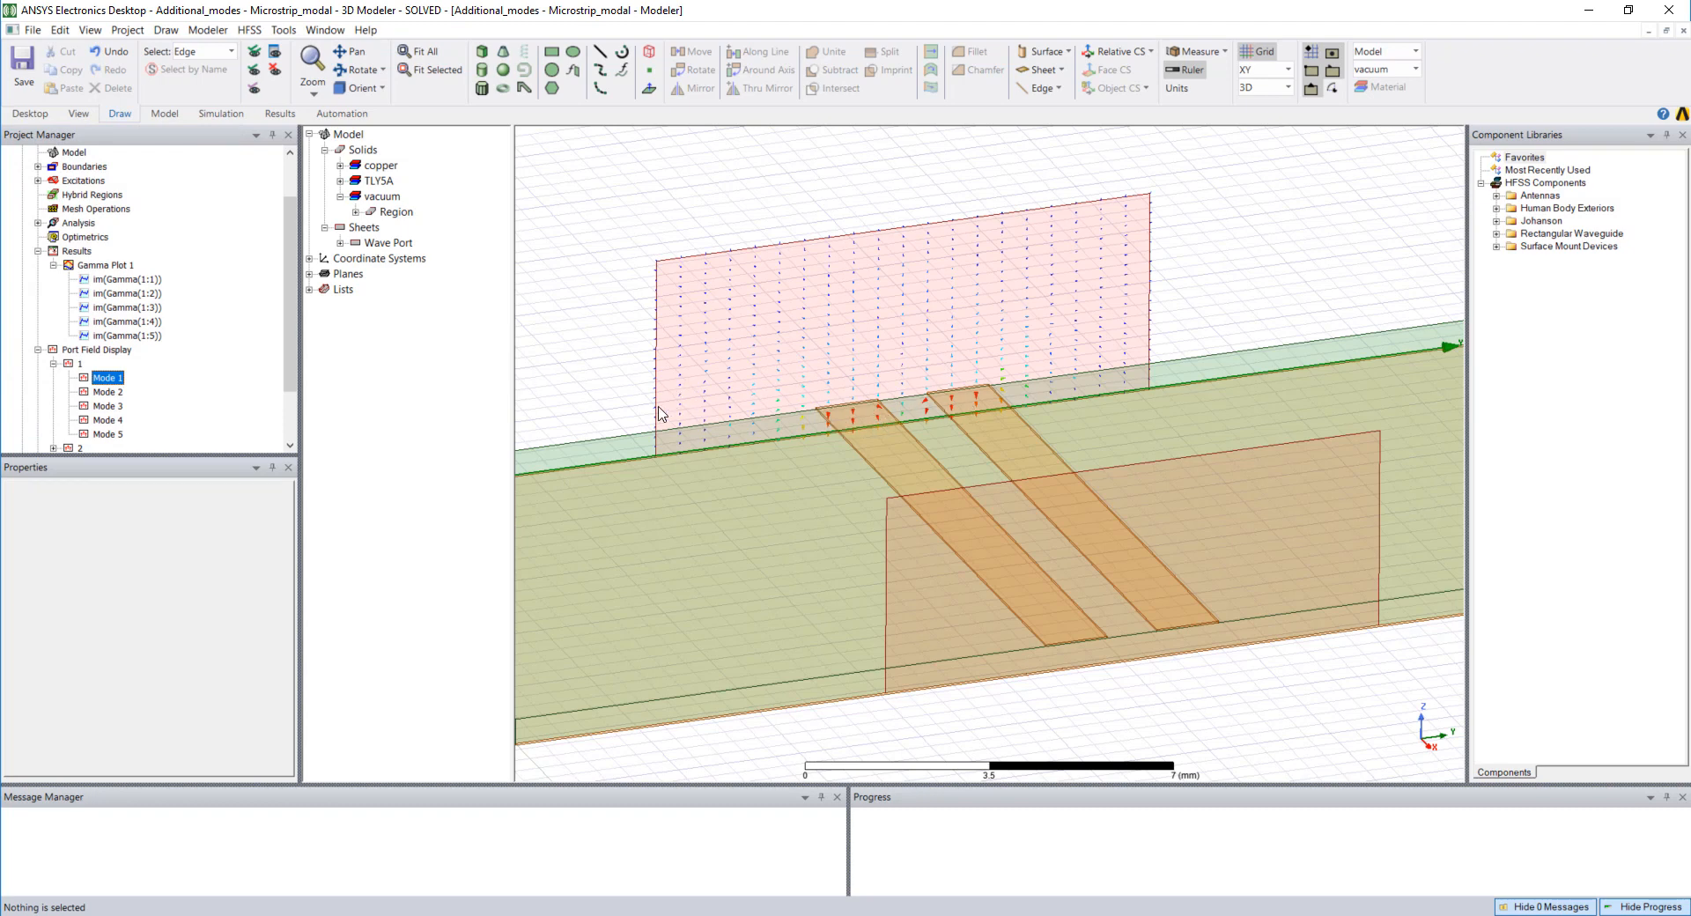
mouse_move(659, 296)
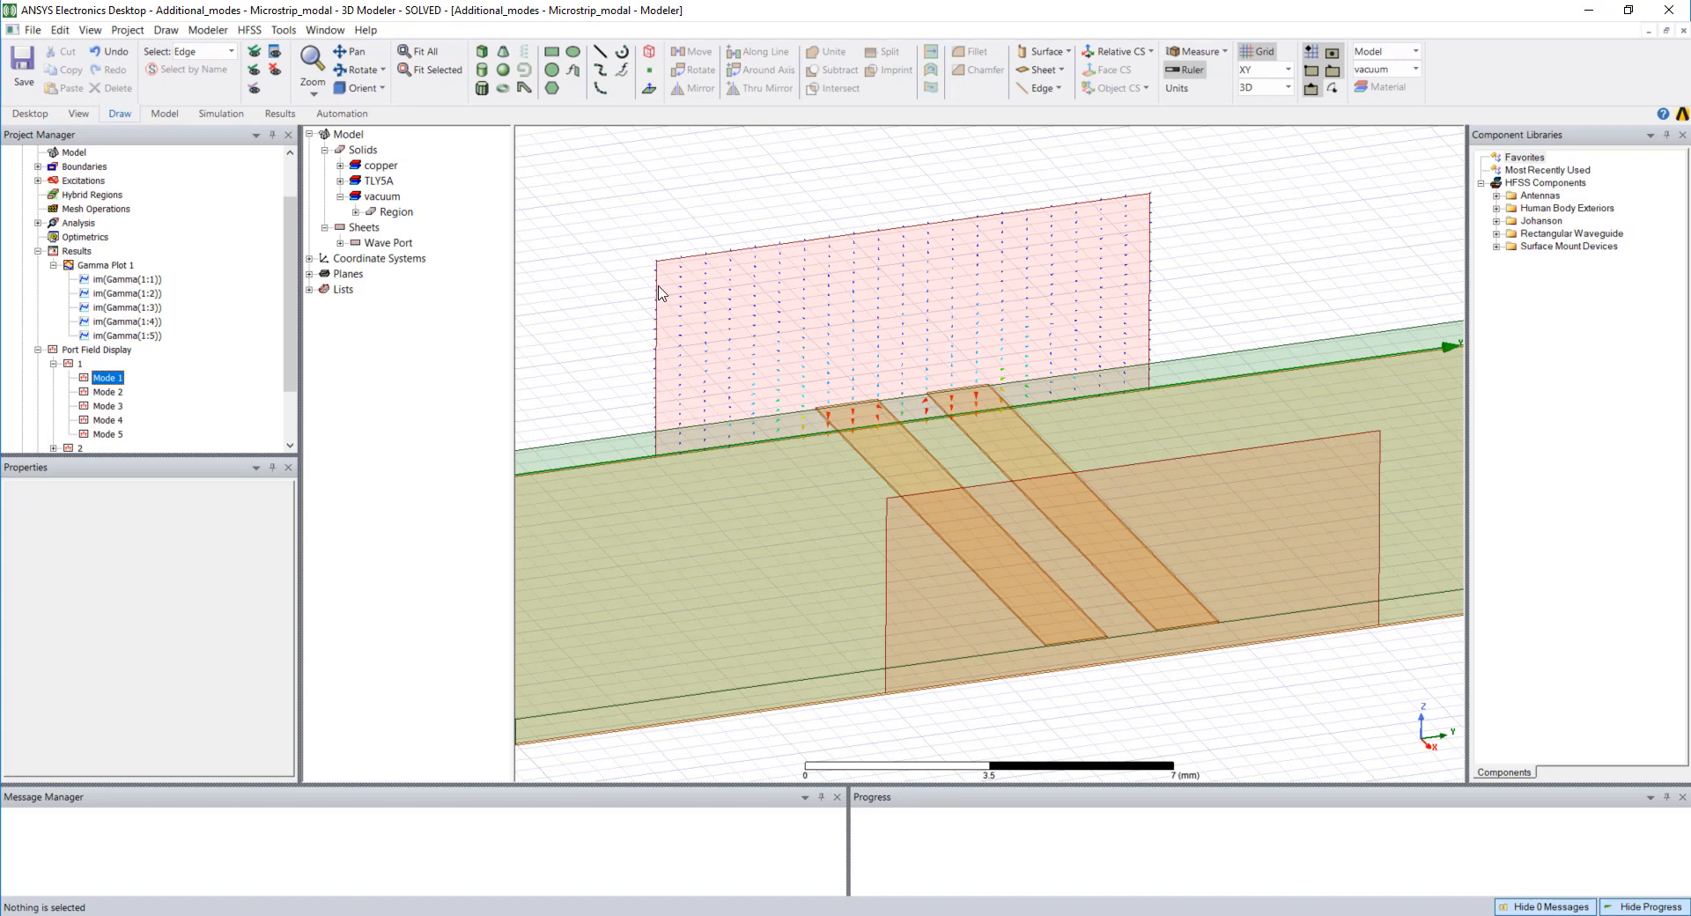
mouse_move(666, 288)
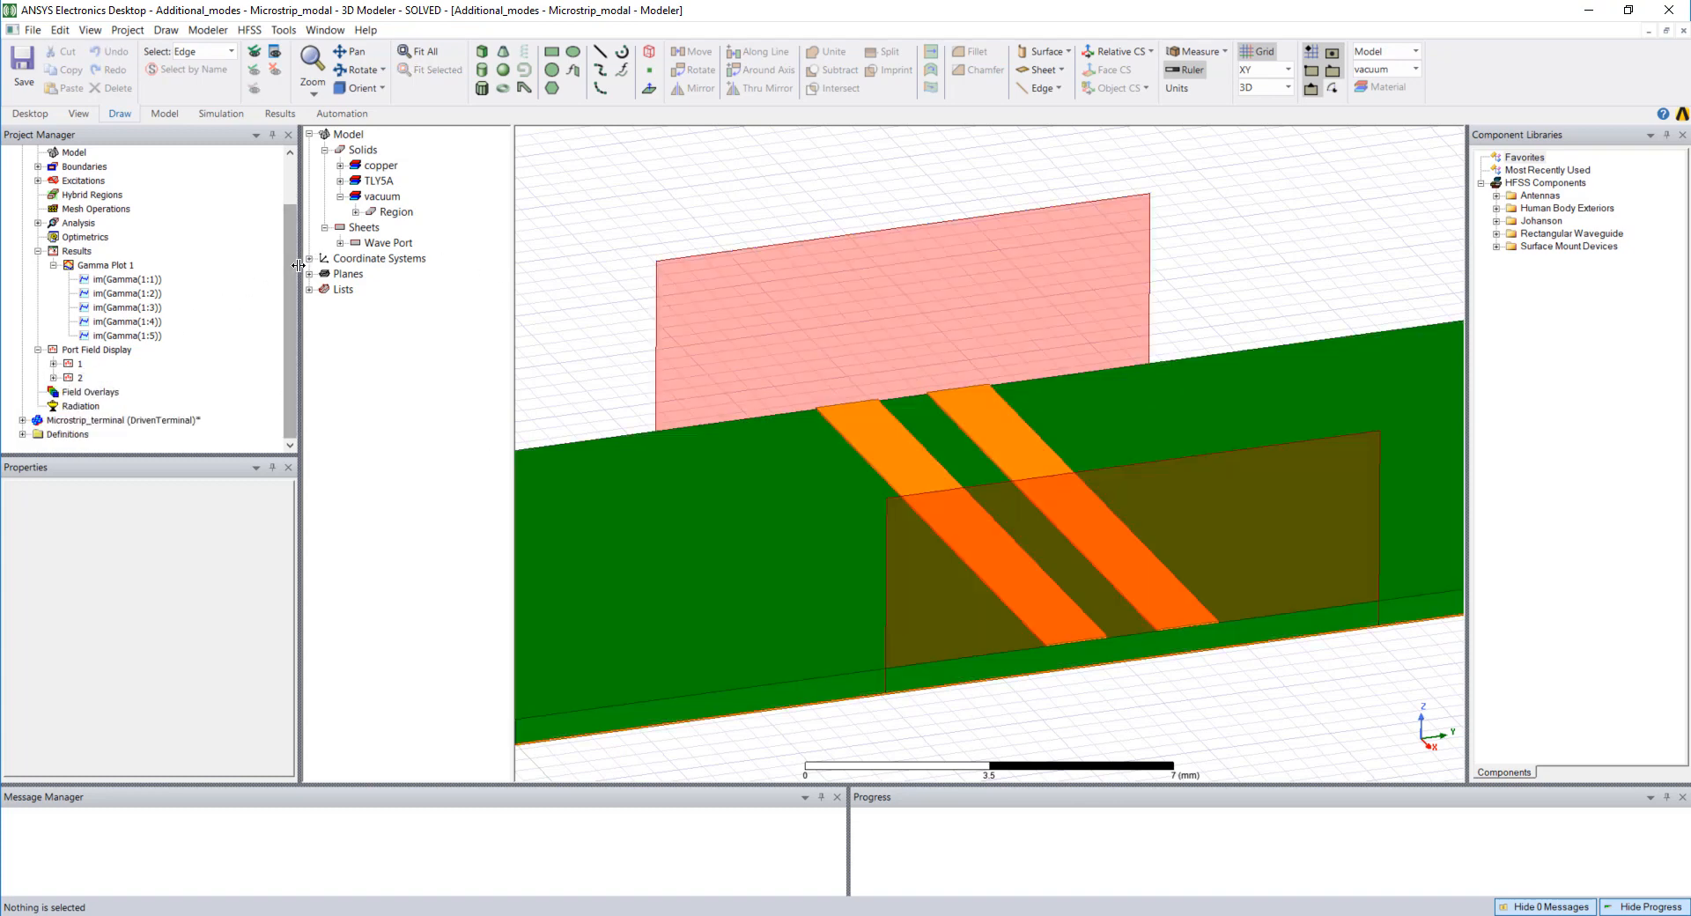
- Activate Coax_modal and open its Gamma Plot 1 report
click(9, 151)
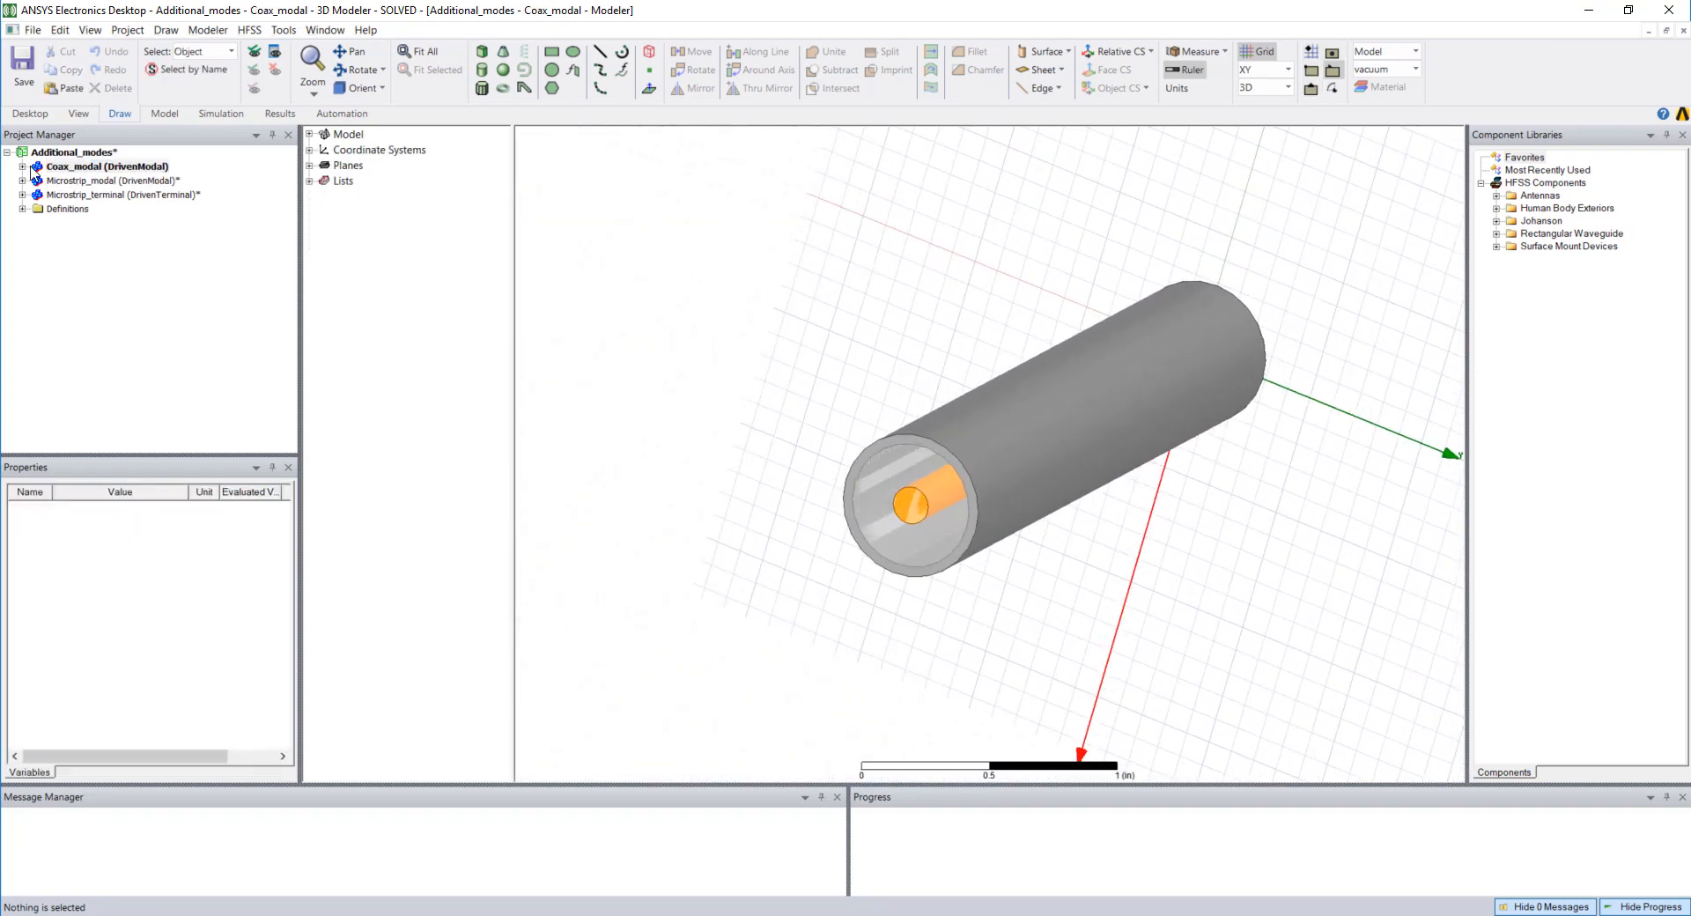
click(10, 166)
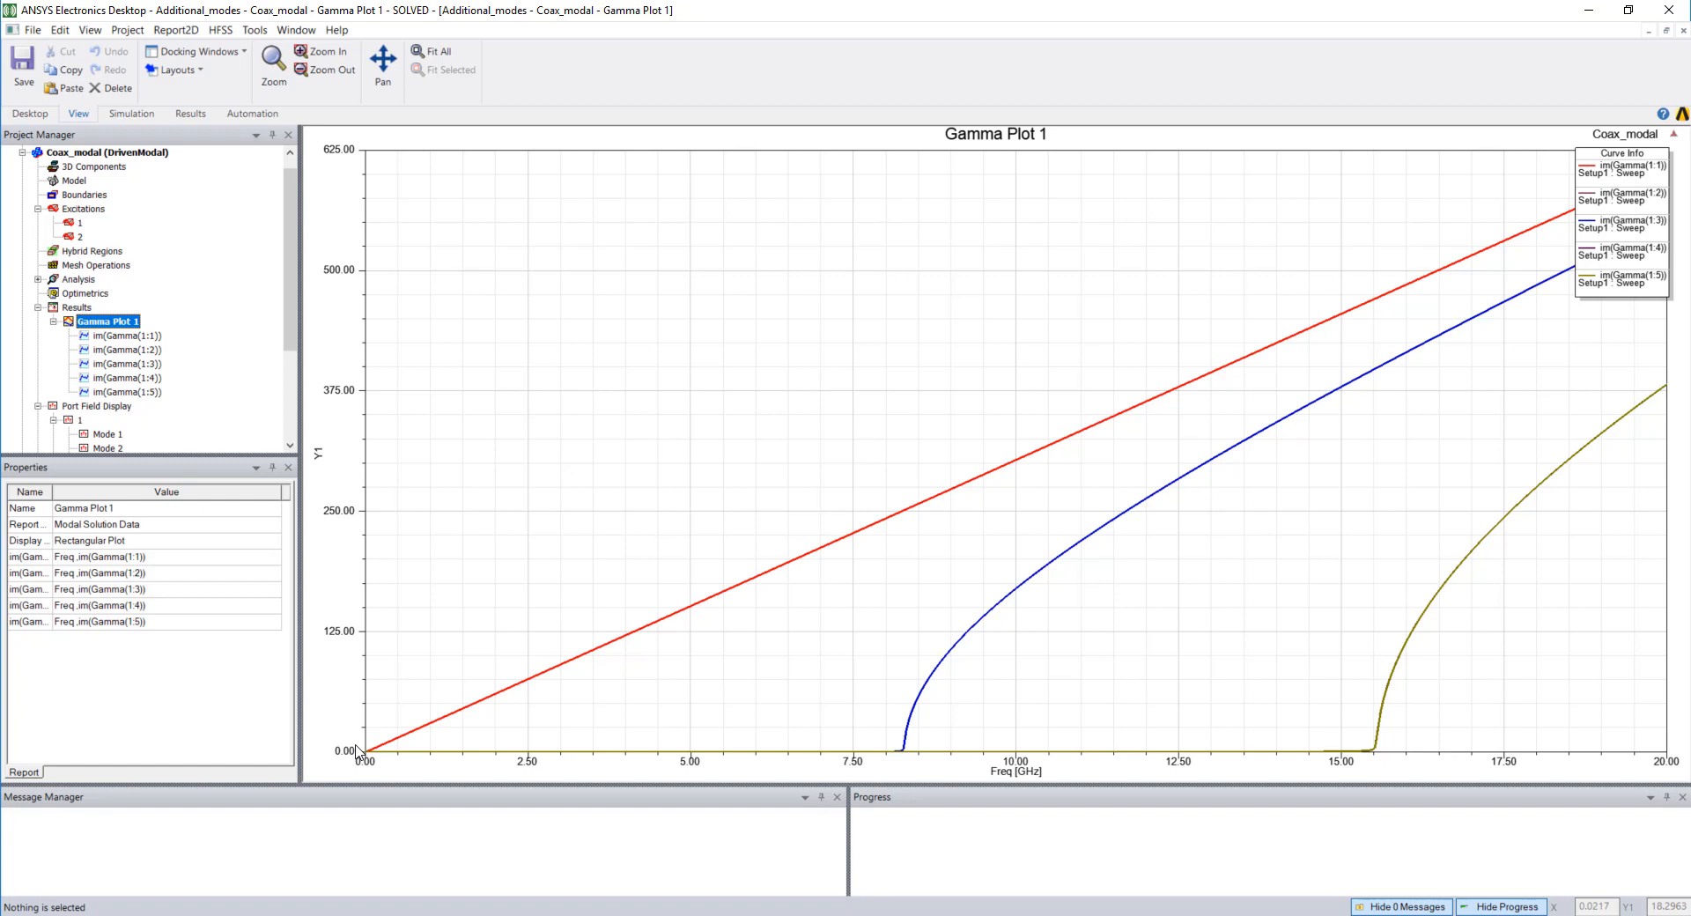
mouse_move(799, 570)
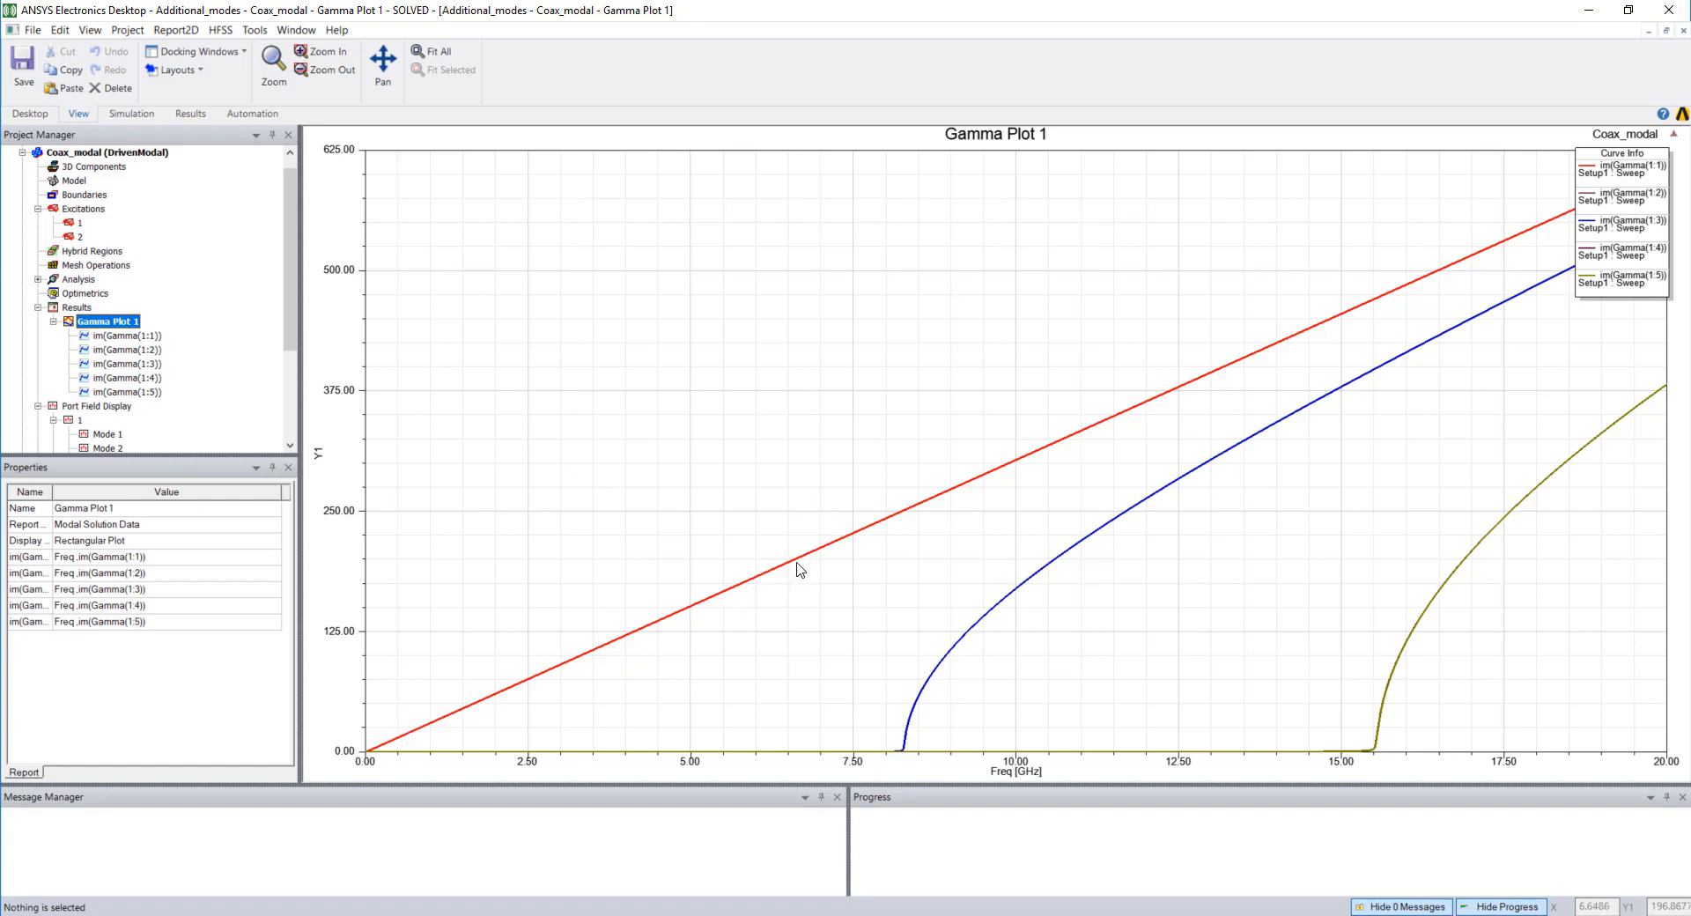
mouse_move(915, 747)
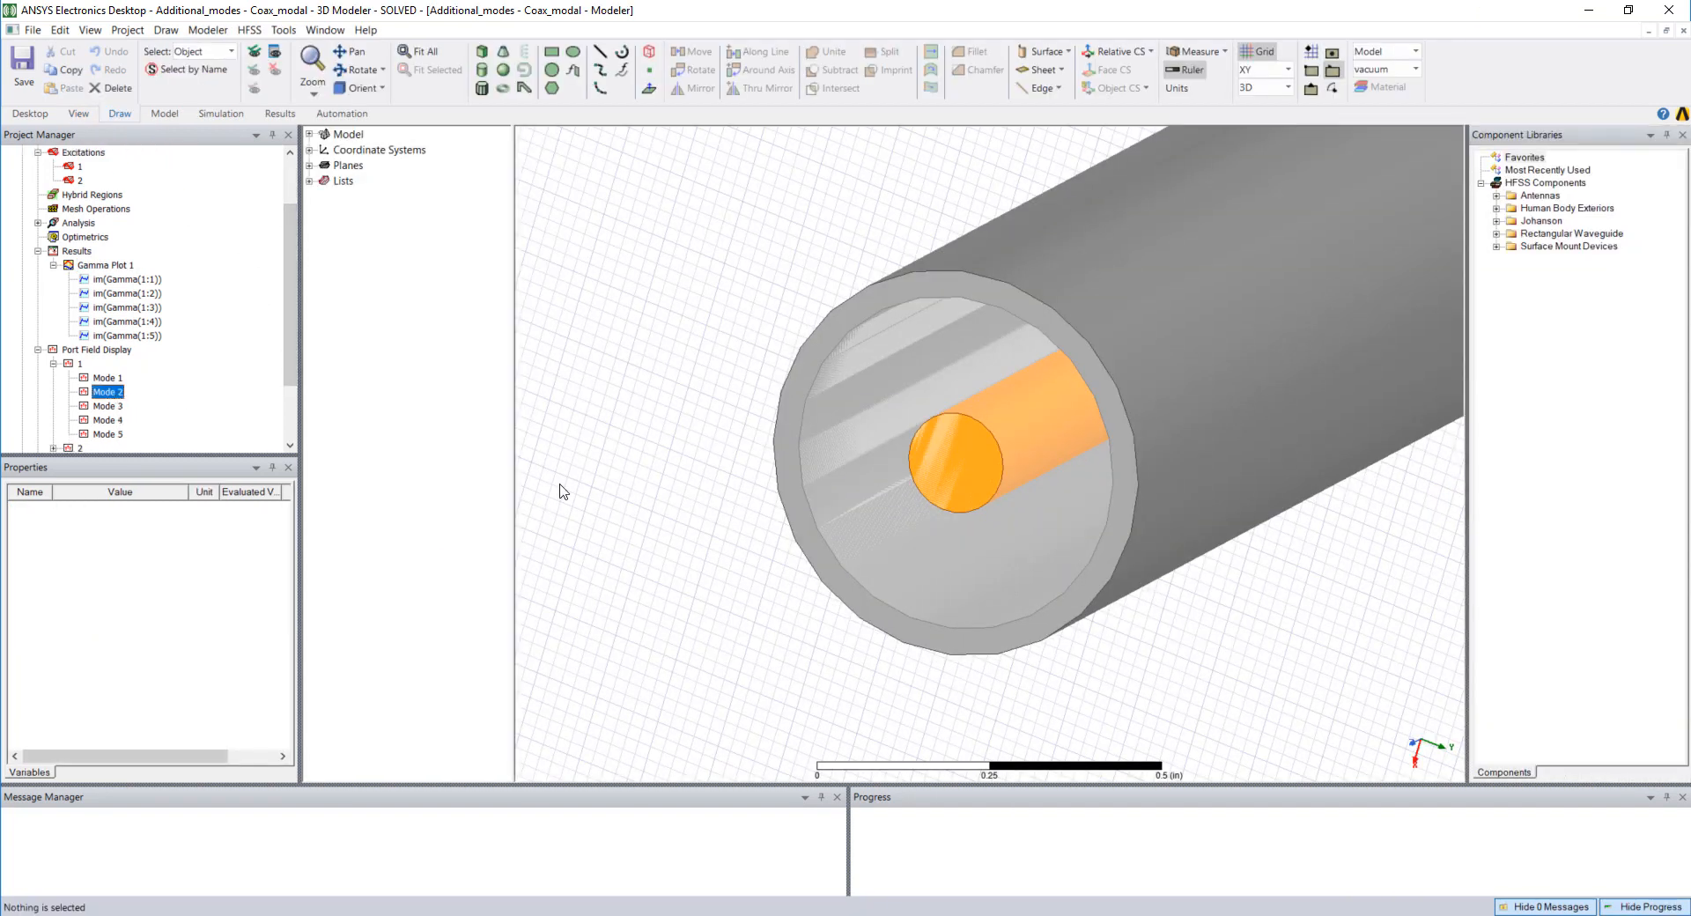
click(106, 378)
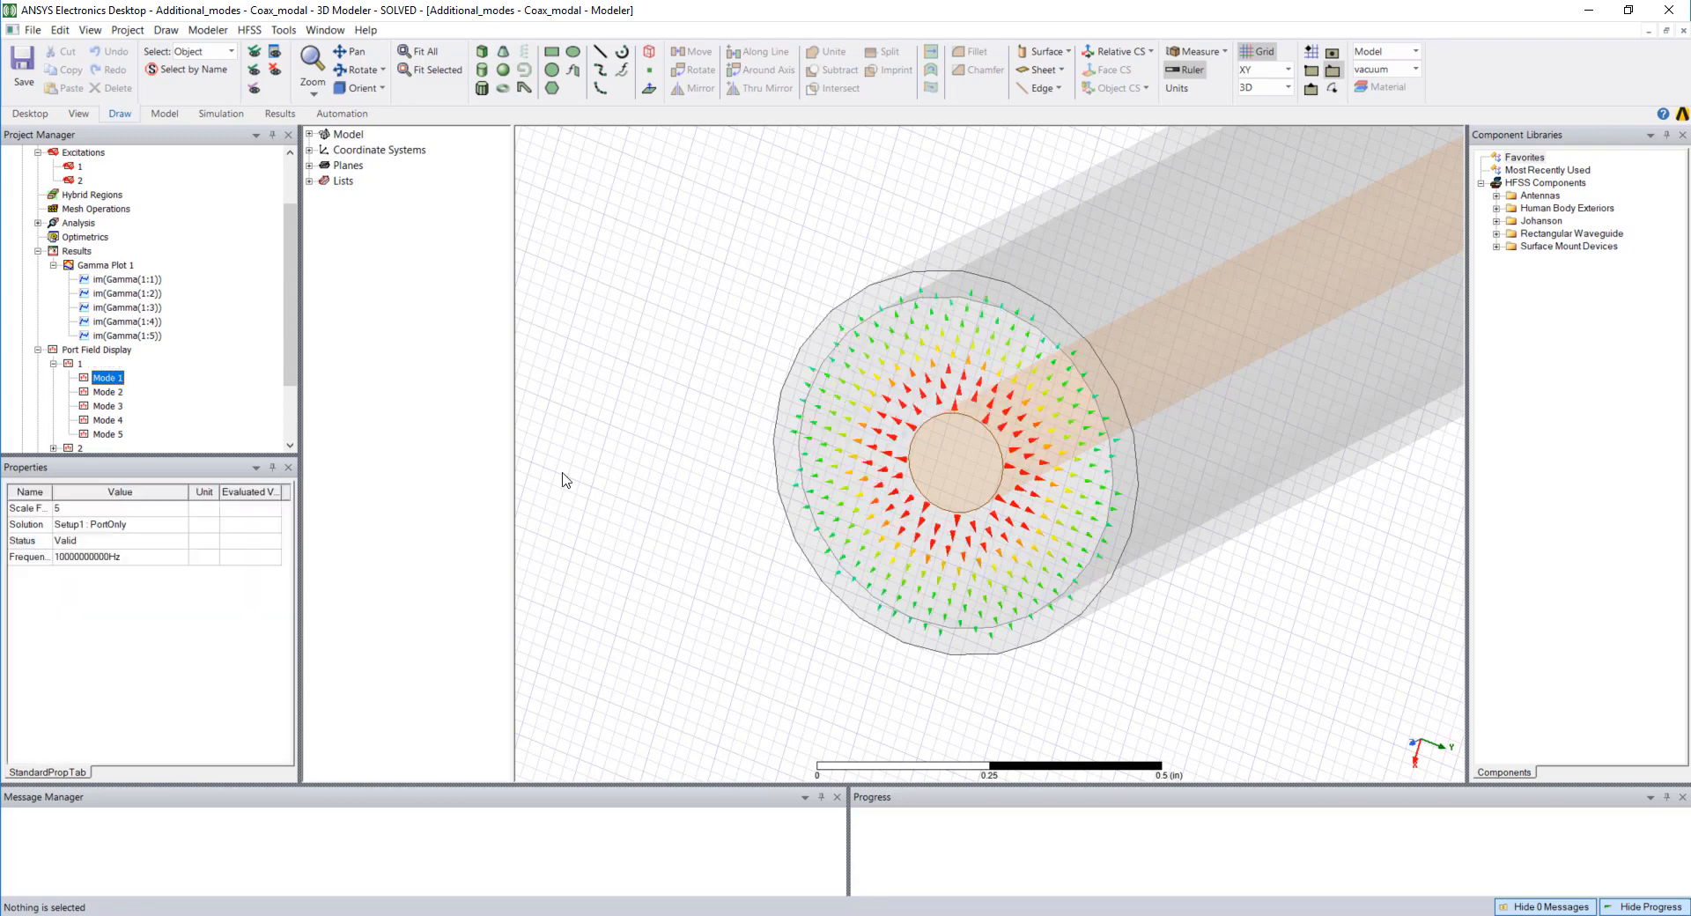
click(107, 390)
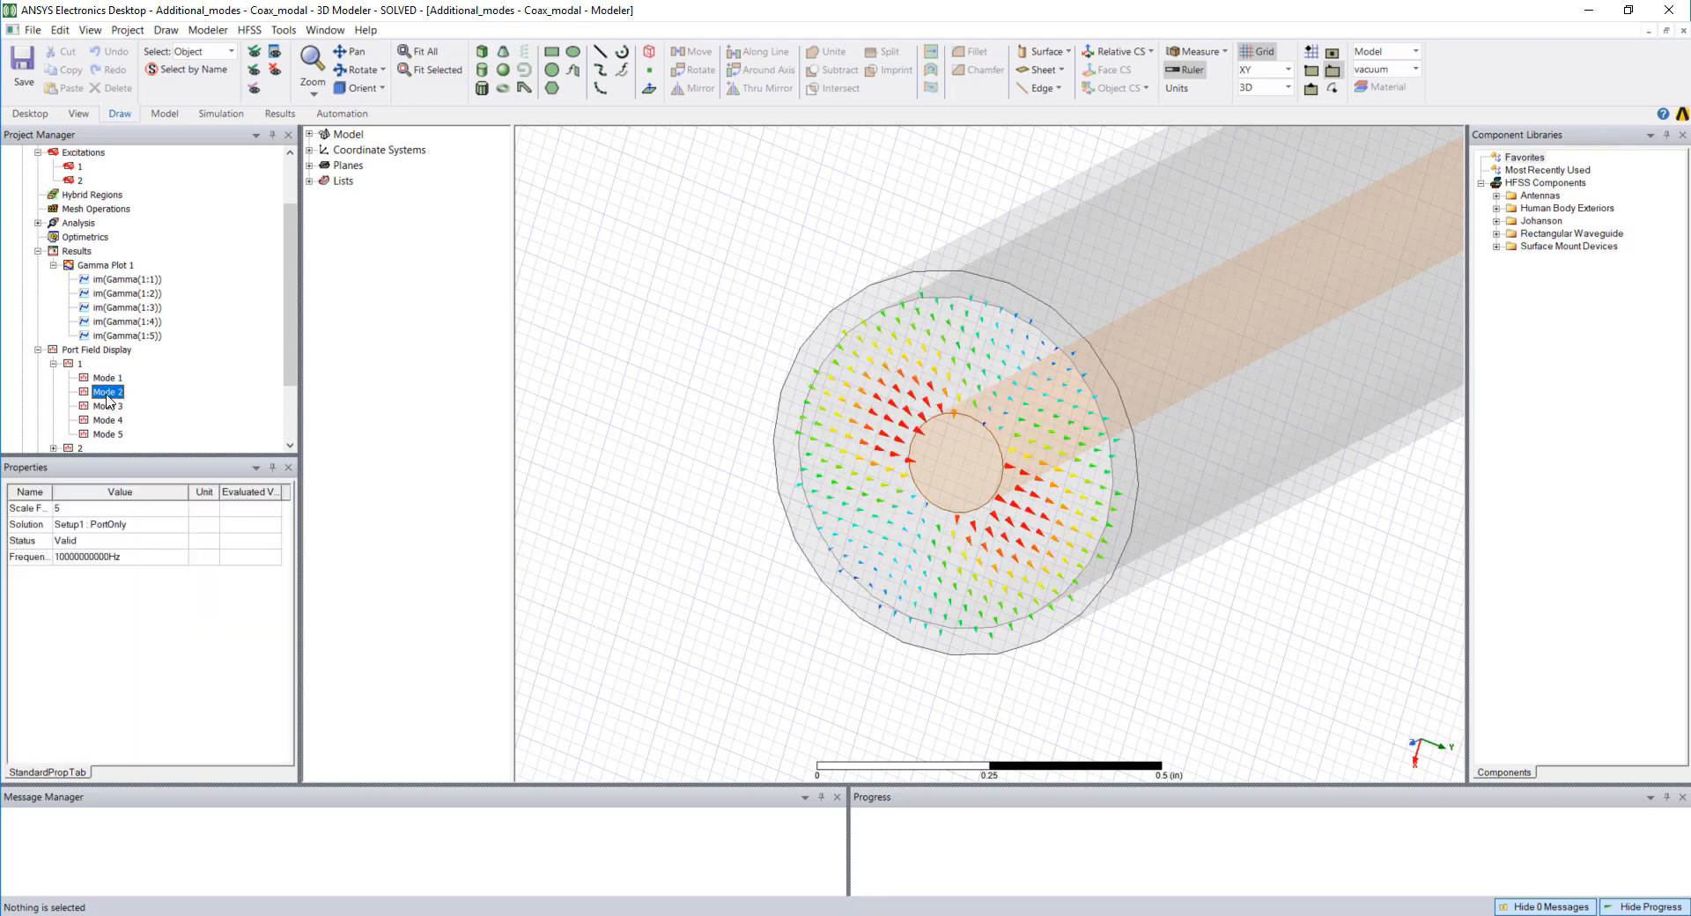
click(108, 406)
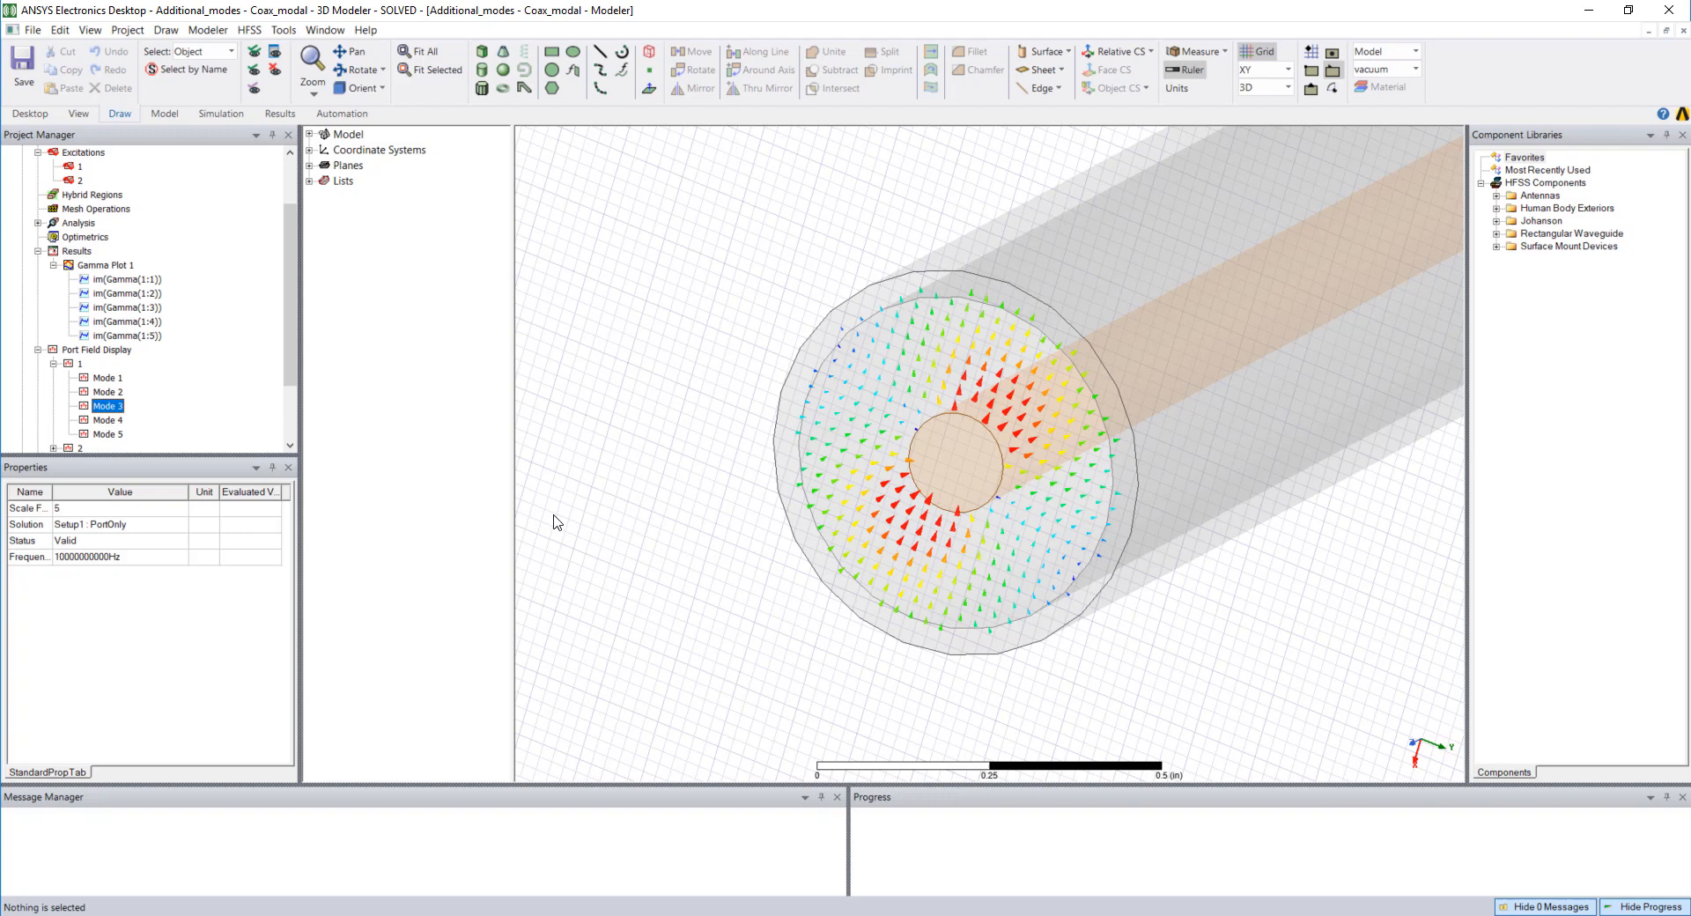
click(107, 390)
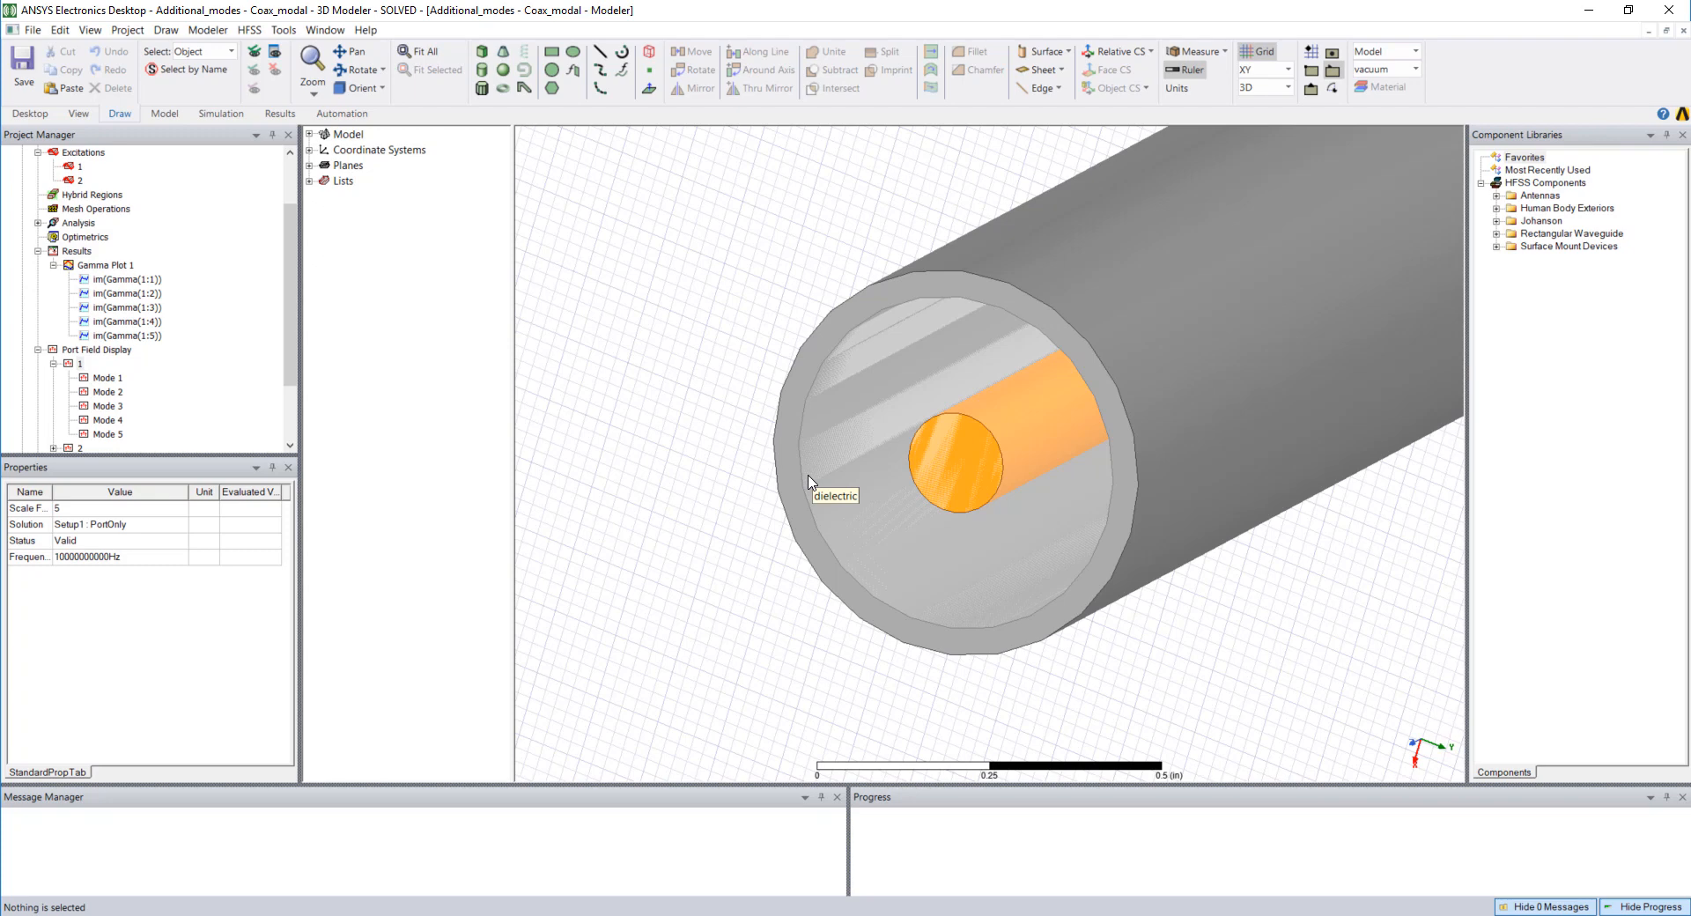
mouse_move(638, 513)
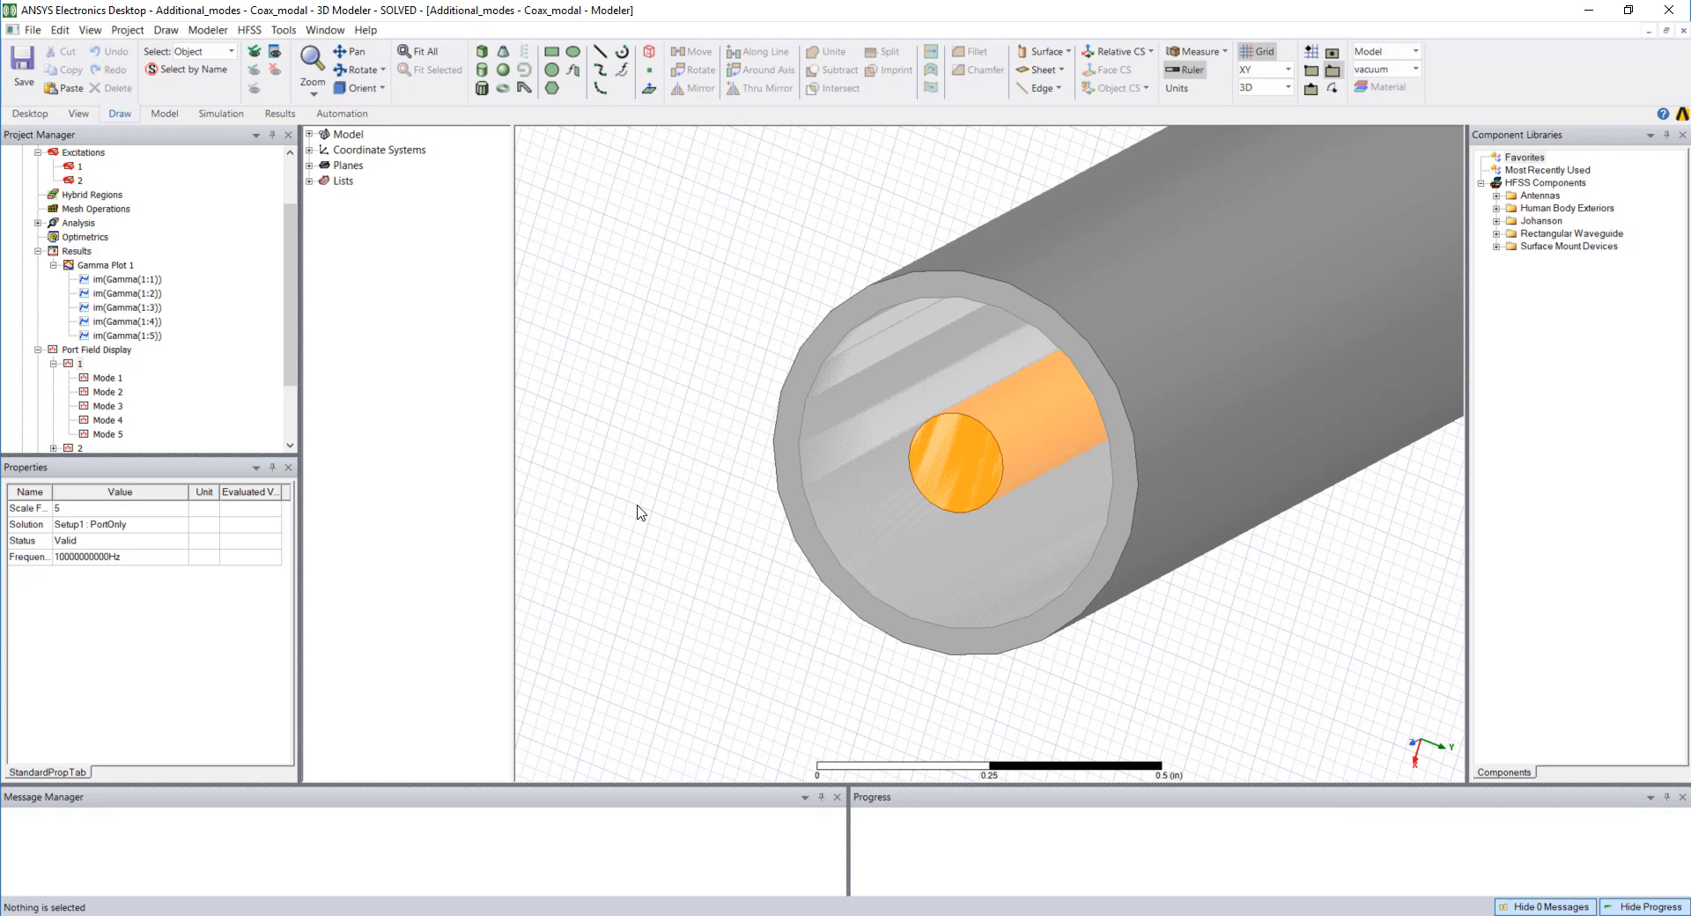